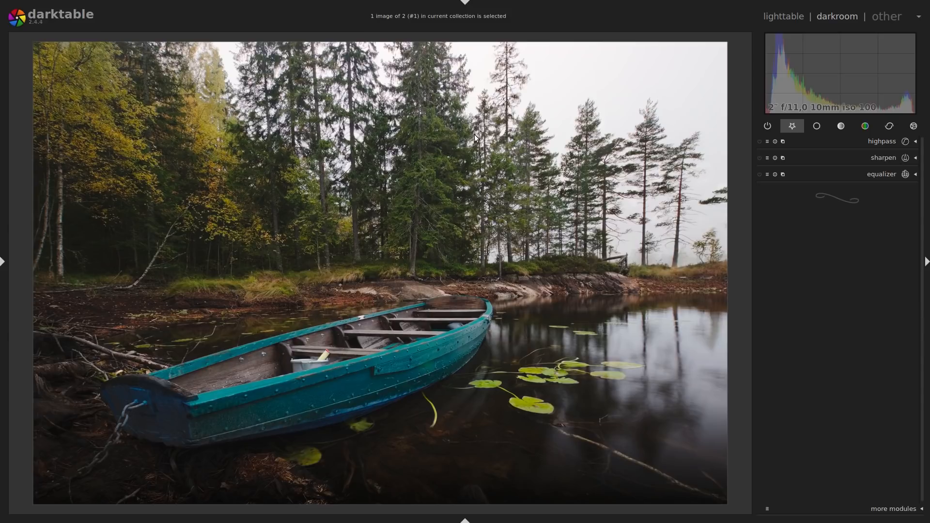
mouse_move(877, 176)
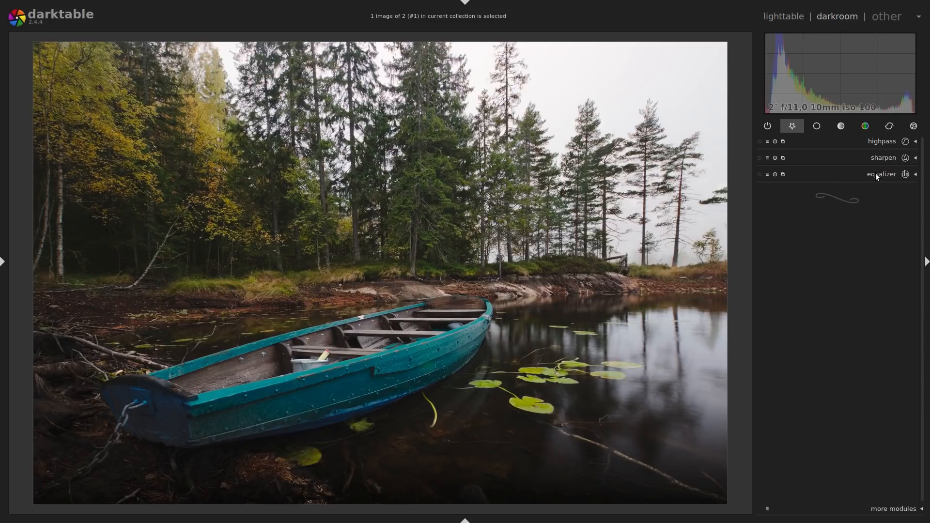
mouse_move(881, 174)
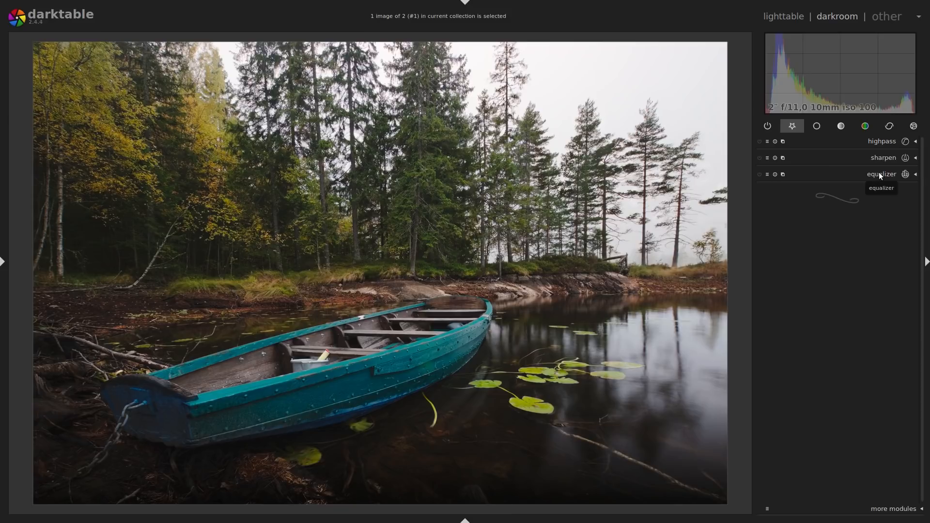
Expand the equalizer module and test-drag luma curve nodes at coarse and fine detail levels
click(881, 174)
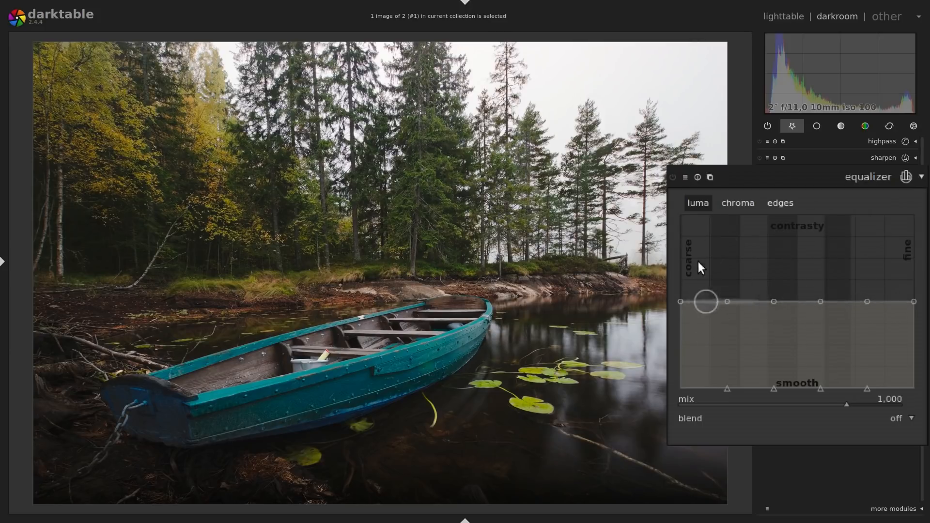
drag(705, 302, 832, 301)
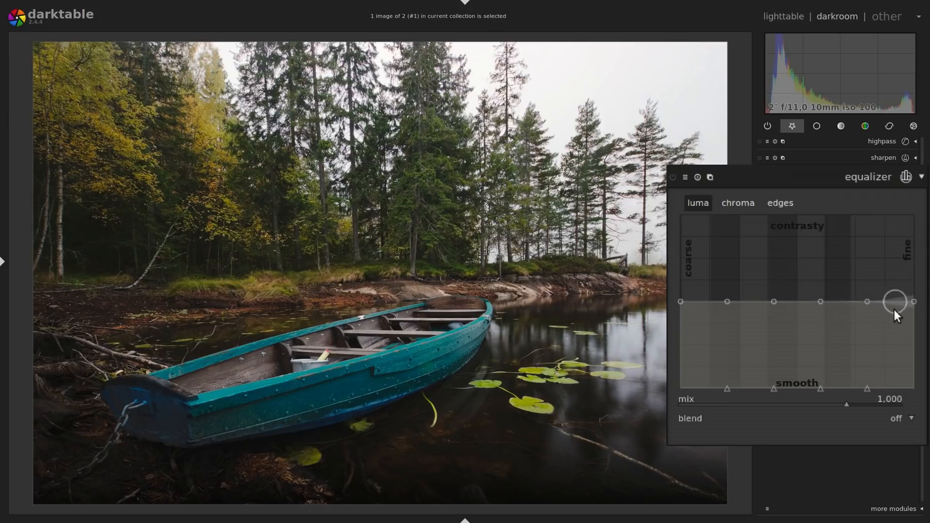
drag(894, 301, 913, 301)
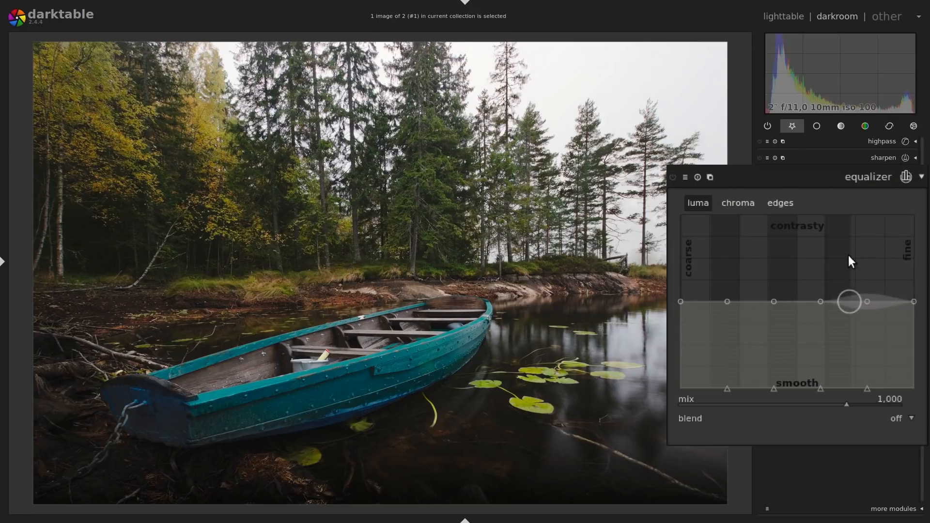
drag(848, 301, 853, 309)
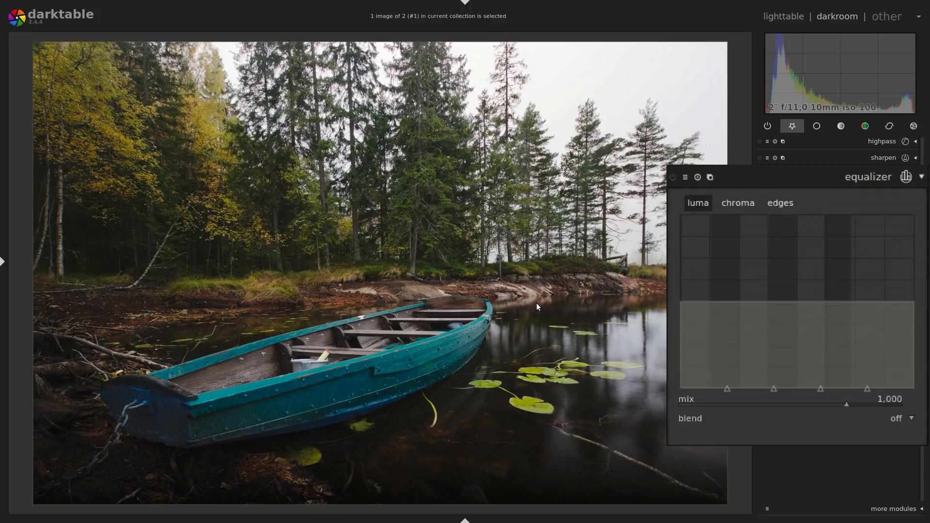
mouse_move(408, 284)
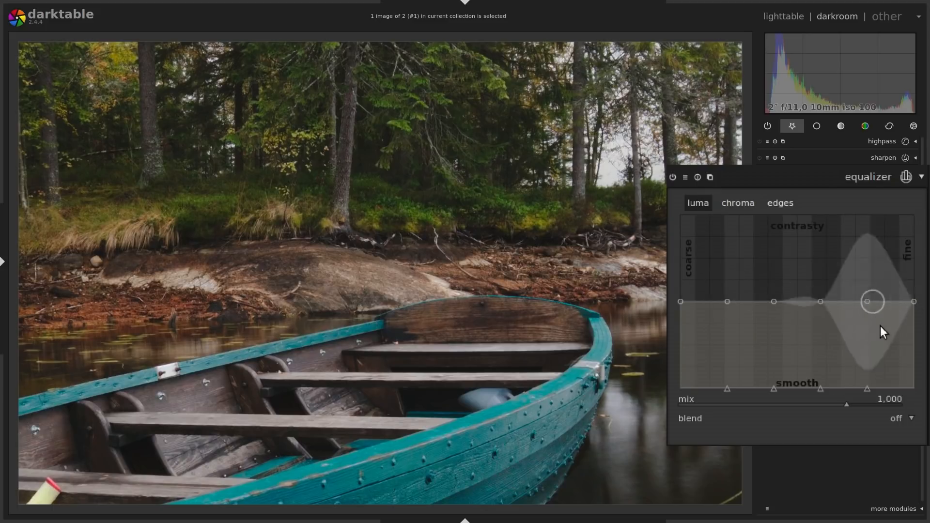
drag(868, 301, 913, 301)
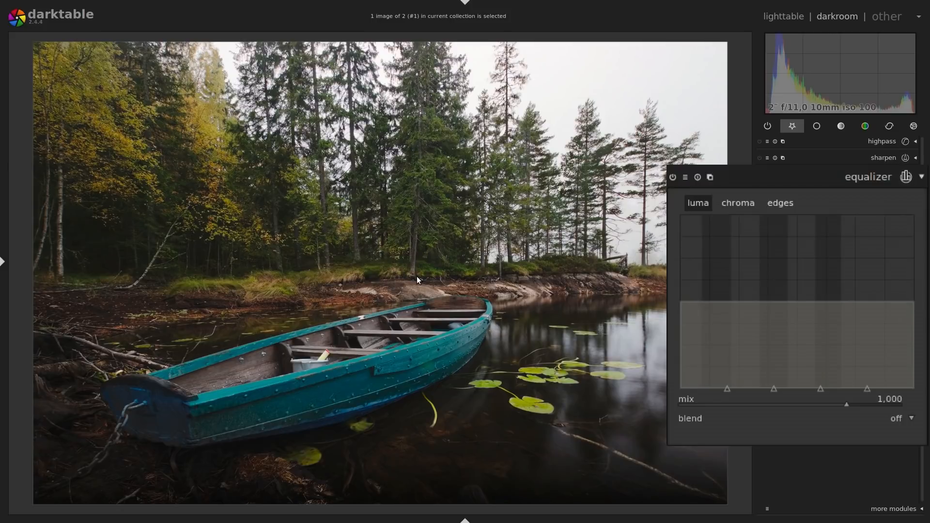
mouse_move(424, 278)
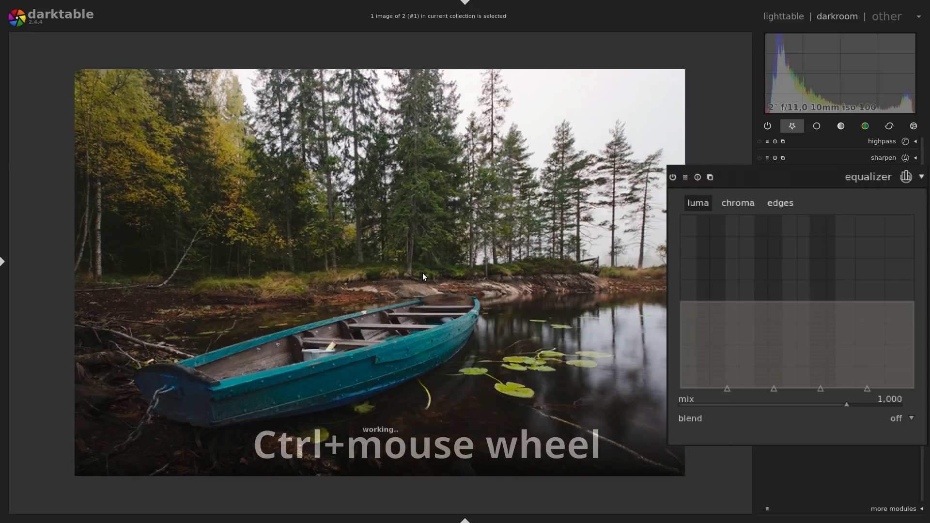
Drag the equalizer's middle luma node up and back, settling on a mild medium-fine boost
scroll(down, 3)
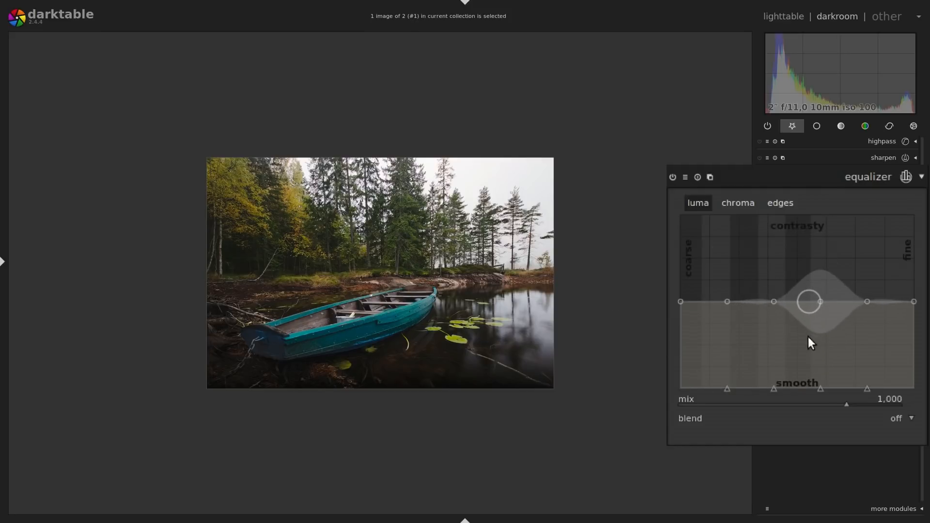
drag(811, 301, 812, 301)
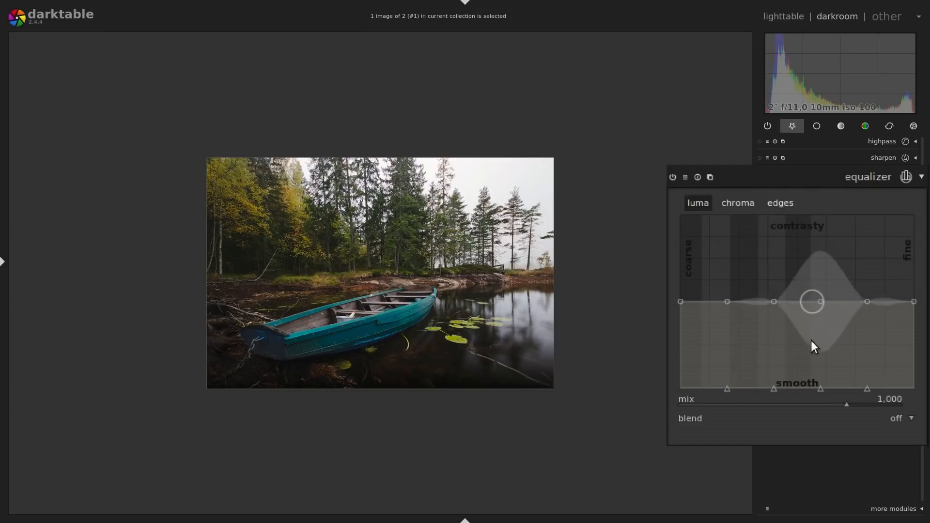
drag(812, 301, 789, 302)
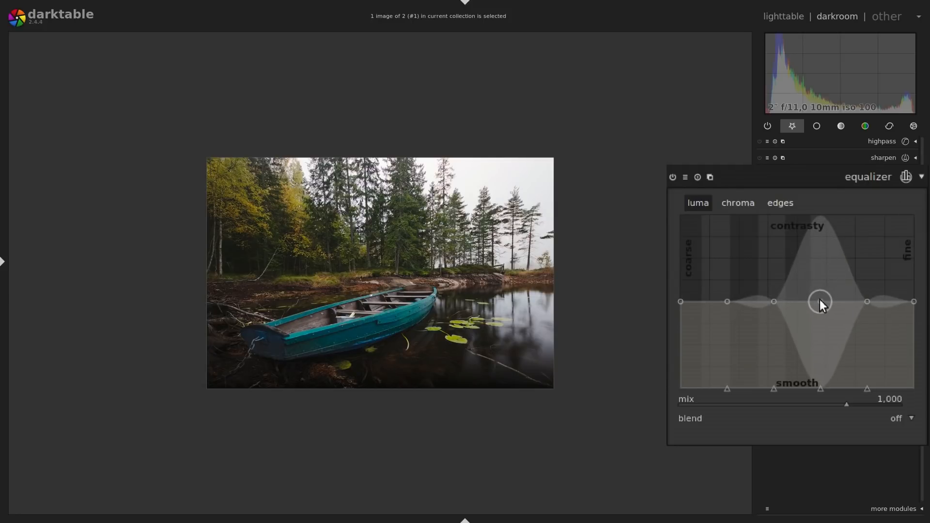
drag(820, 302, 820, 286)
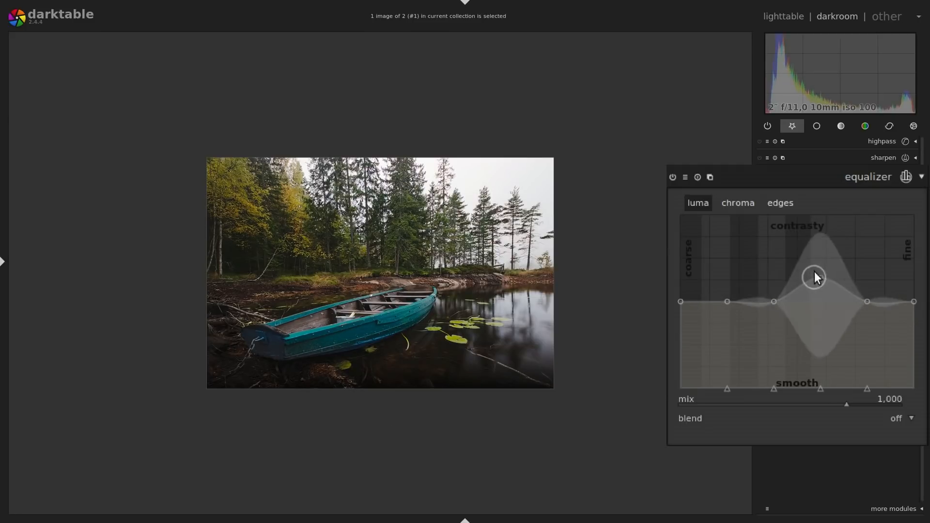
drag(813, 278, 820, 301)
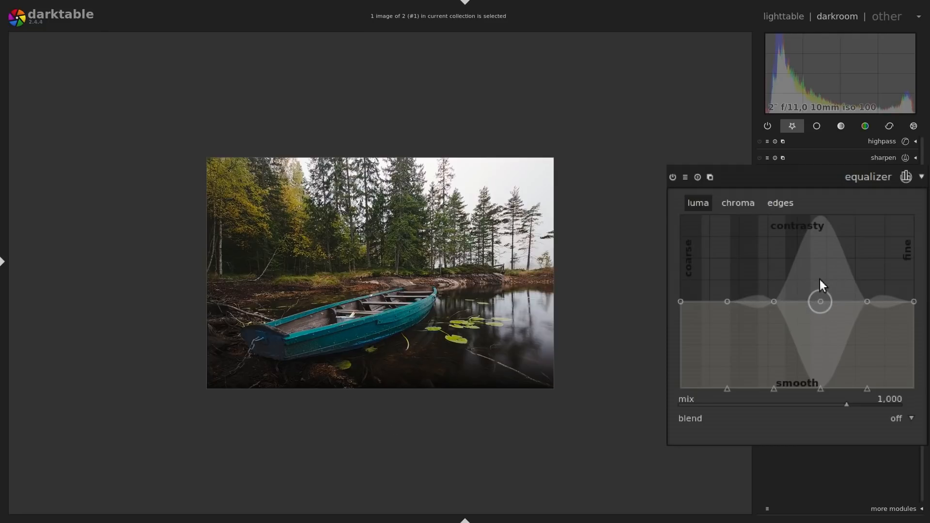
drag(821, 287, 913, 301)
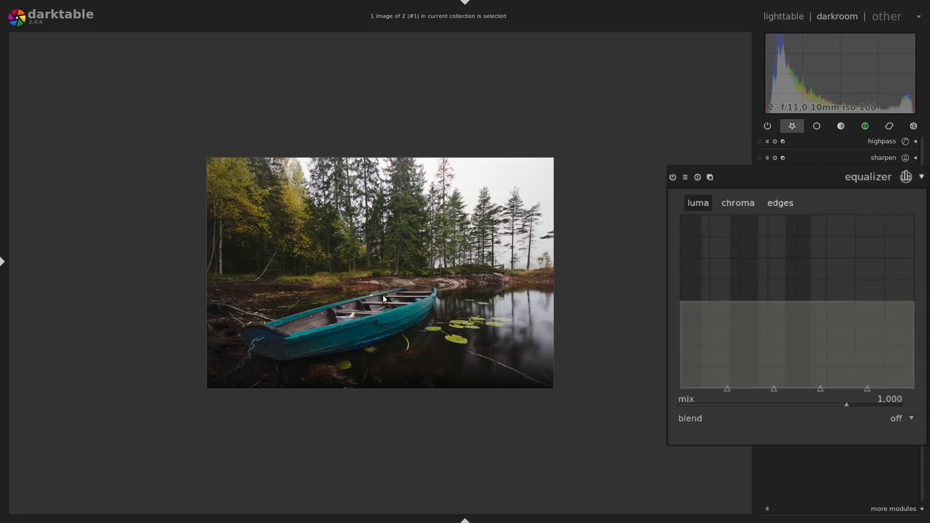
mouse_move(406, 279)
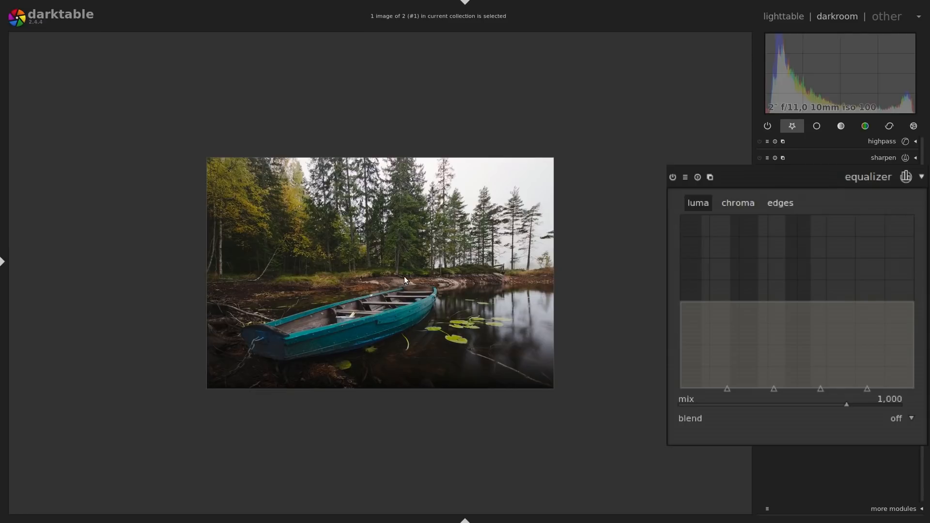
mouse_move(634, 304)
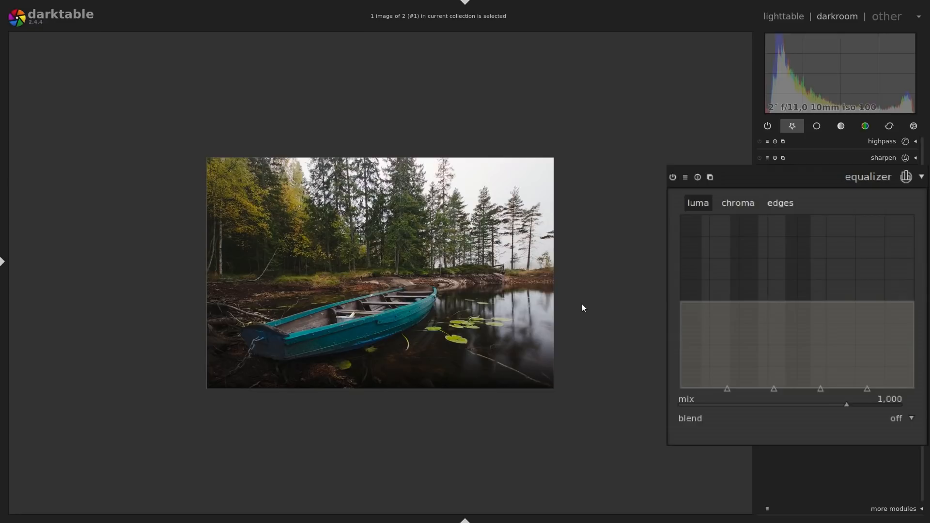
mouse_move(375, 300)
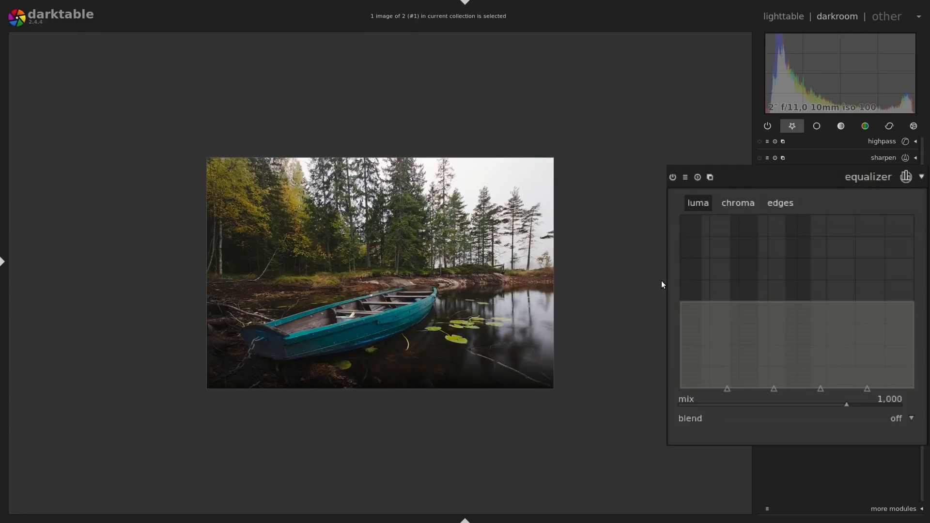
mouse_move(820, 305)
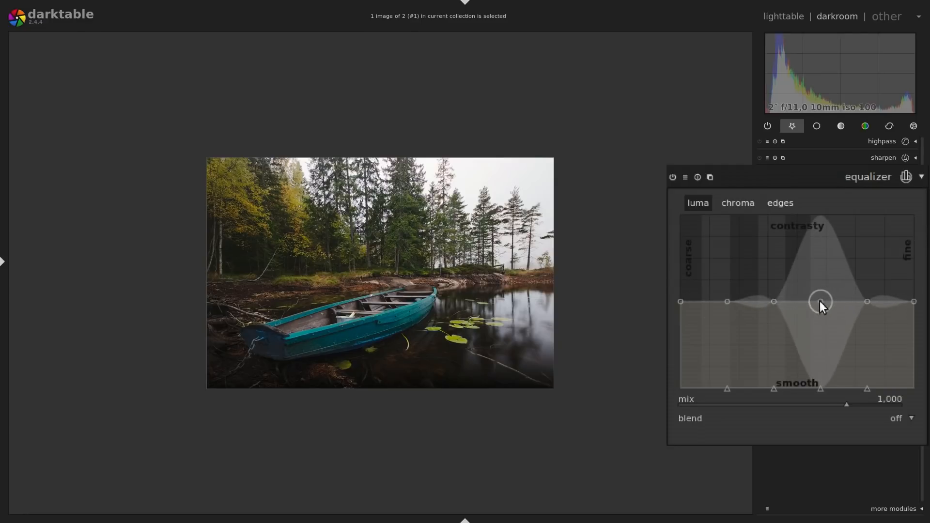
drag(820, 301, 820, 271)
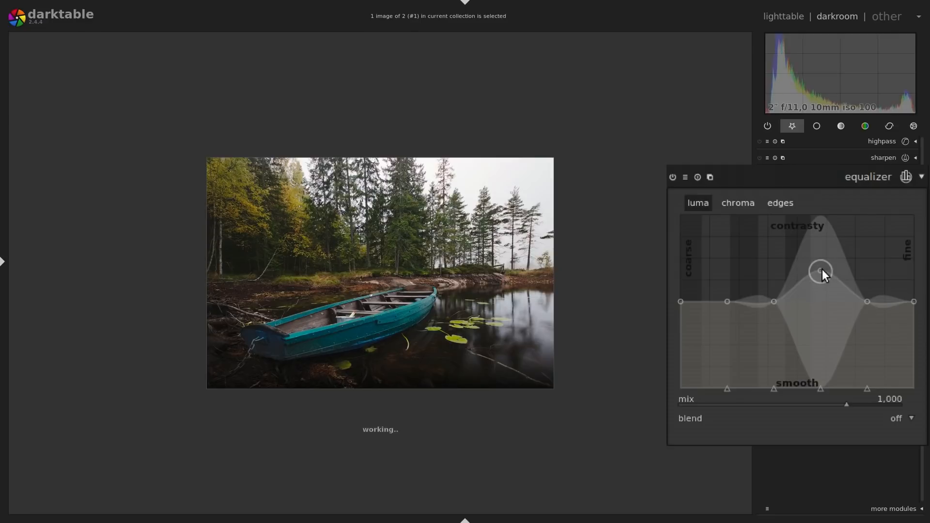
drag(821, 271, 822, 276)
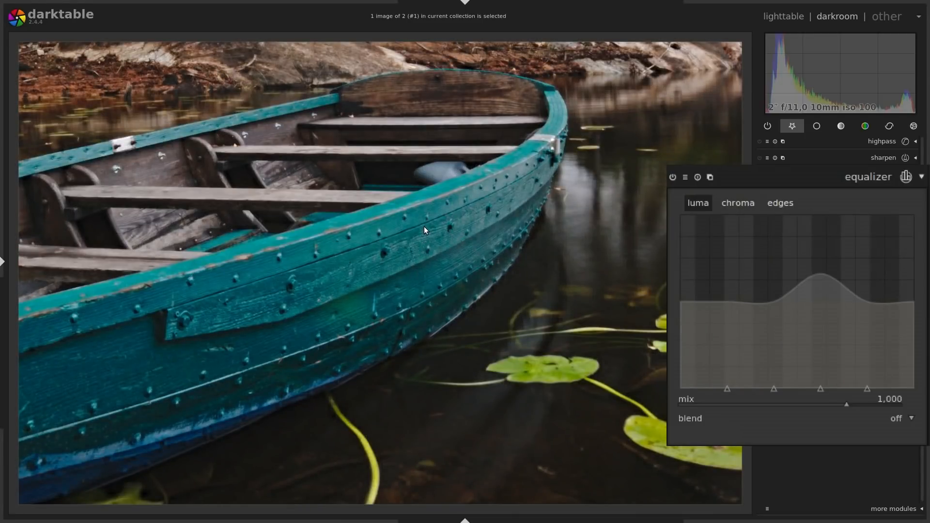
mouse_move(425, 231)
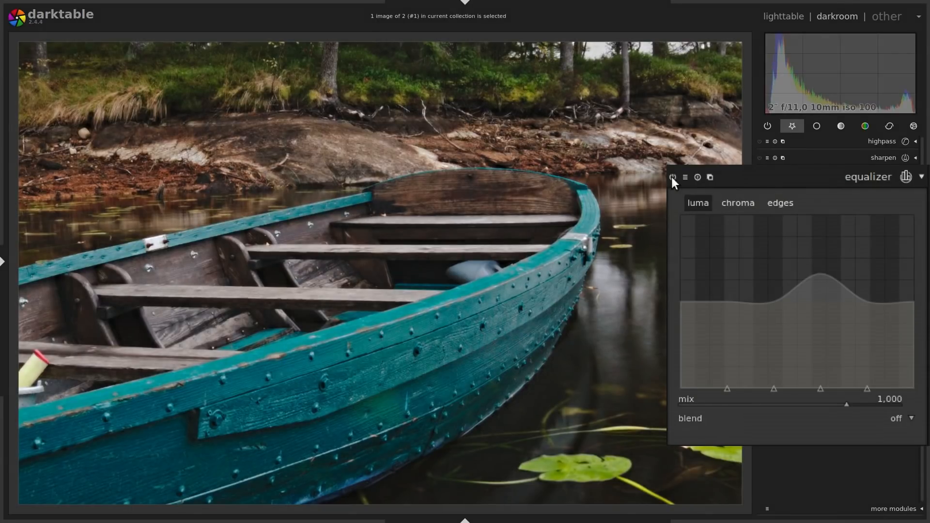
mouse_move(438, 389)
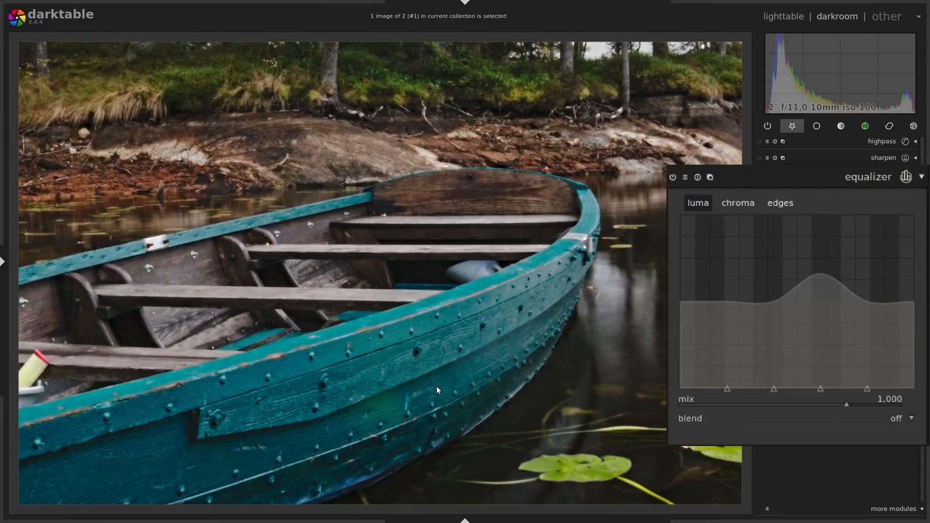
mouse_move(469, 351)
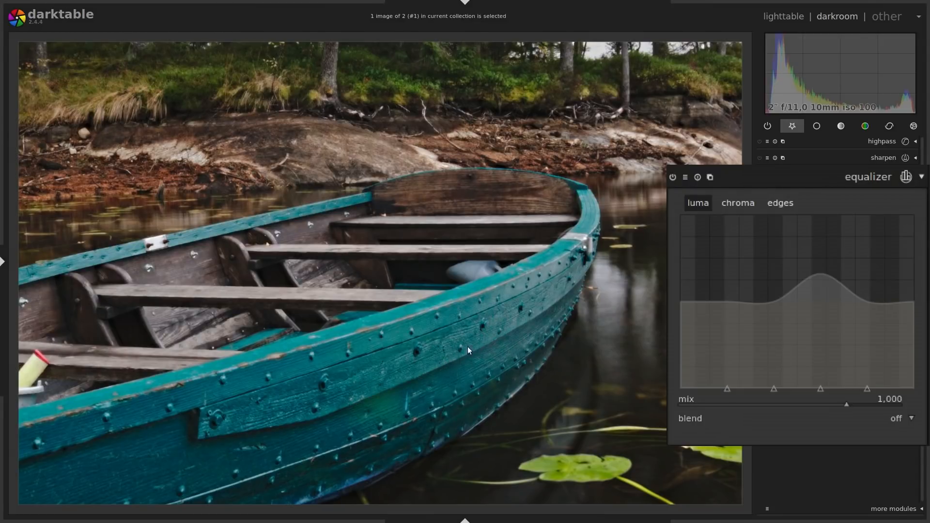
click(672, 178)
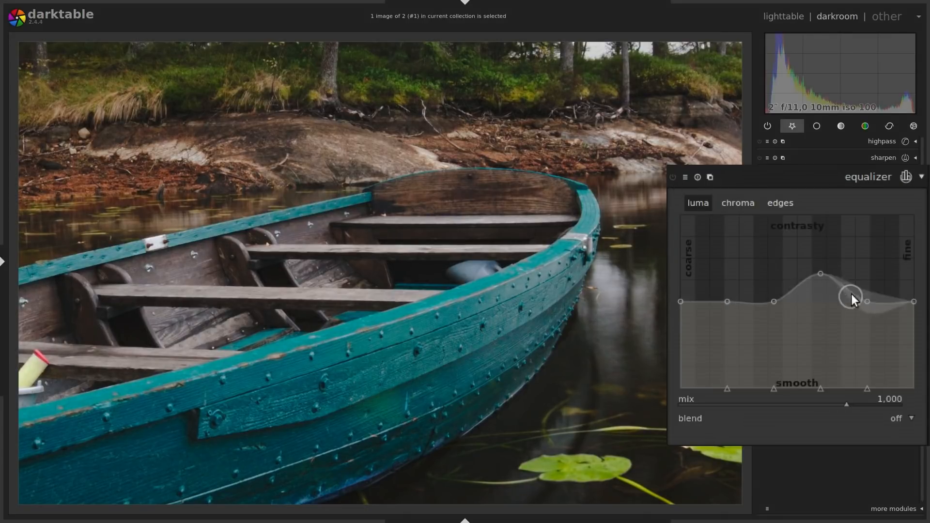
Flatten the middle bump and lift the rightmost finest-detail luma node far upward
drag(850, 298, 837, 301)
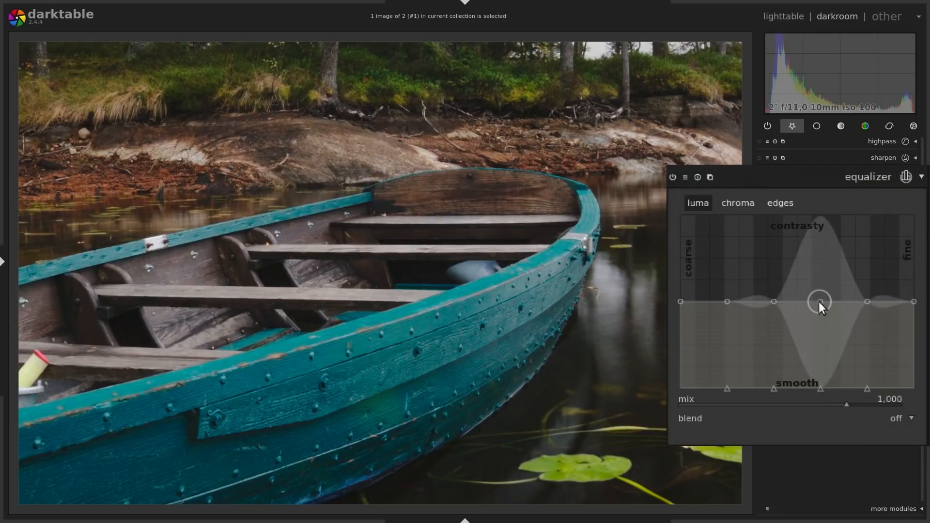
drag(819, 301, 819, 259)
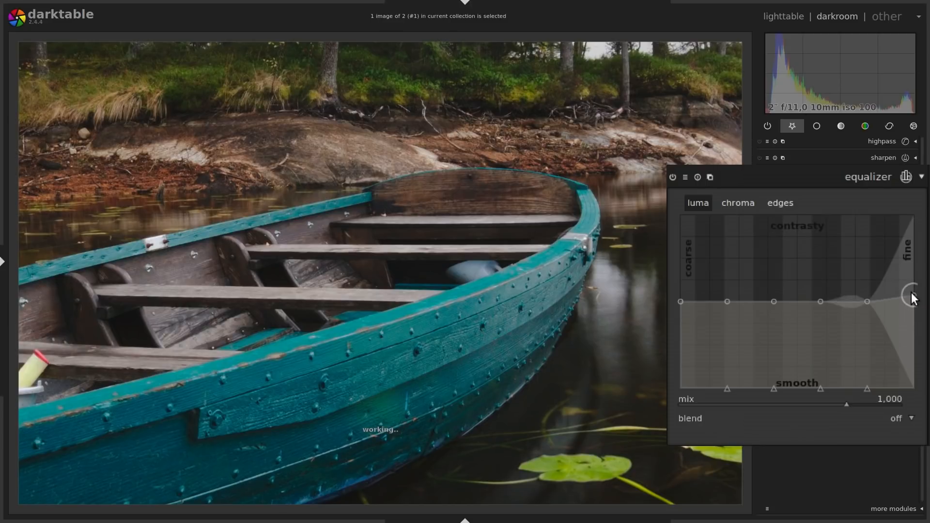
drag(910, 296, 911, 221)
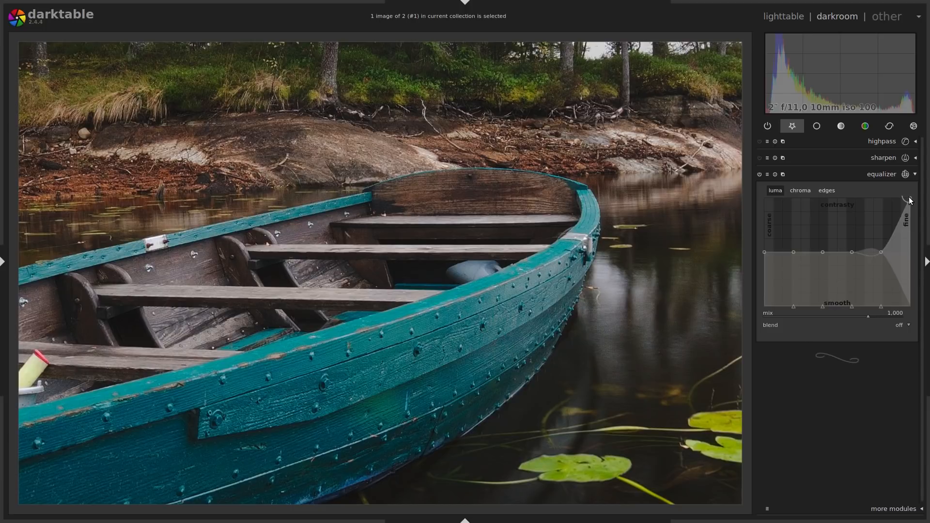
Reshape the equalizer's fine-side luma nodes, raising contrast across the finer detail bands
drag(905, 200, 906, 214)
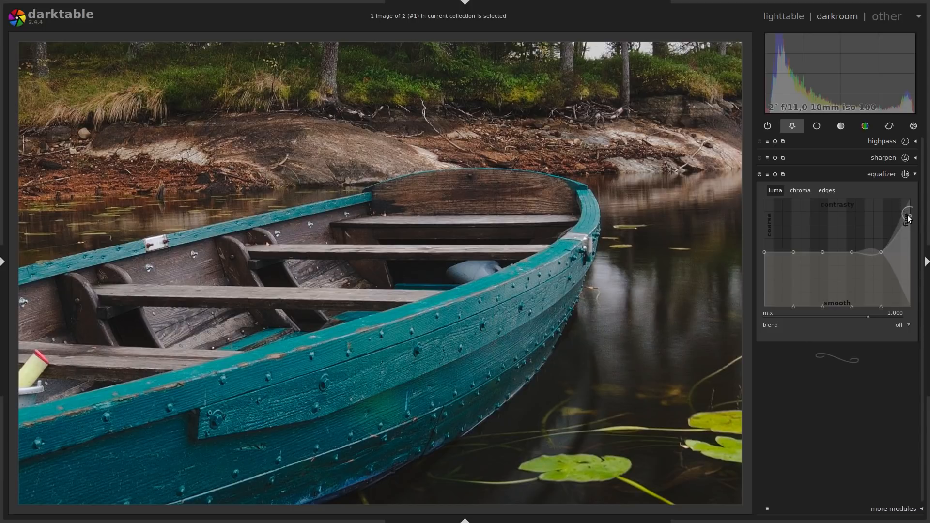
drag(907, 215, 882, 244)
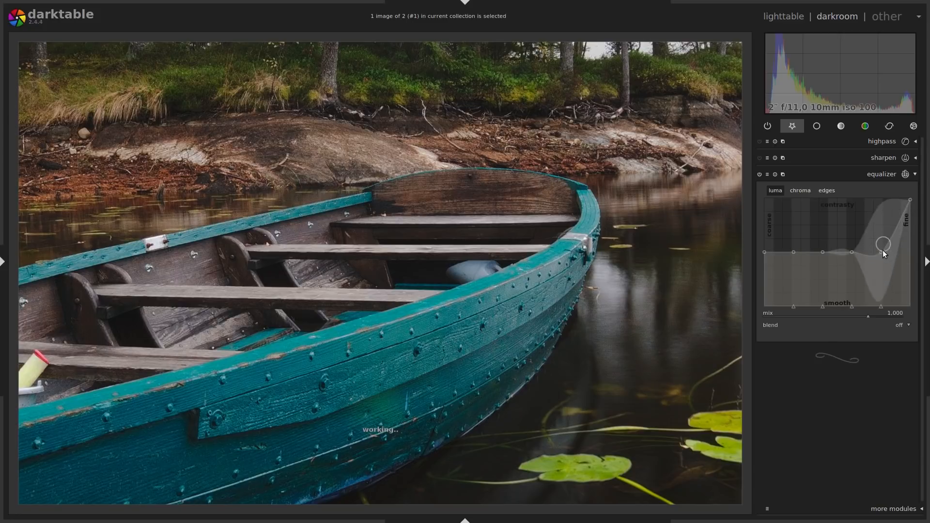
drag(882, 252, 881, 236)
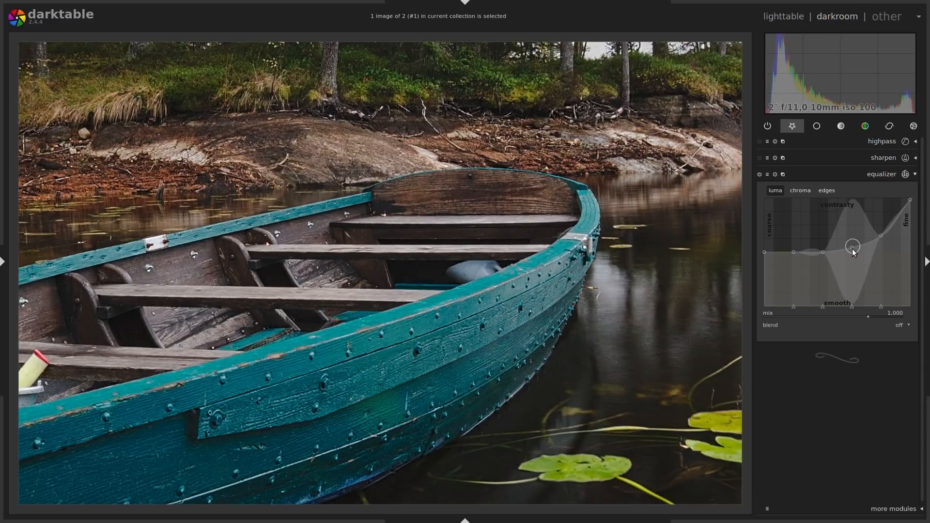
drag(852, 245, 851, 248)
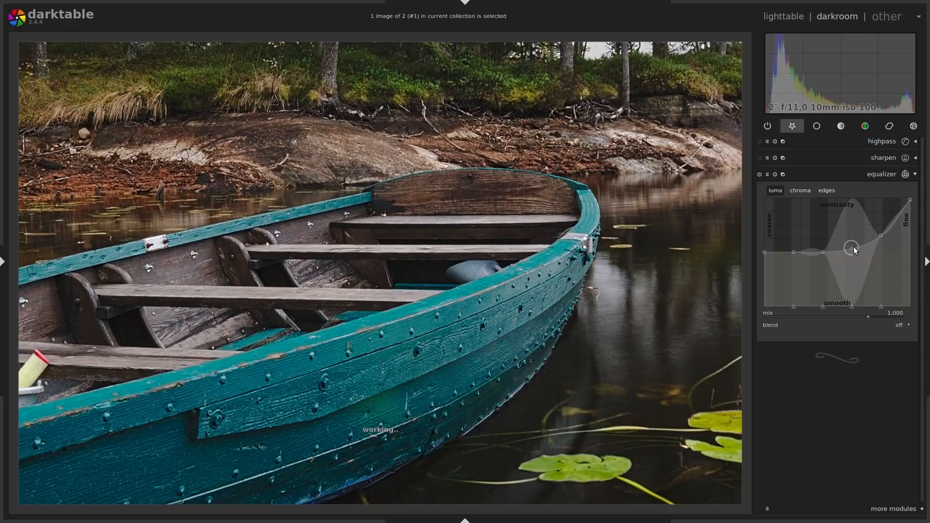
drag(850, 248, 880, 233)
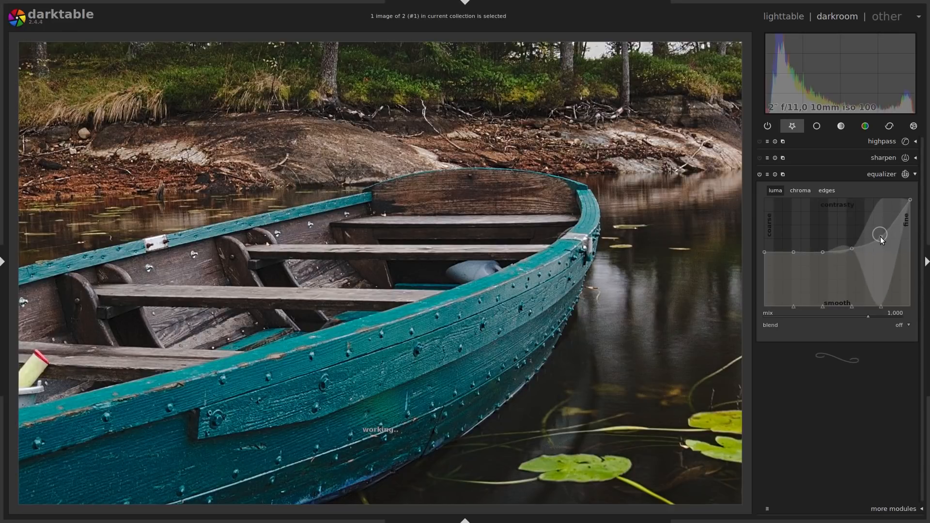
drag(880, 233, 856, 244)
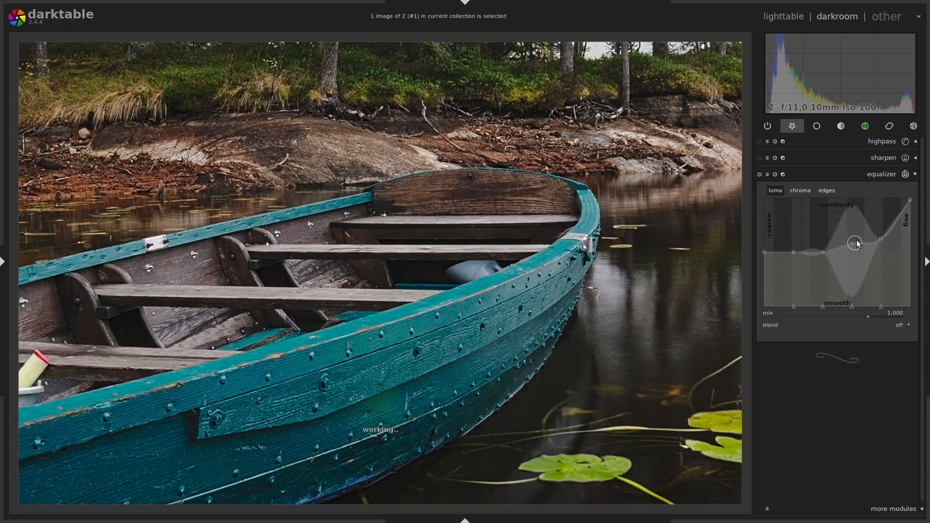
drag(855, 243, 882, 226)
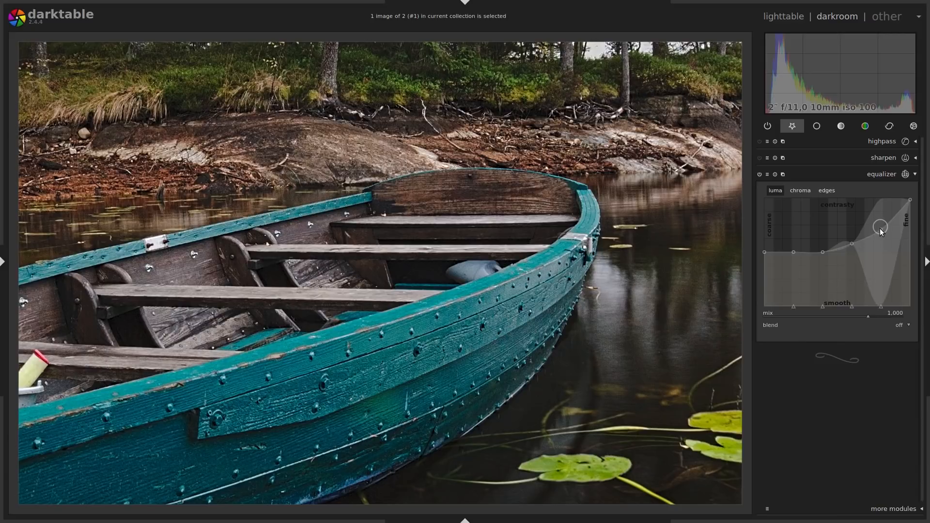
Flatten the equalizer curve back to neutral, collapse the equalizer, and expand sharpen
drag(880, 227, 880, 251)
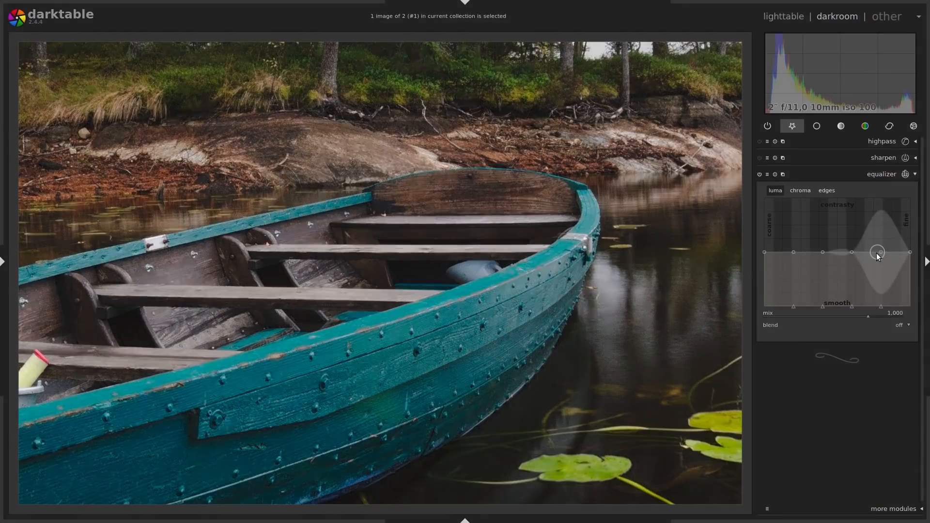
drag(877, 251, 909, 250)
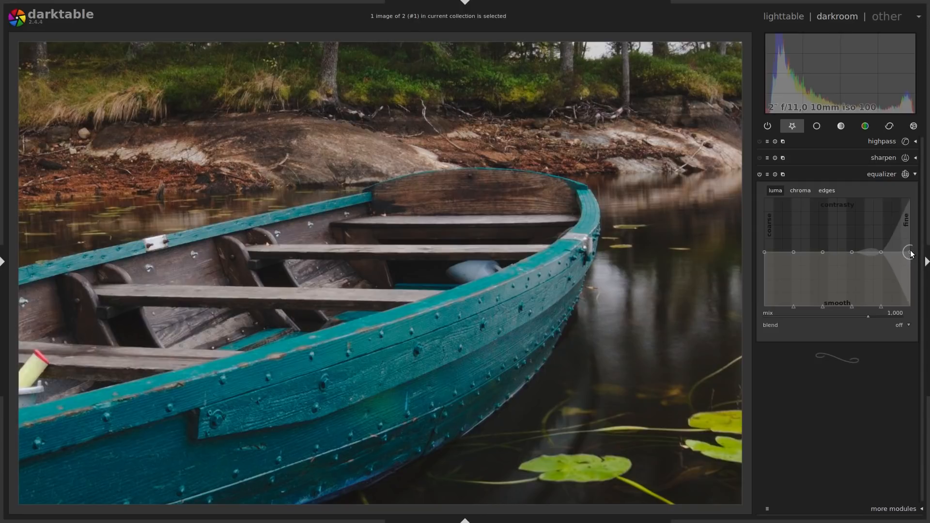
drag(908, 251, 890, 252)
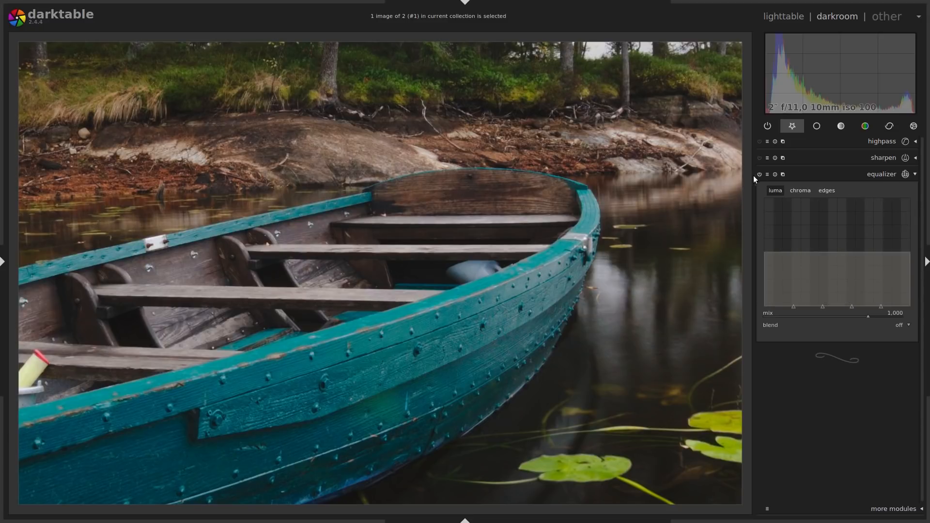
click(881, 174)
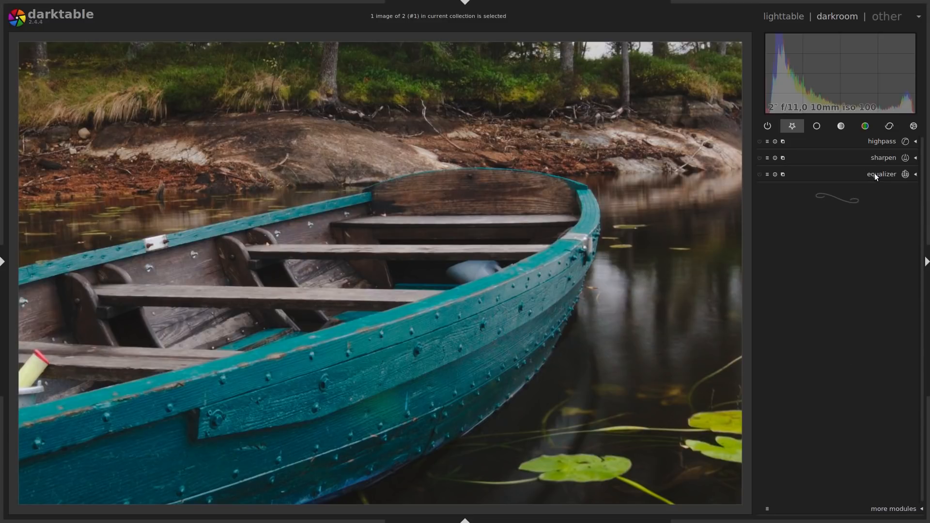
click(884, 157)
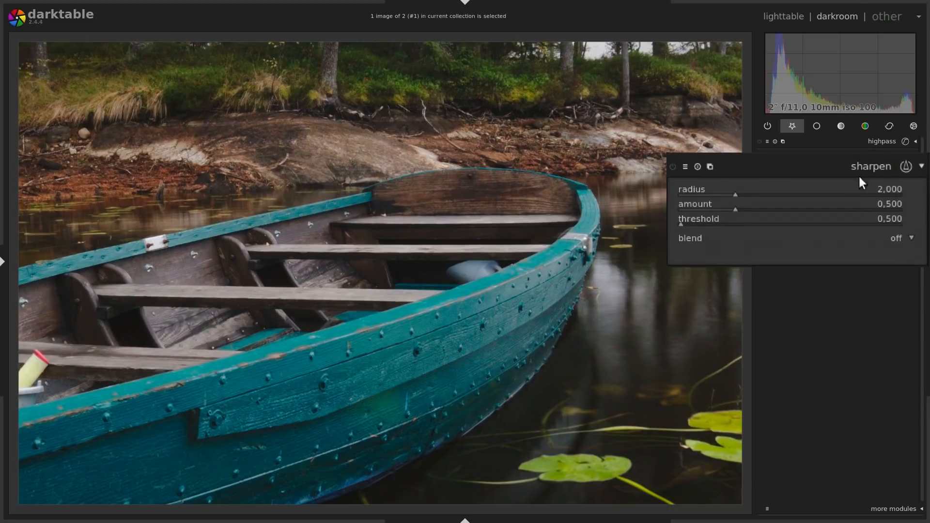
mouse_move(738, 218)
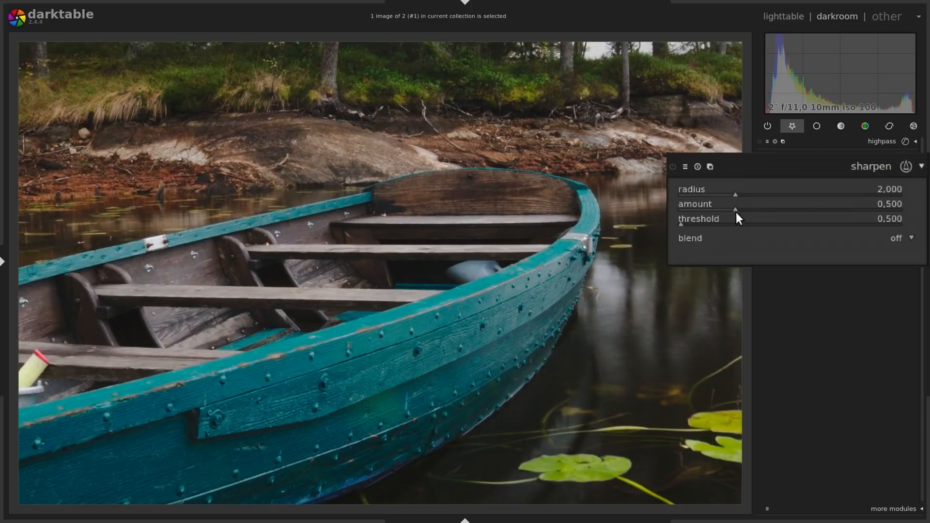
mouse_move(741, 213)
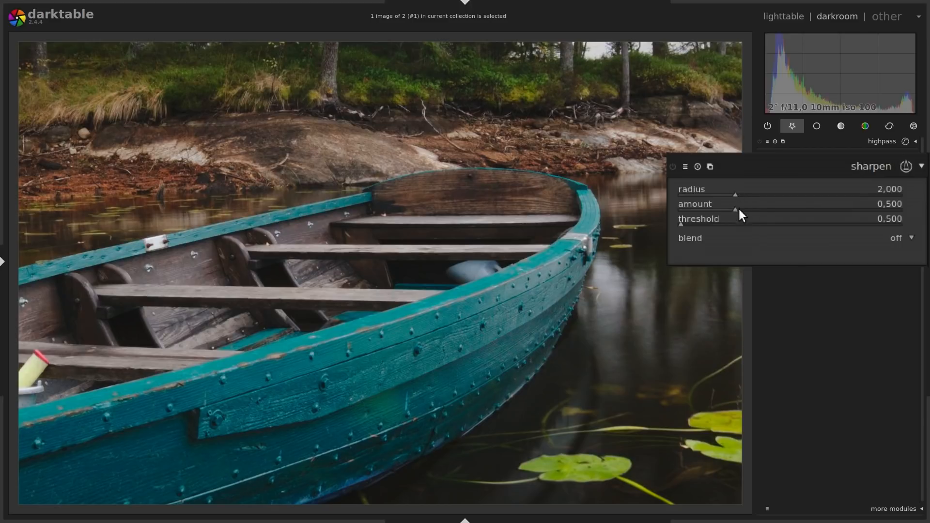
mouse_move(737, 225)
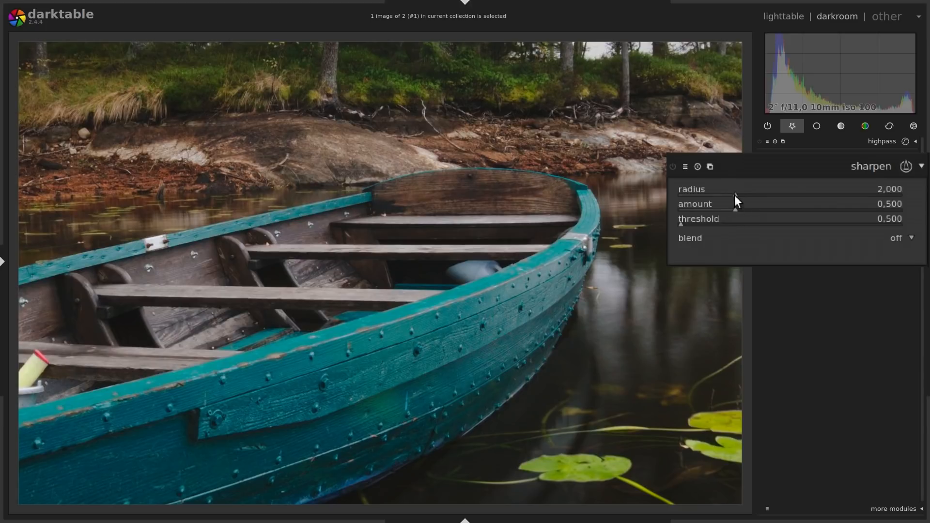
mouse_move(736, 200)
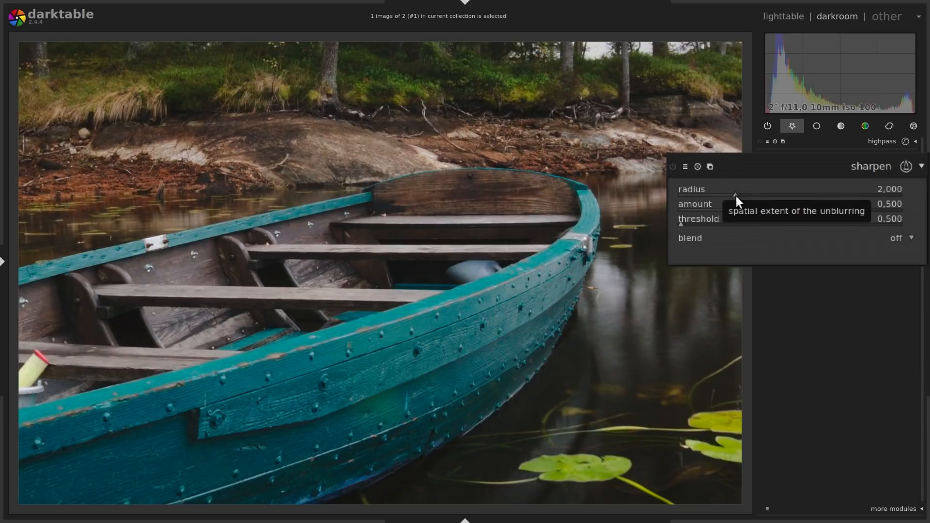
Set the sharpen radius to about 6.797 and the amount to about 0.917
drag(734, 196, 739, 196)
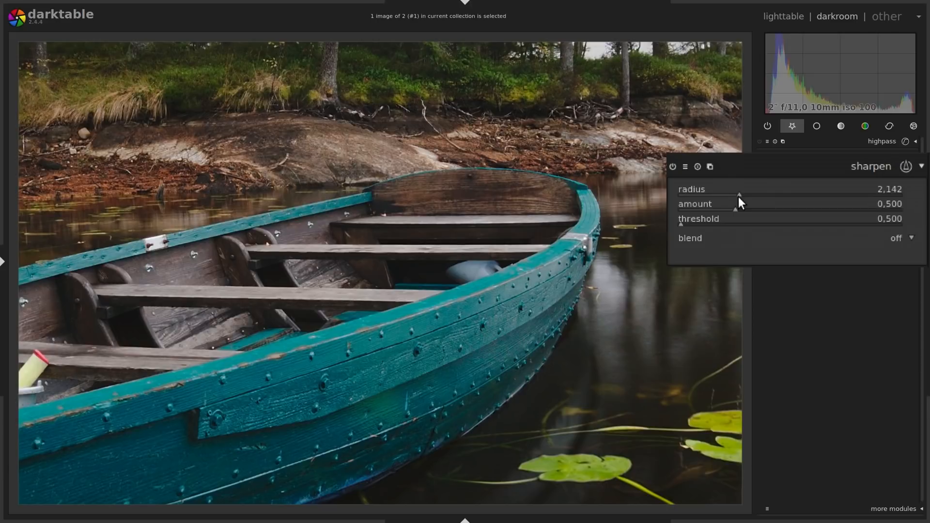
drag(740, 195, 768, 196)
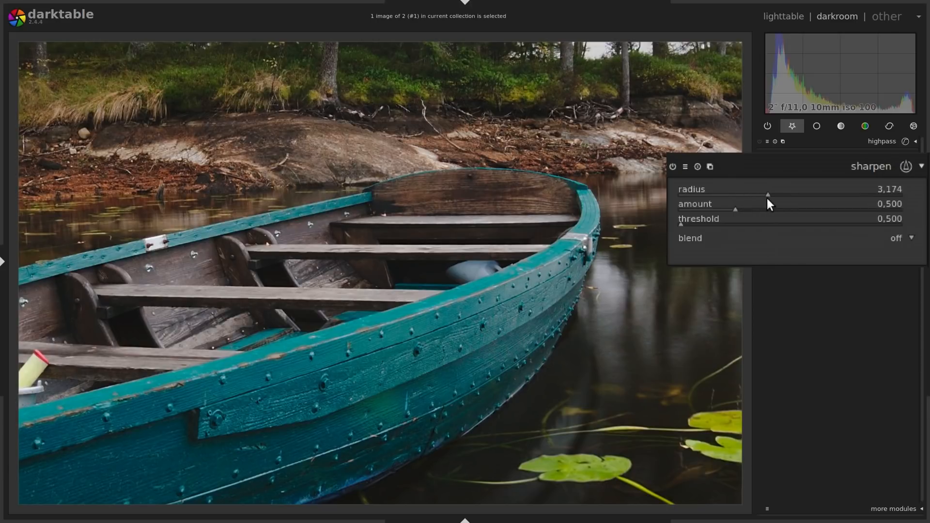
drag(767, 195, 773, 195)
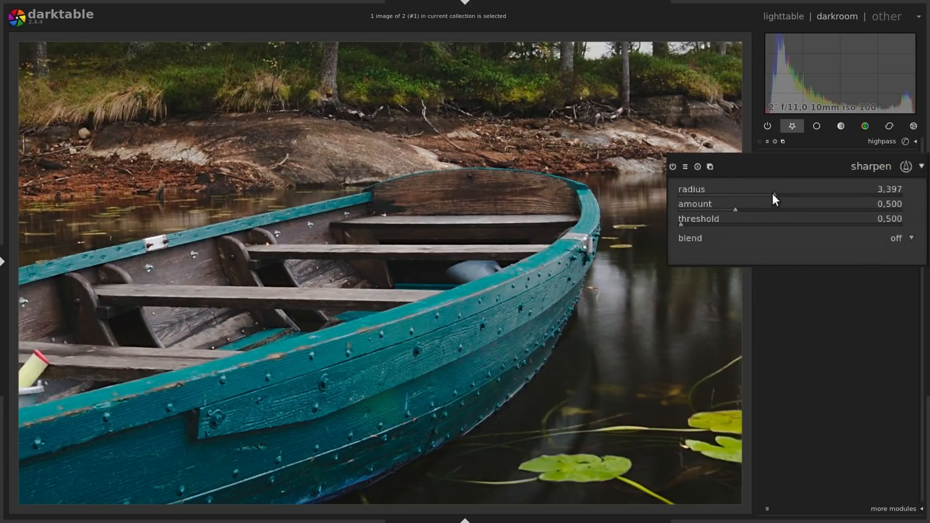
drag(771, 193, 744, 193)
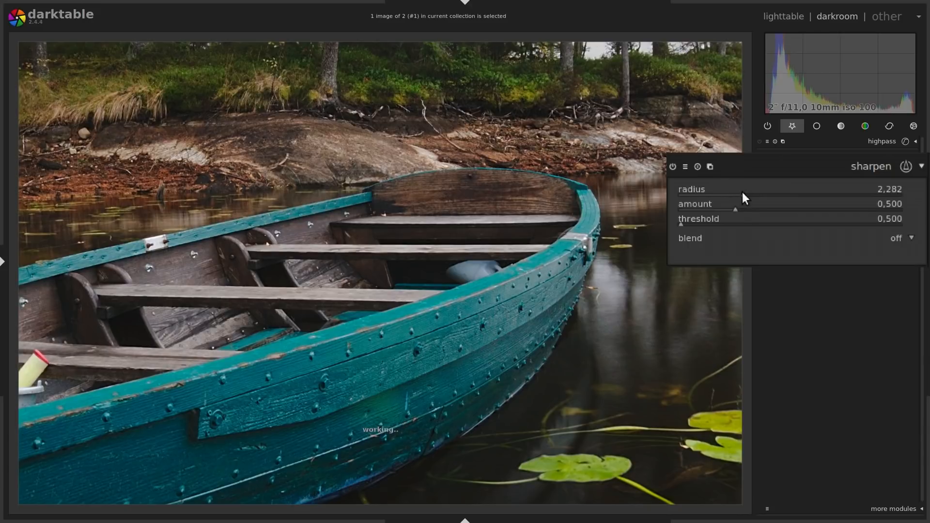
drag(742, 189, 883, 189)
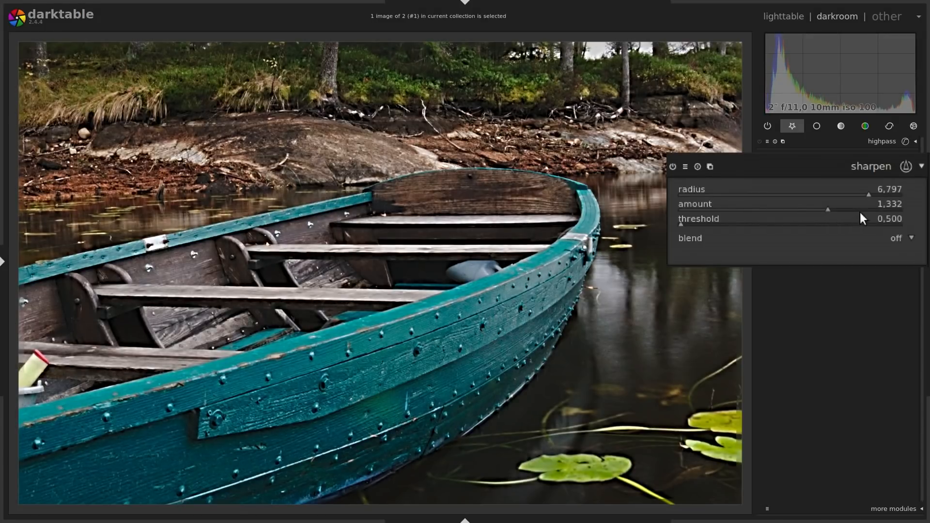
mouse_move(846, 228)
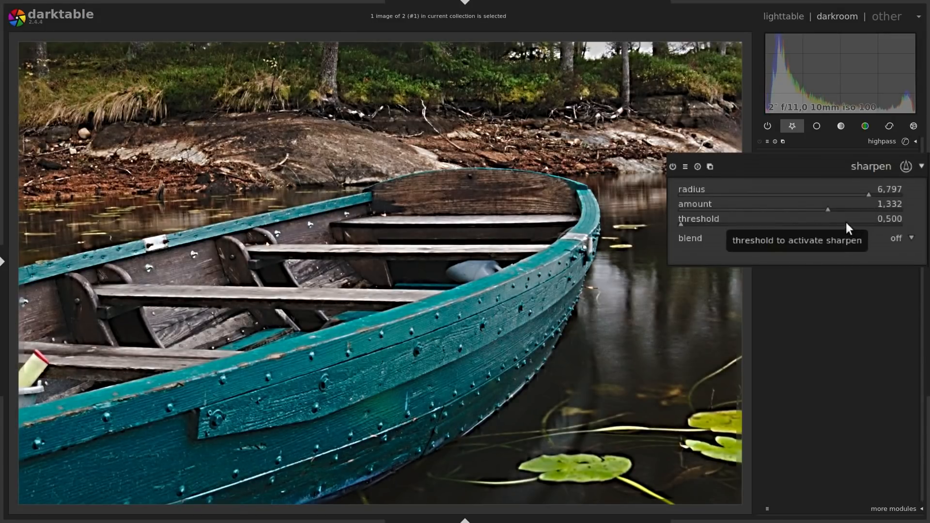
drag(827, 209, 789, 210)
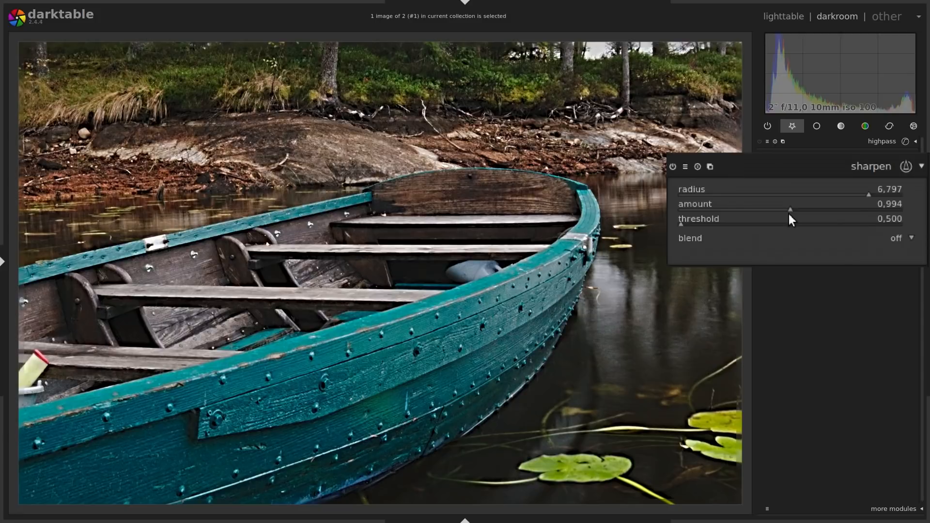
drag(792, 211, 789, 211)
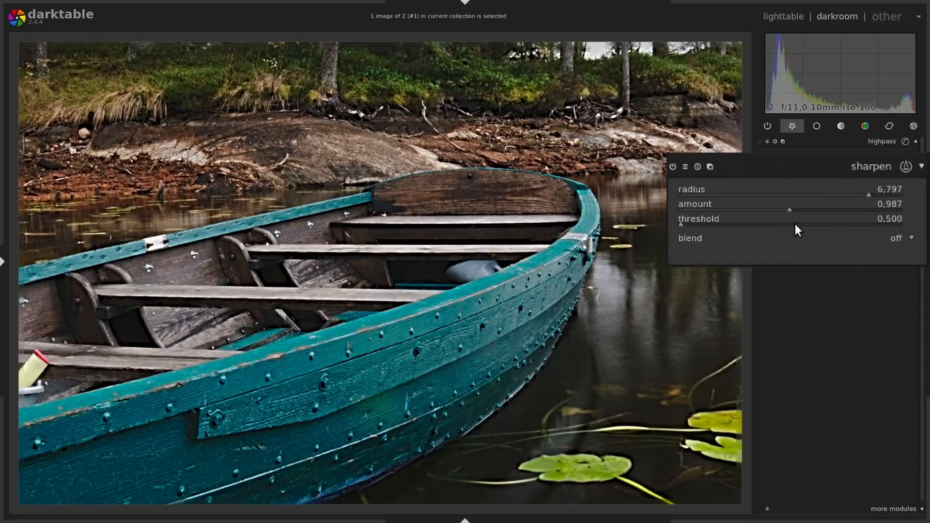
mouse_move(790, 211)
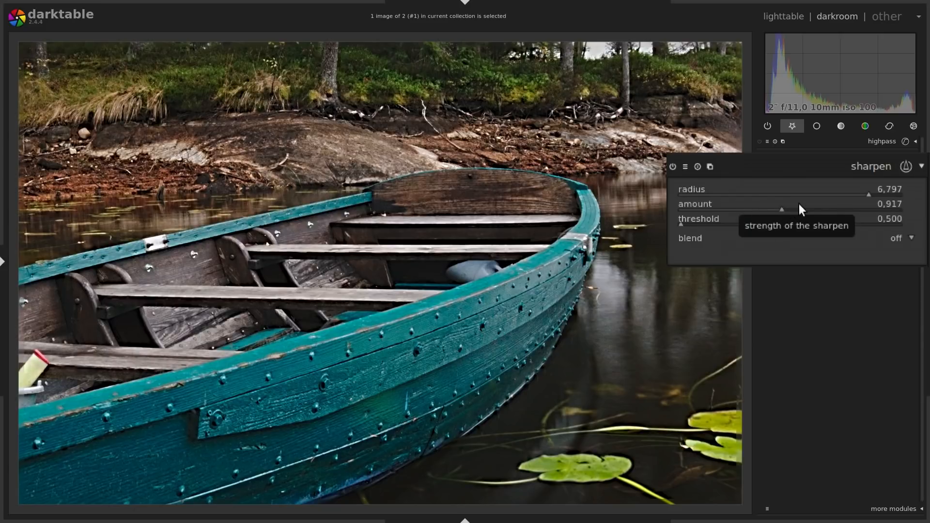
mouse_move(836, 206)
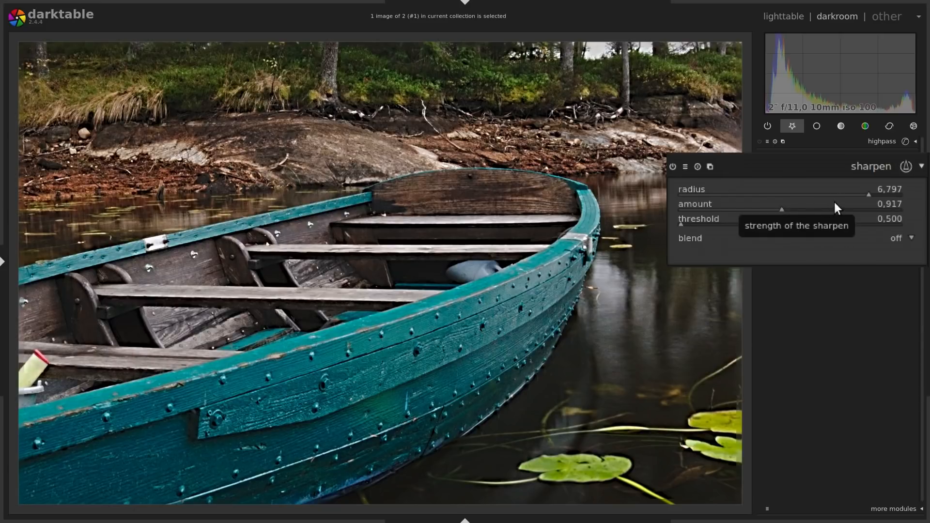
mouse_move(870, 199)
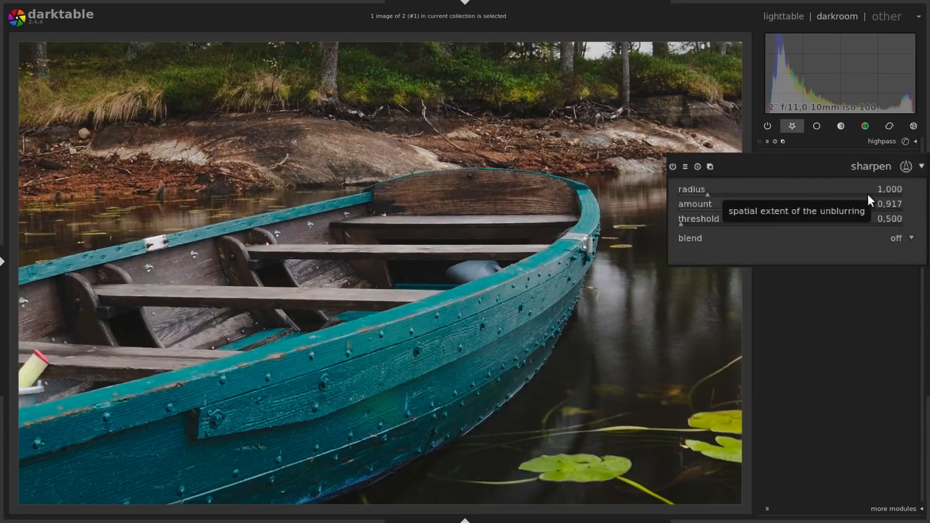
mouse_move(783, 215)
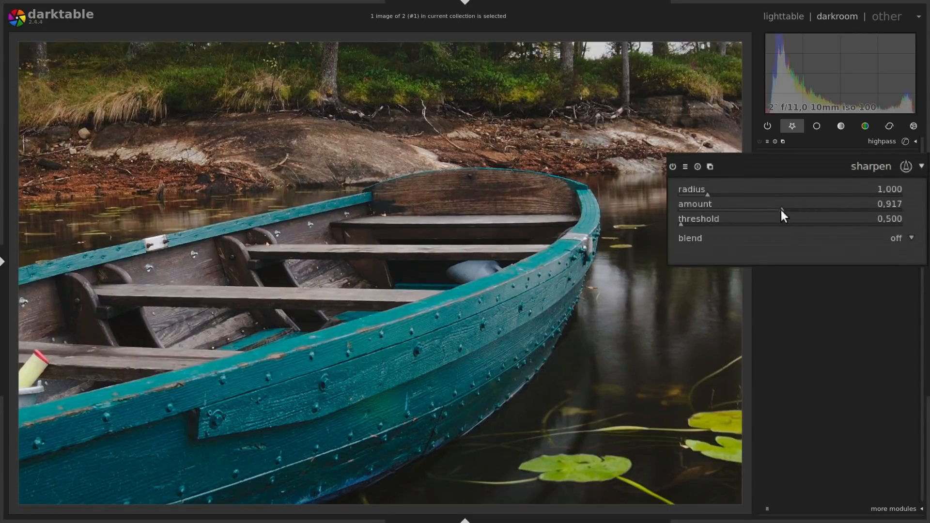
With radius at 1.000, drag the sharpen amount slider to its 2.000 maximum
drag(783, 204, 896, 204)
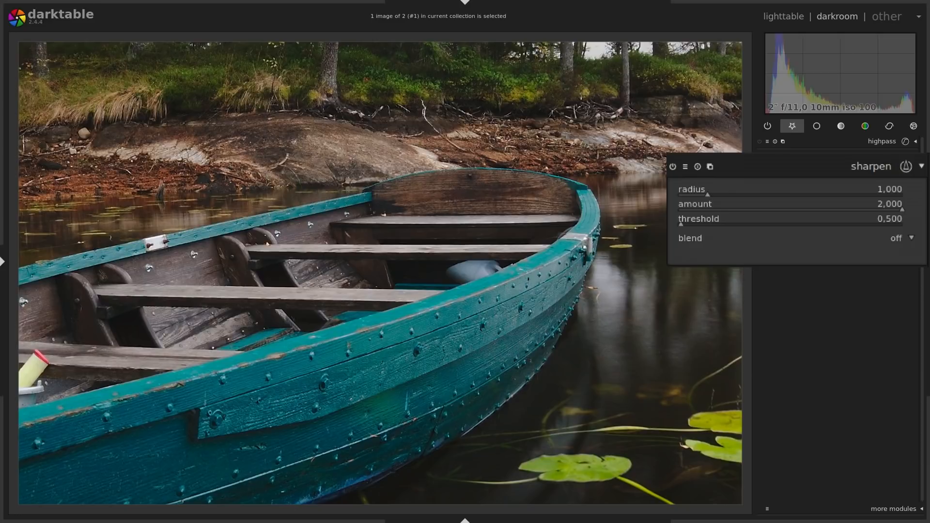
mouse_move(439, 363)
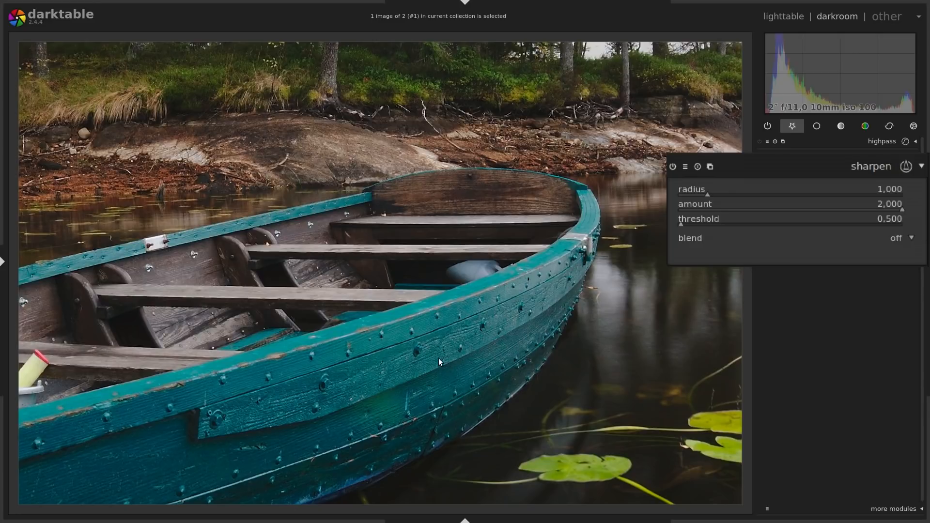
mouse_move(673, 169)
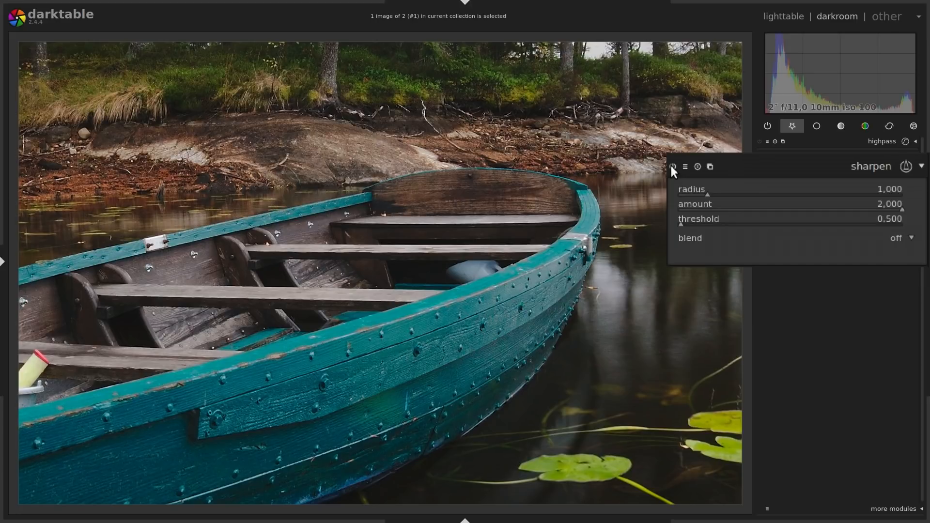
mouse_move(823, 260)
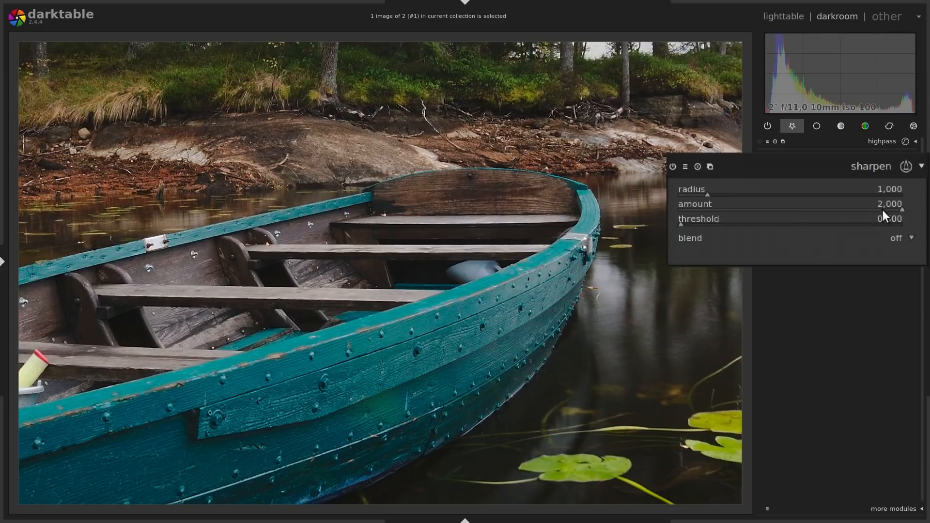
mouse_move(903, 215)
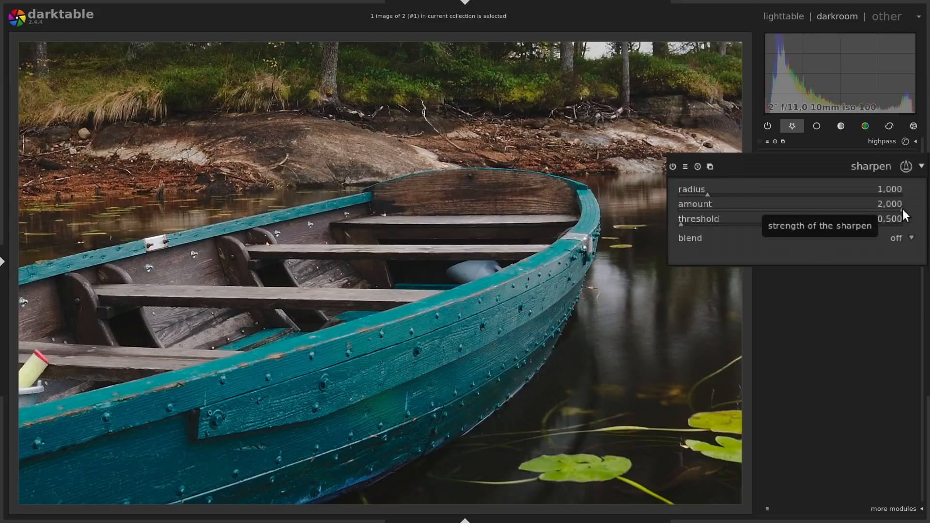
mouse_move(865, 216)
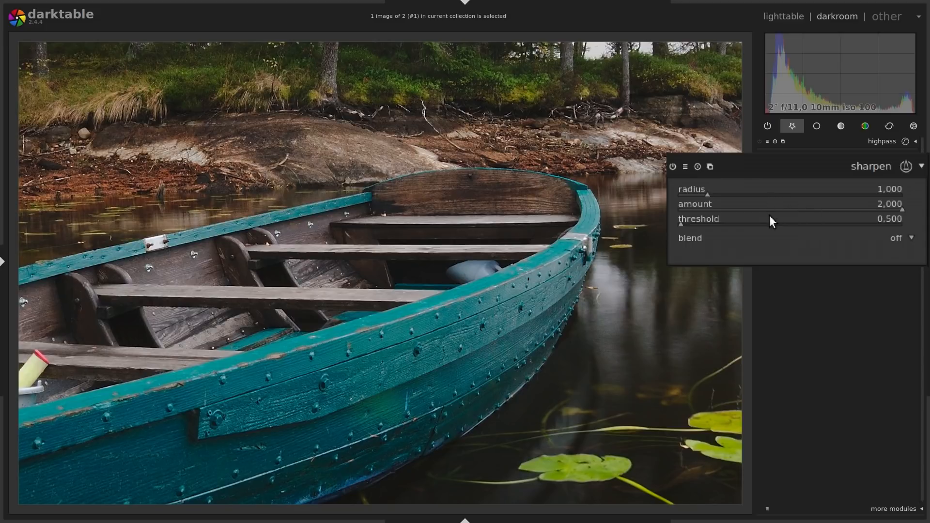
Duplicate sharpen, try lower amounts on the new instance, then collapse it and expand highpass
click(710, 166)
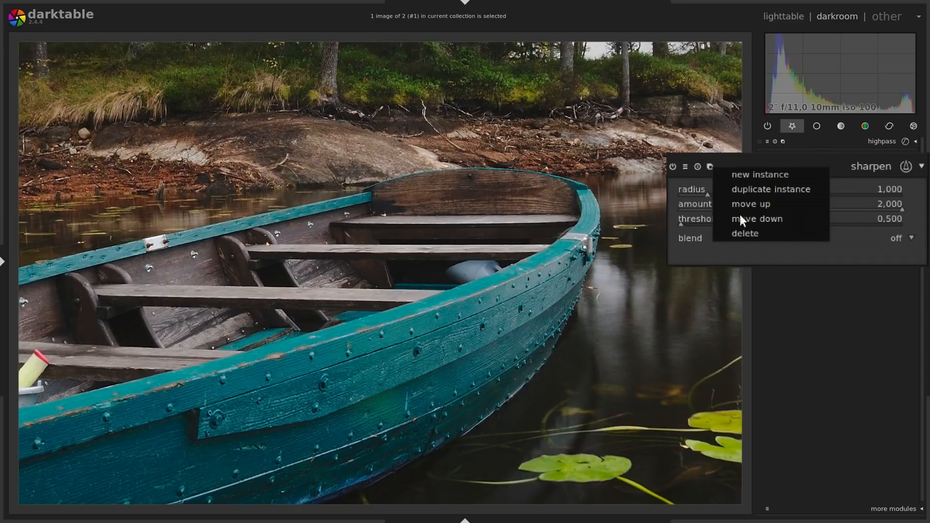
mouse_move(758, 189)
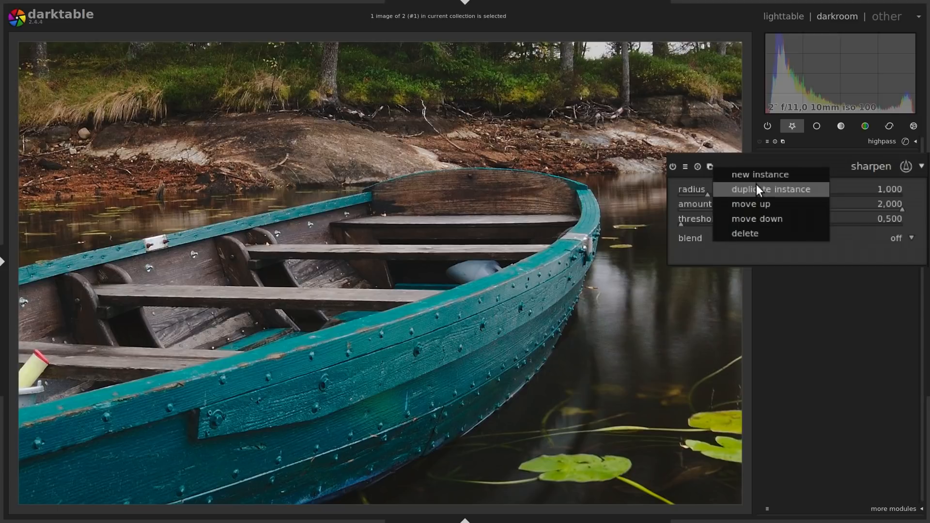
click(770, 189)
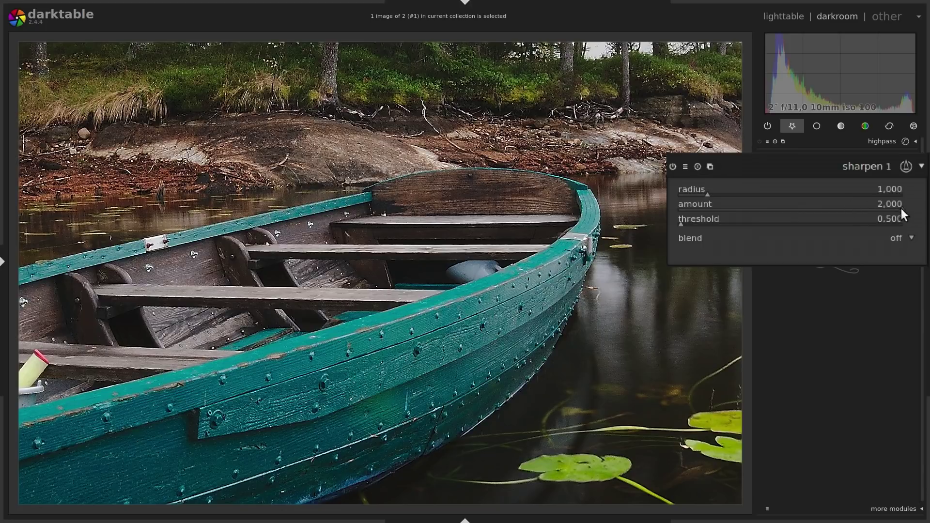
drag(897, 204, 853, 203)
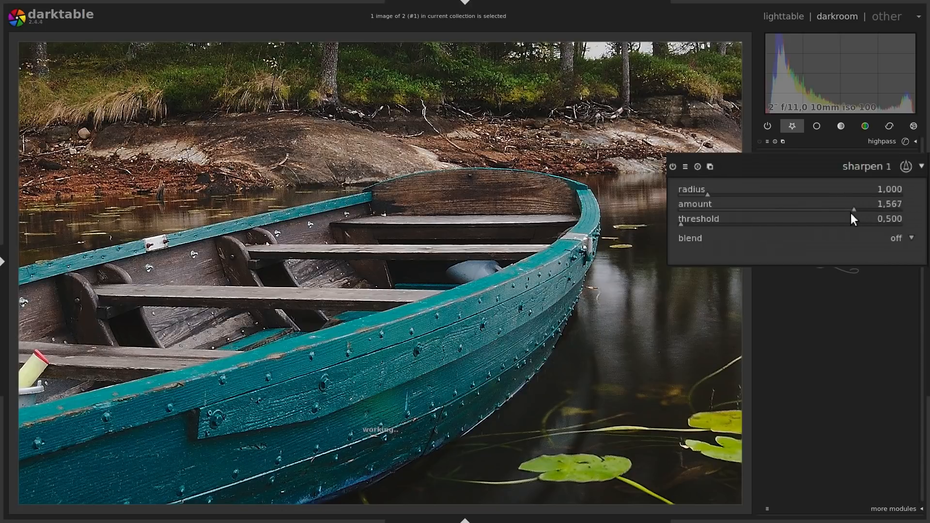
drag(853, 211, 847, 211)
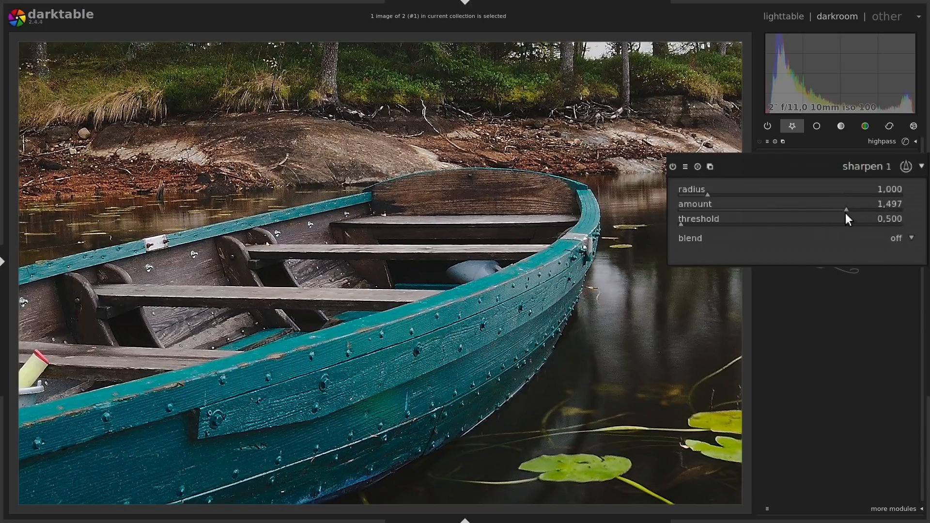
drag(846, 211, 768, 211)
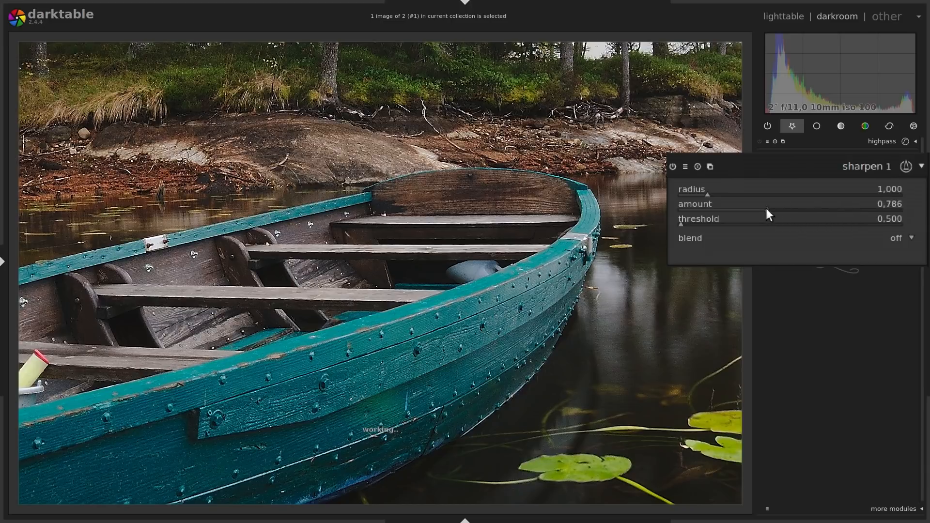
drag(771, 204, 753, 203)
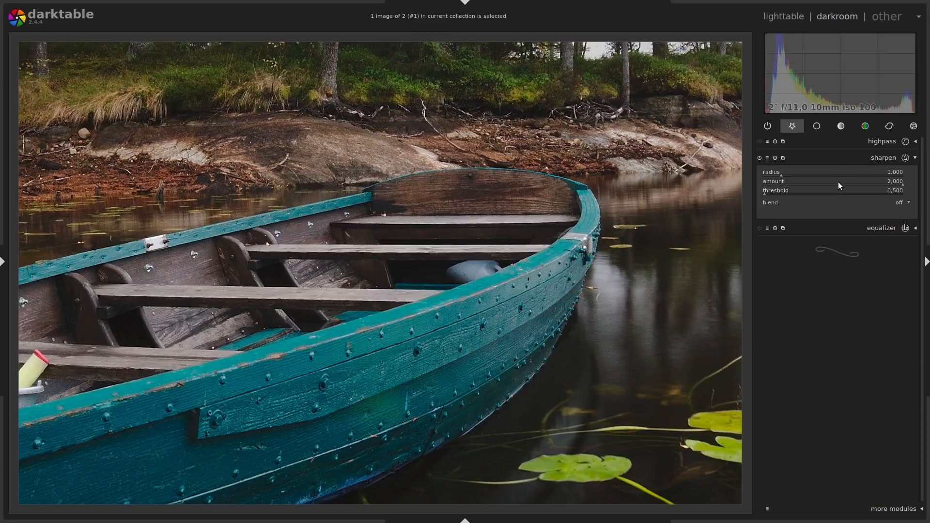
click(883, 157)
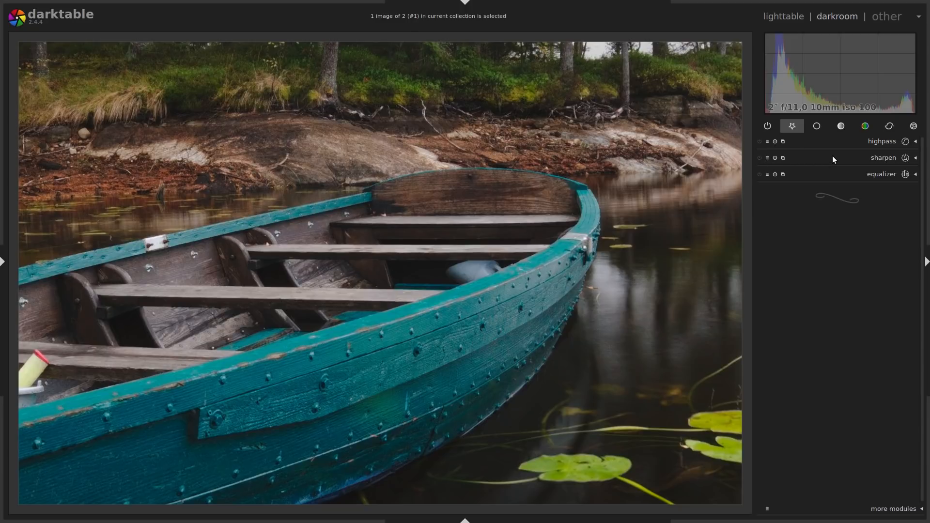
mouse_move(840, 142)
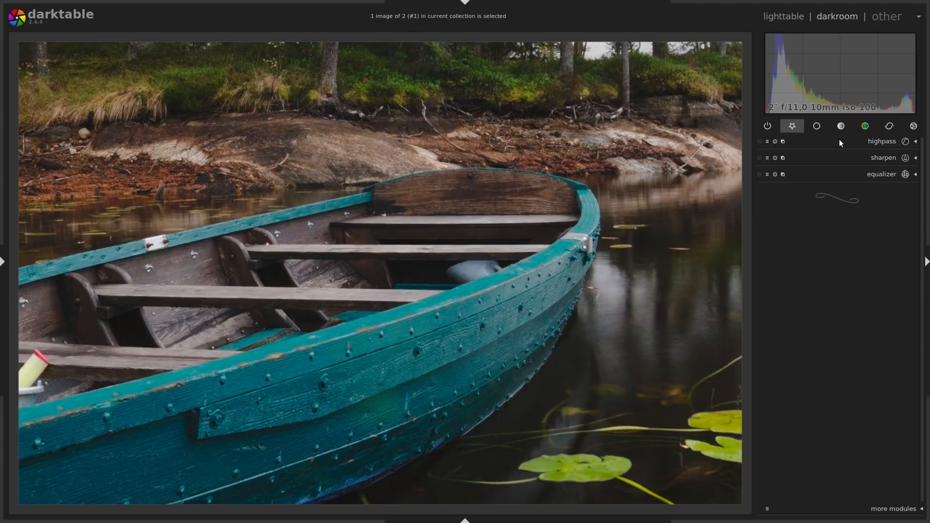
click(882, 141)
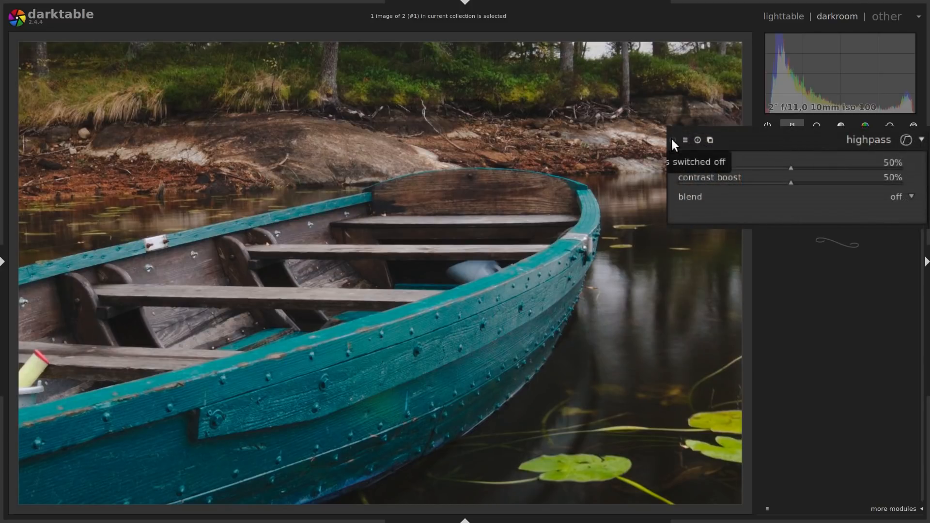
Power on highpass and drag sharpness down to 6% and contrast boost to 21%
click(671, 140)
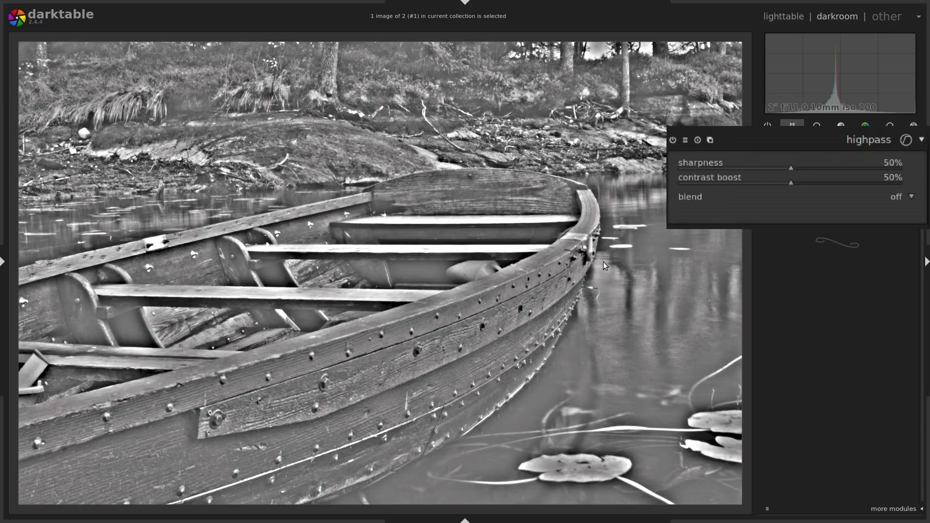
mouse_move(563, 261)
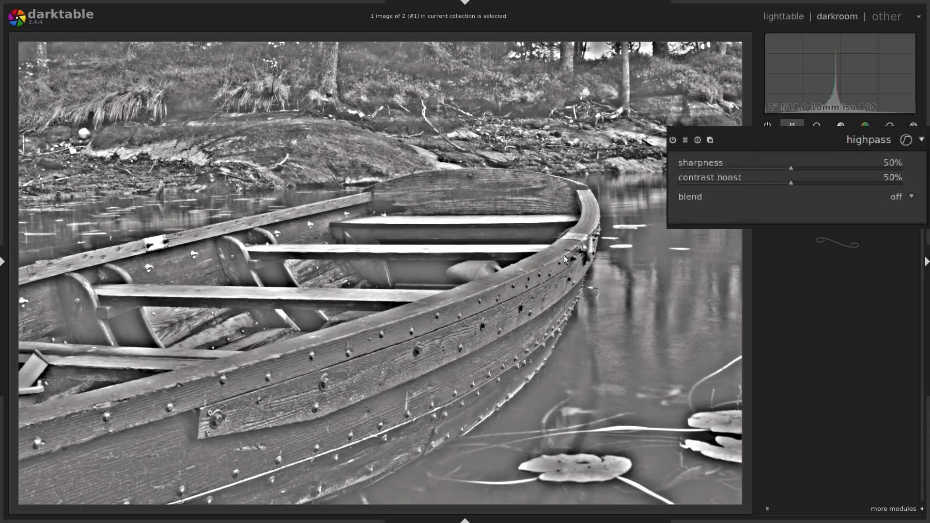
mouse_move(590, 295)
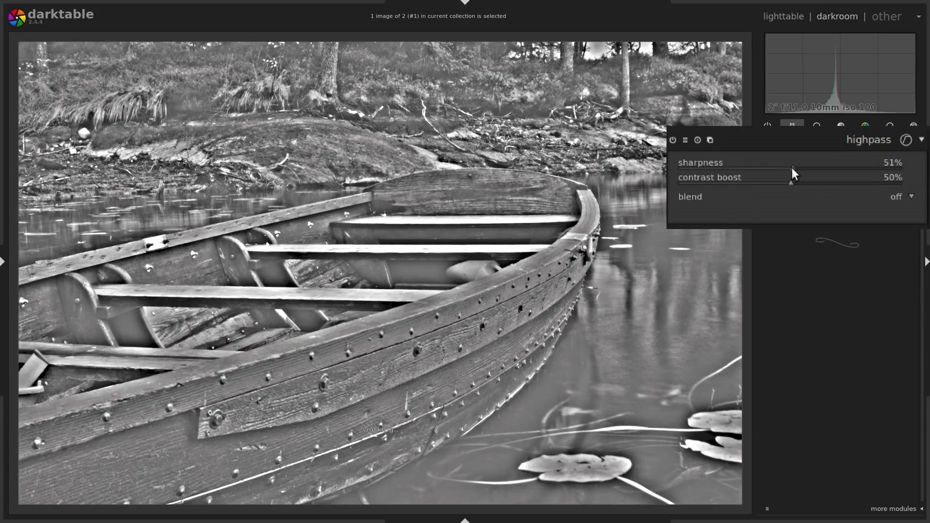
drag(795, 169, 724, 169)
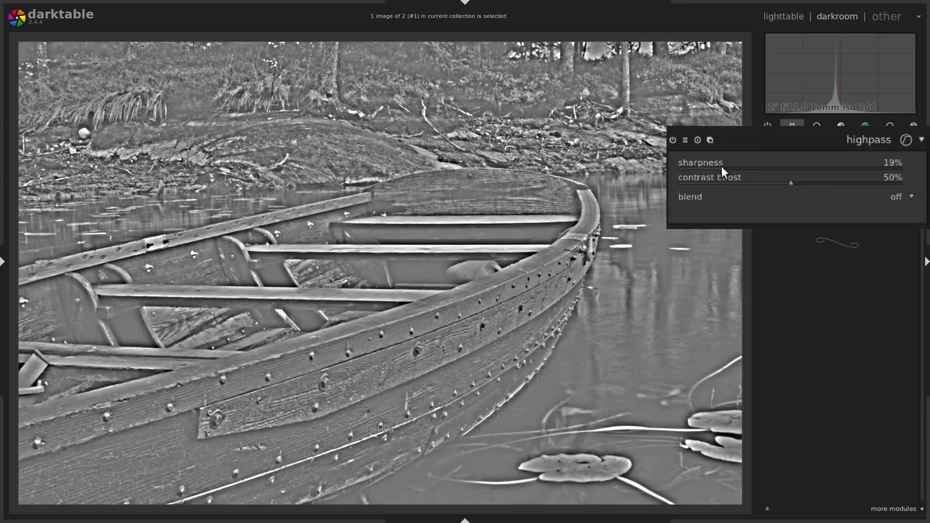
drag(741, 170, 712, 169)
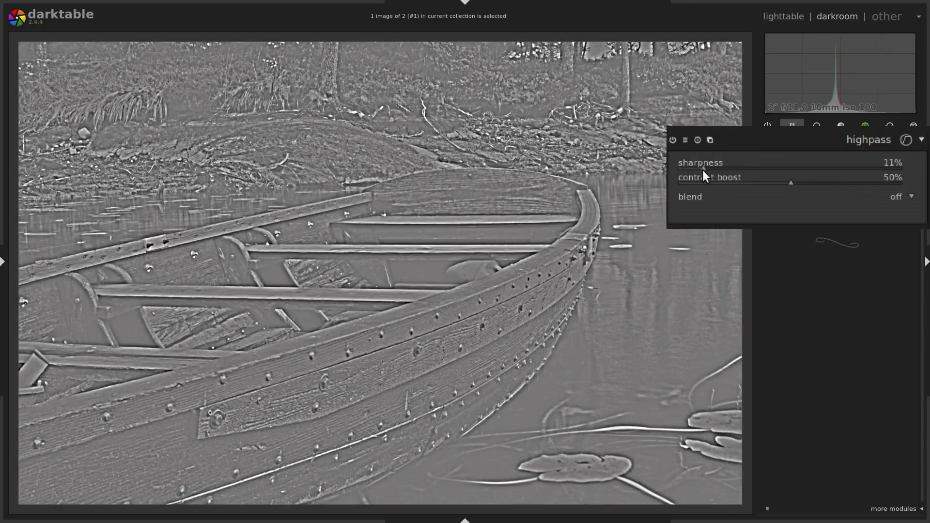
drag(711, 167, 690, 167)
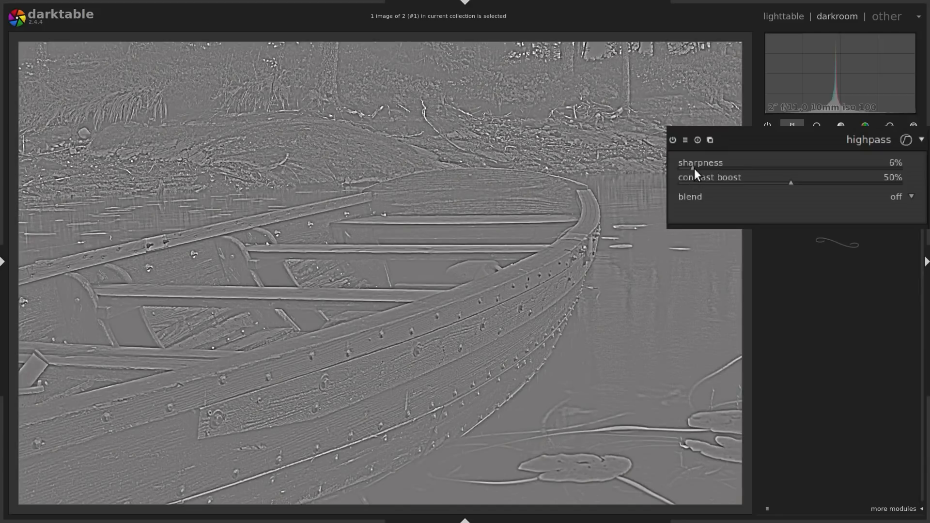
mouse_move(711, 172)
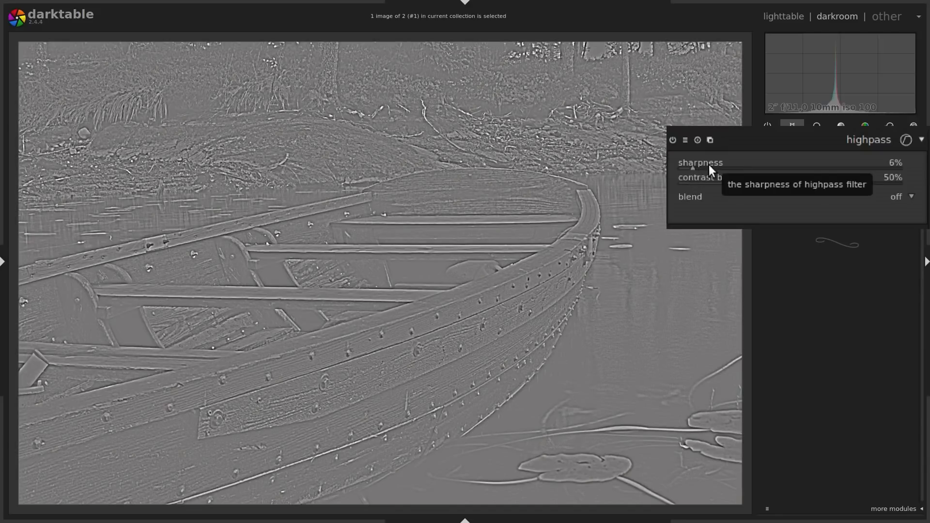
mouse_move(722, 187)
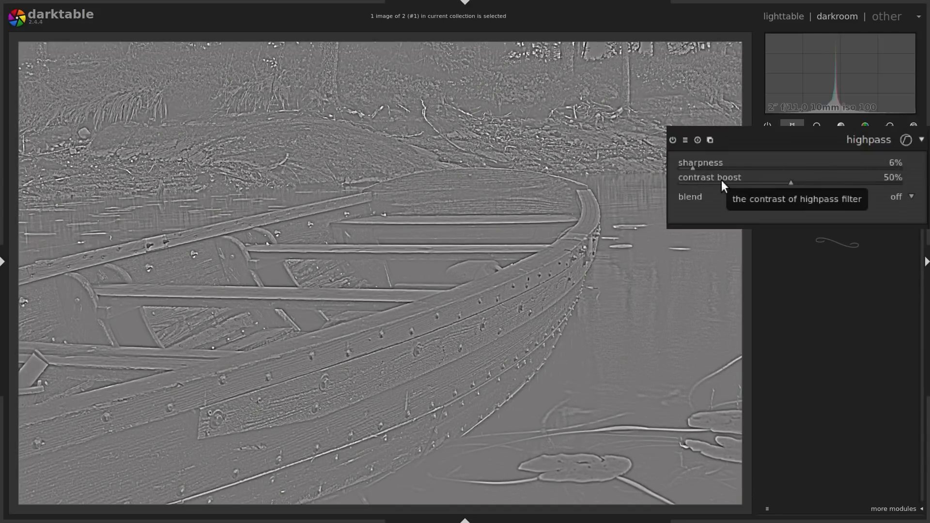
mouse_move(797, 211)
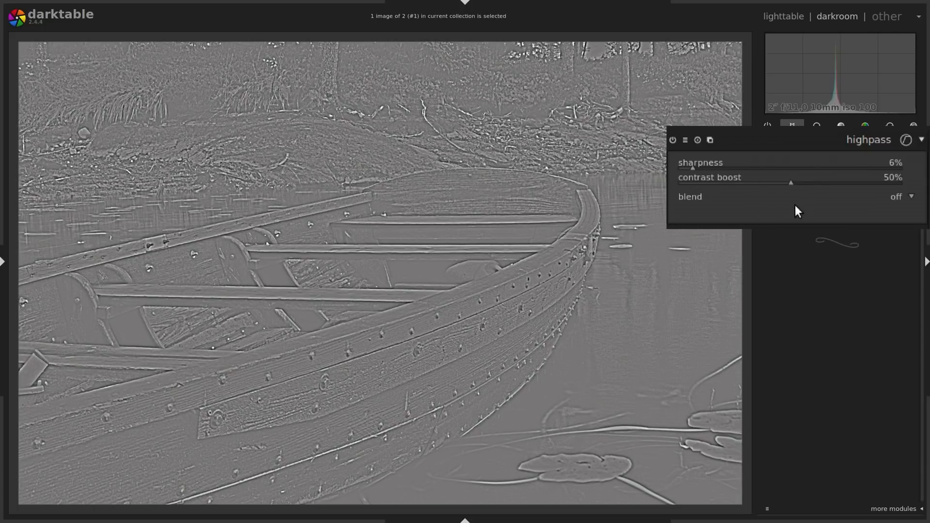
mouse_move(792, 186)
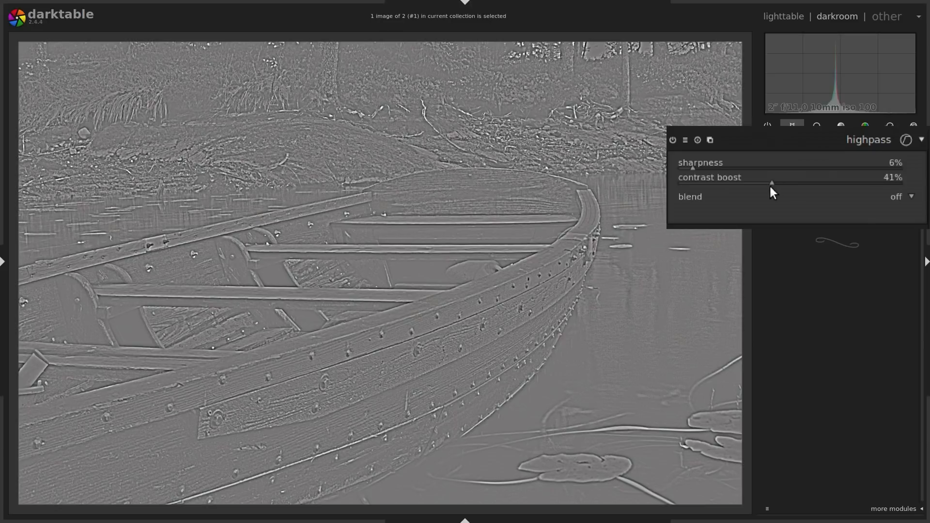
drag(772, 183, 770, 182)
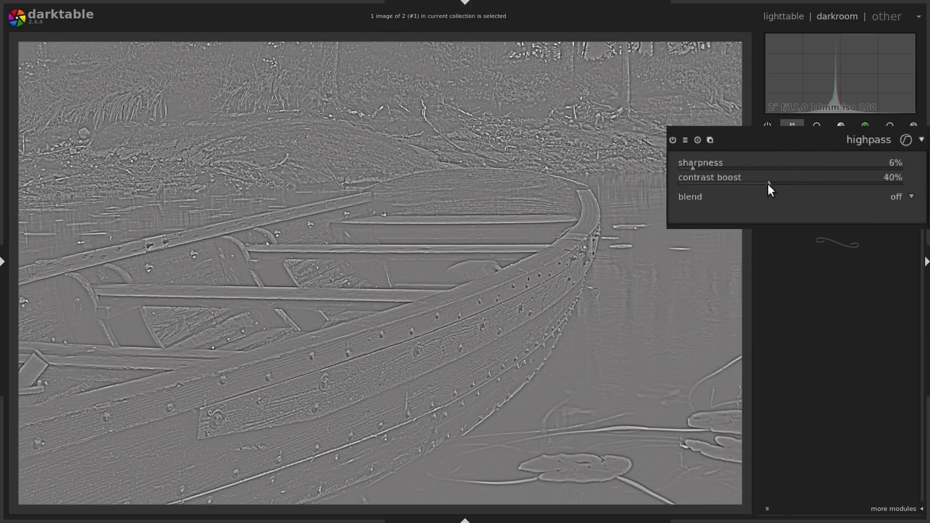
drag(768, 182, 732, 182)
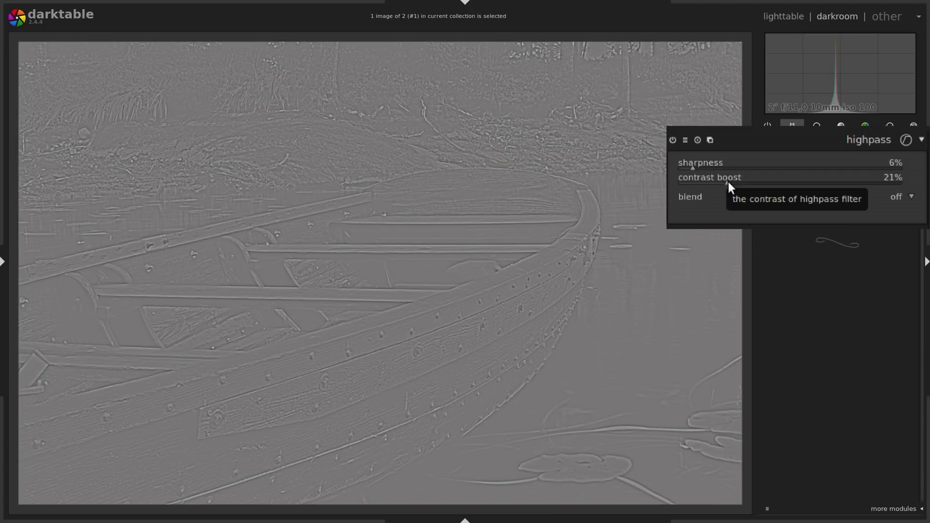
mouse_move(898, 204)
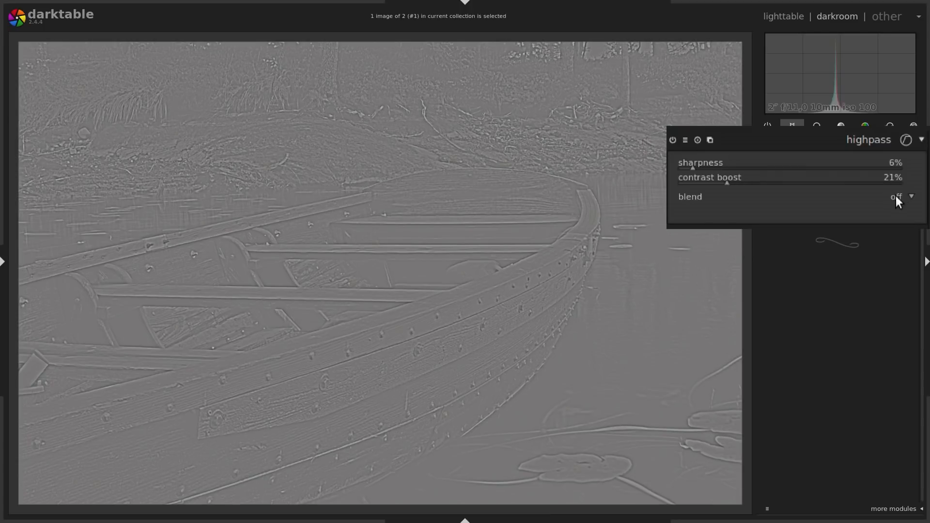
Blend highpass uniformly in overlay mode, then toggle its power to compare
click(895, 196)
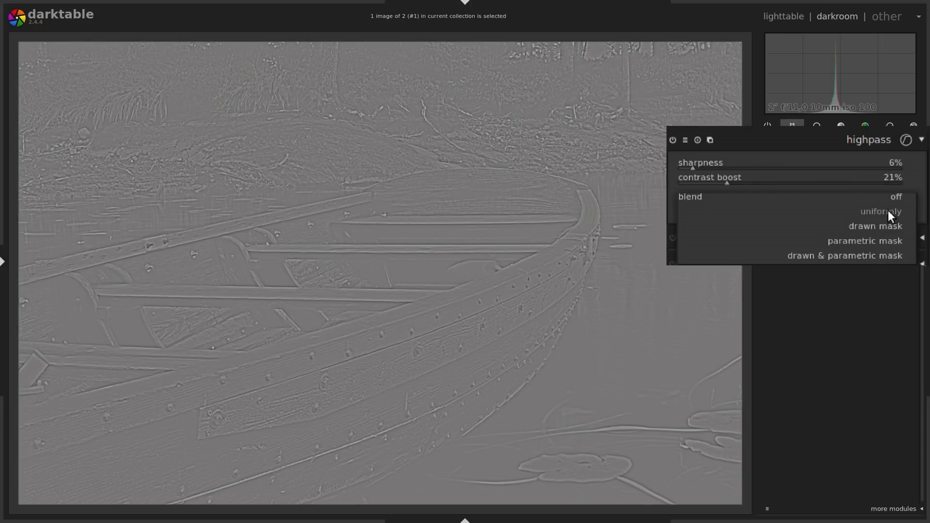
click(881, 211)
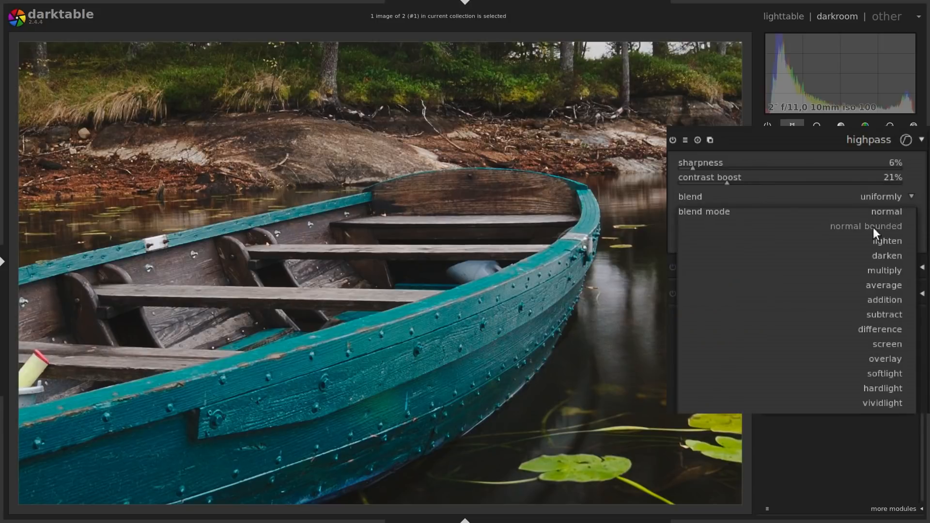
mouse_move(884, 373)
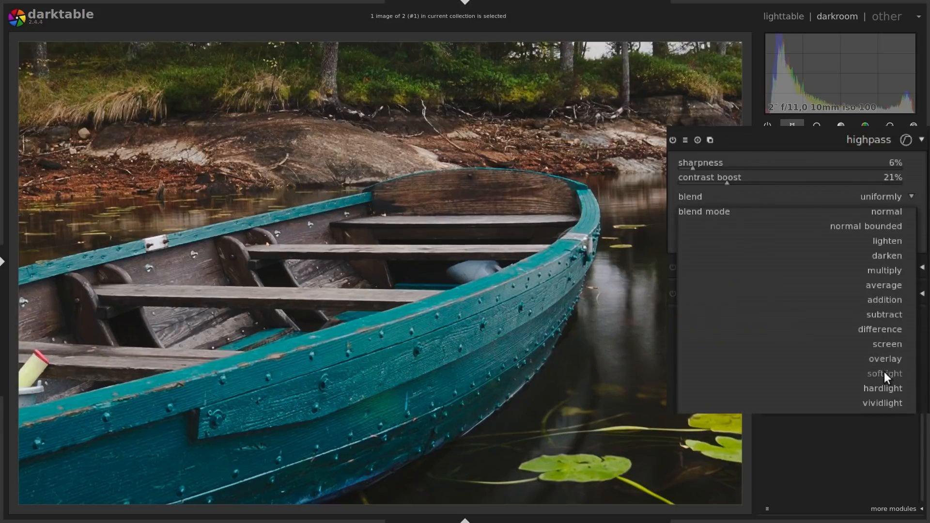
click(884, 358)
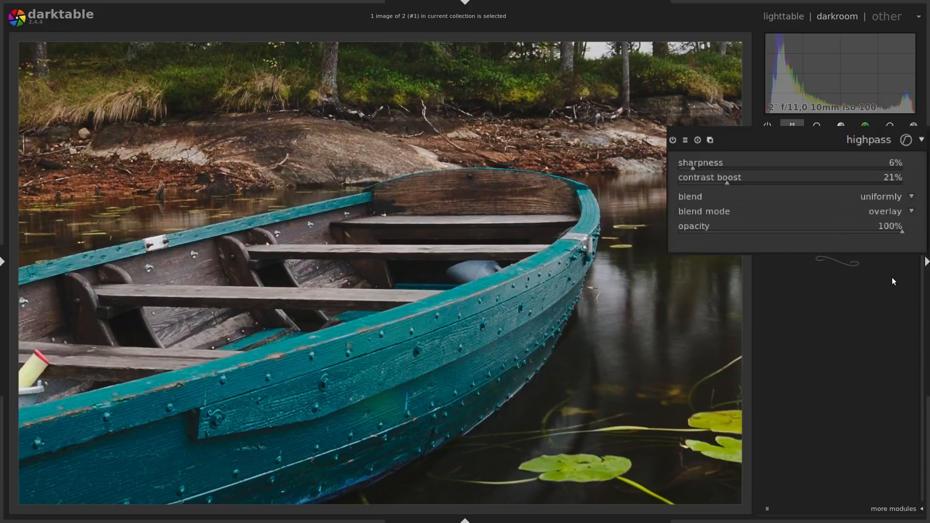
mouse_move(894, 276)
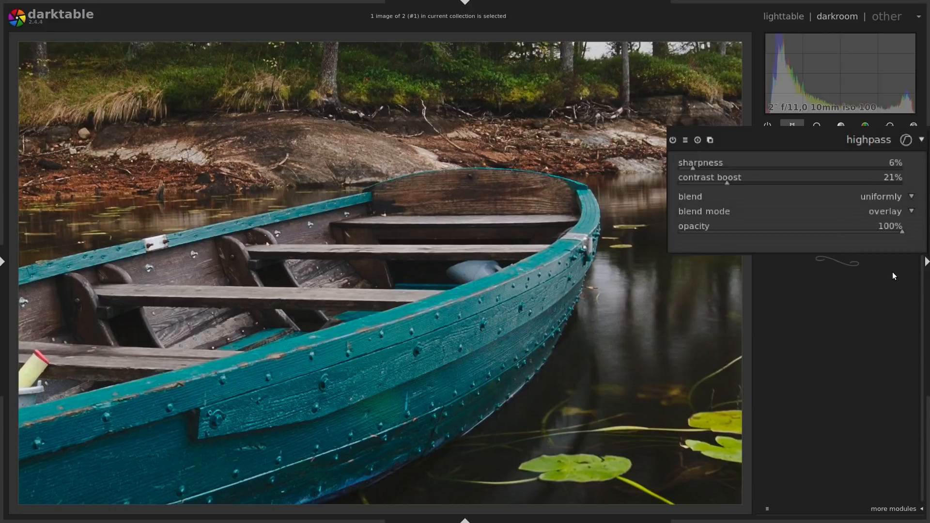
mouse_move(674, 142)
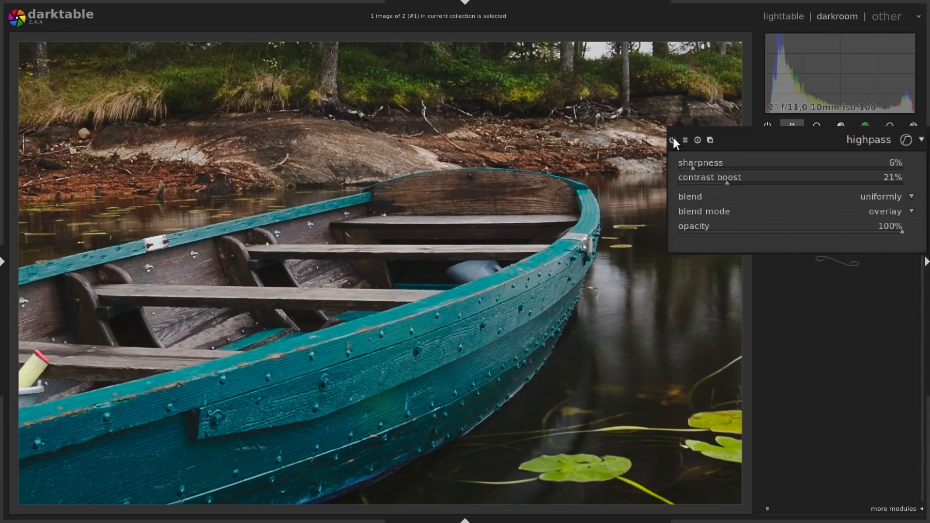
click(672, 140)
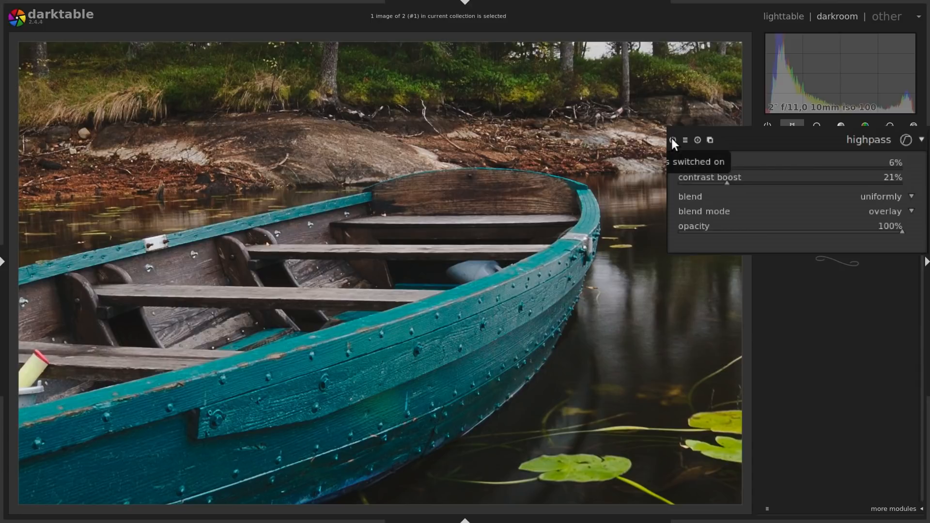
mouse_move(674, 142)
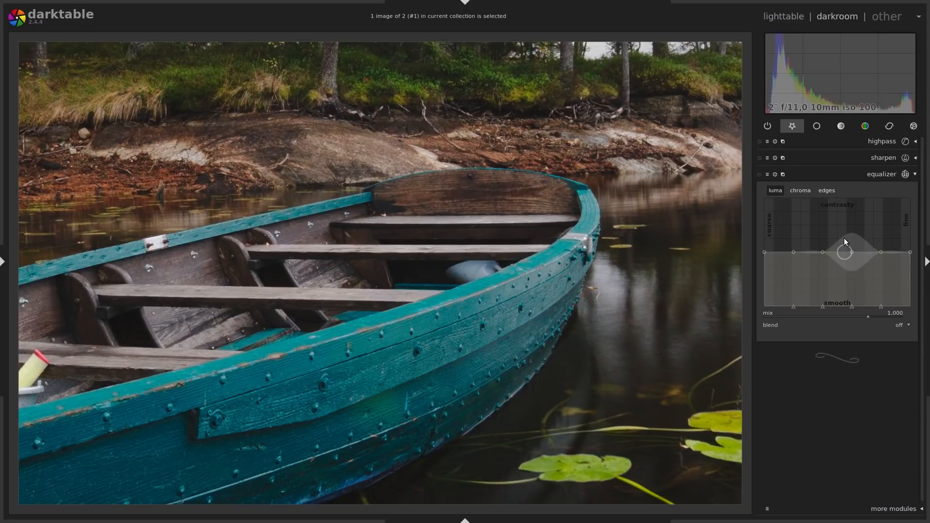
Raise the equalizer's finest-detail contrast steeply, then take a snapshot of this version
drag(845, 252, 906, 246)
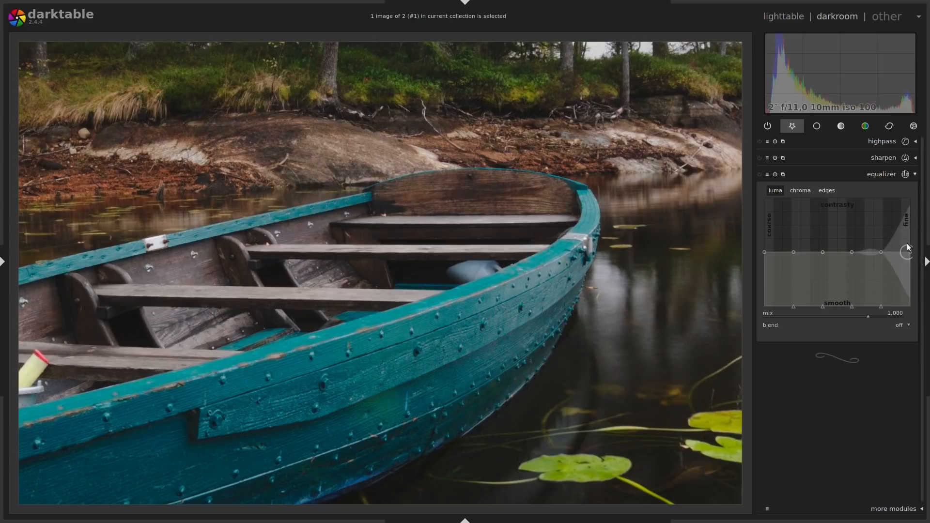
drag(906, 247, 906, 201)
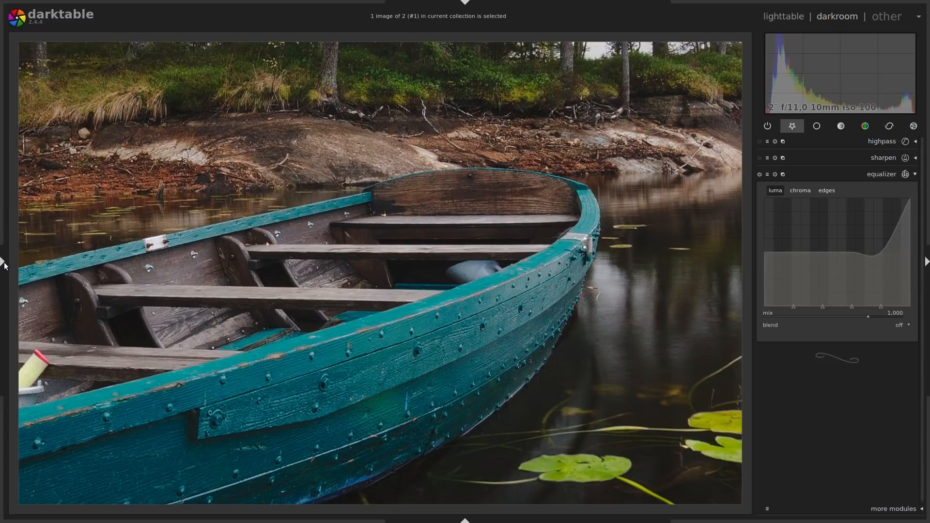
click(3, 264)
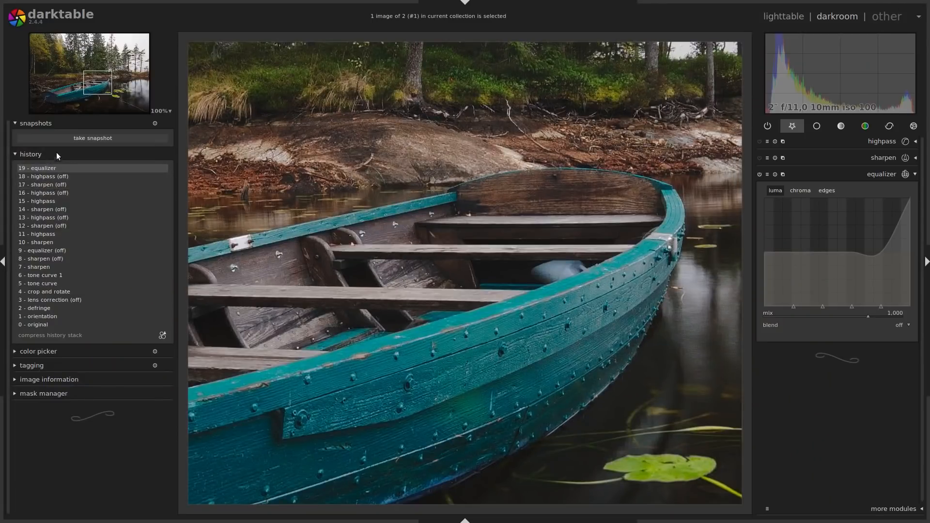
click(92, 137)
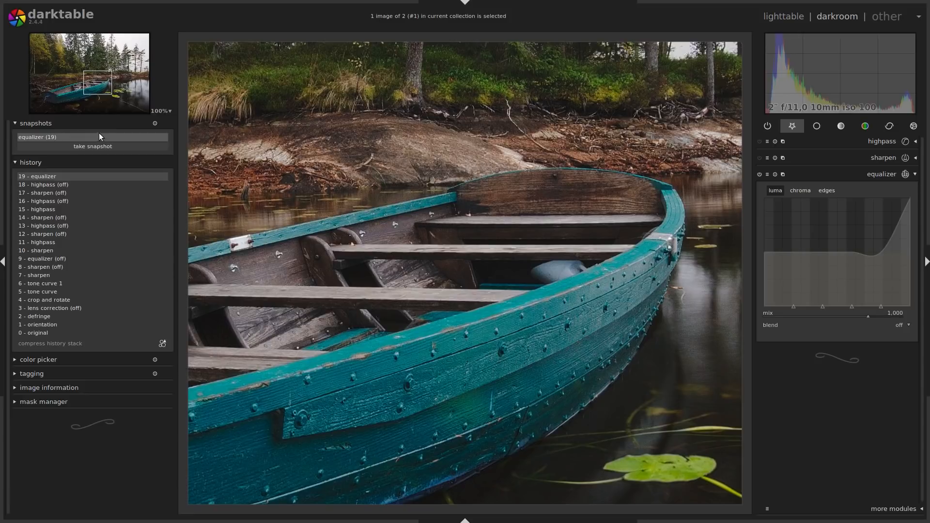
mouse_move(761, 187)
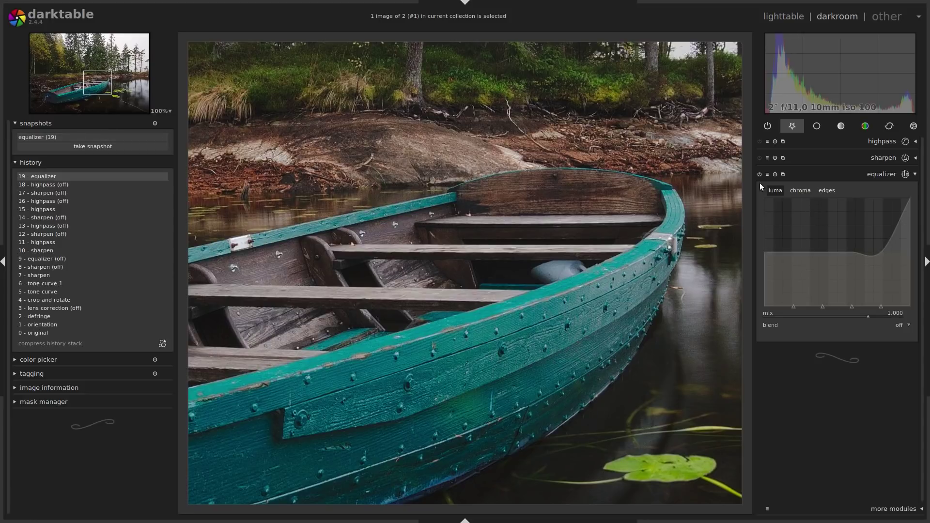
Turn the equalizer off, enable sharpen, and take a snapshot of the sharpen-only version
click(759, 174)
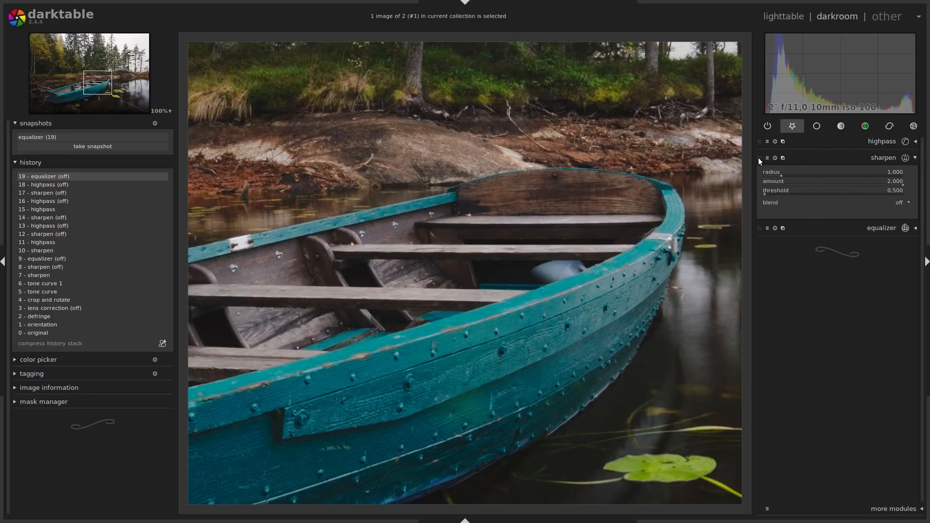
click(760, 158)
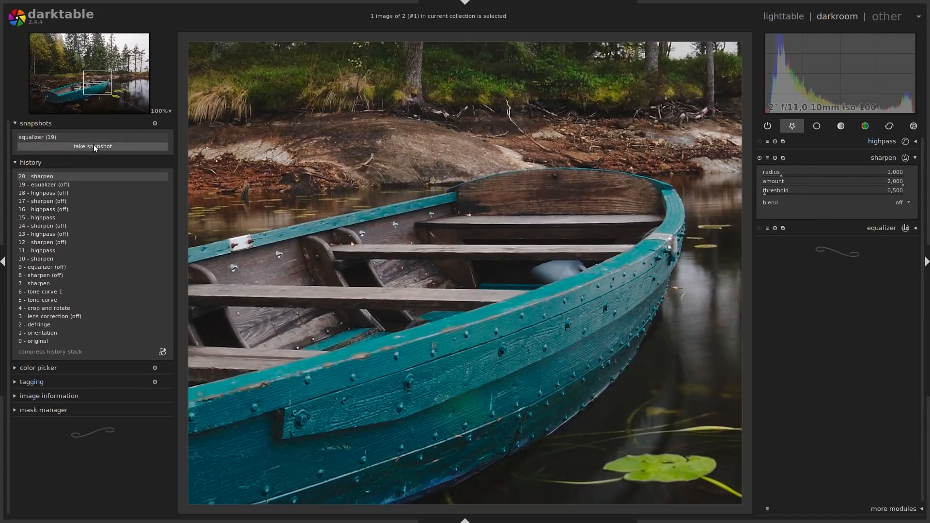
click(92, 147)
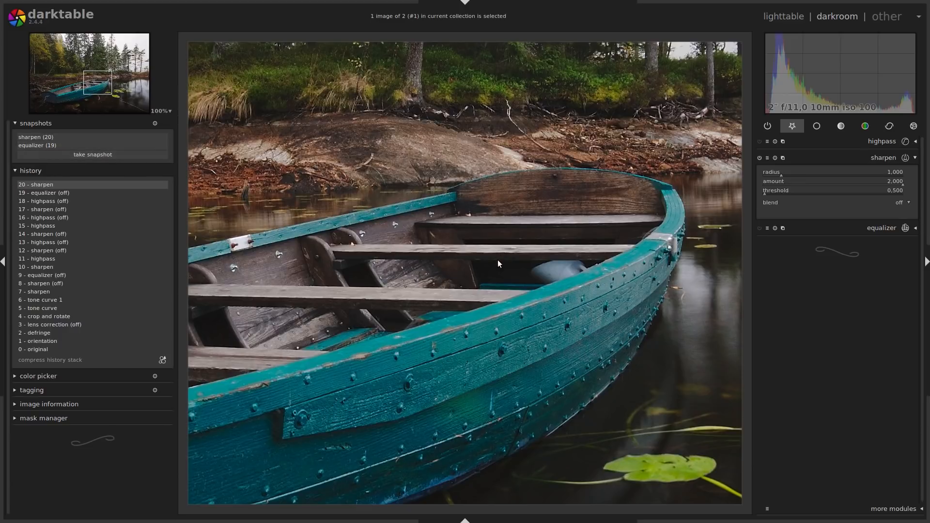
mouse_move(463, 282)
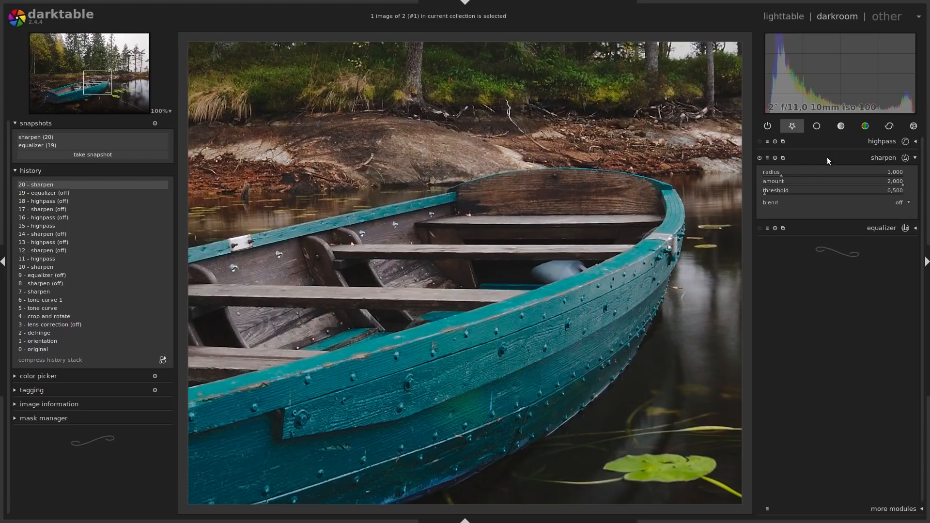
mouse_move(837, 143)
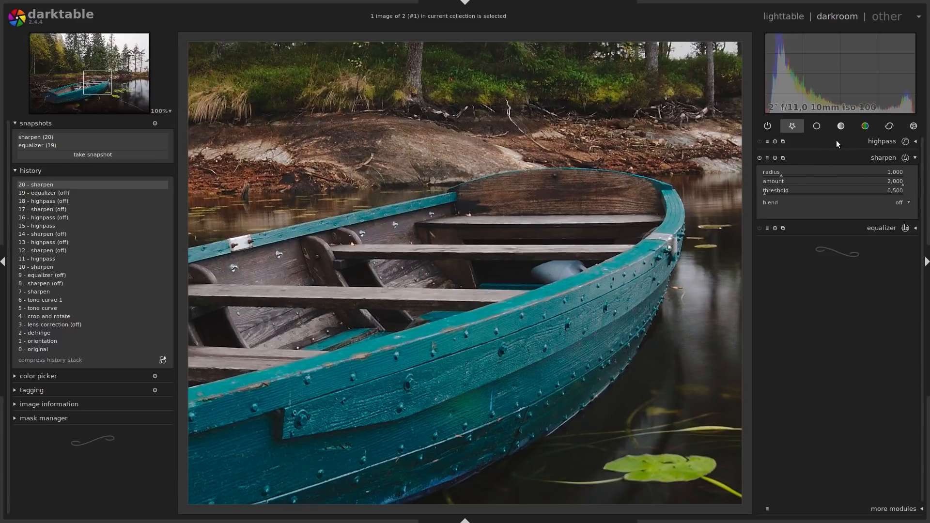
mouse_move(746, 164)
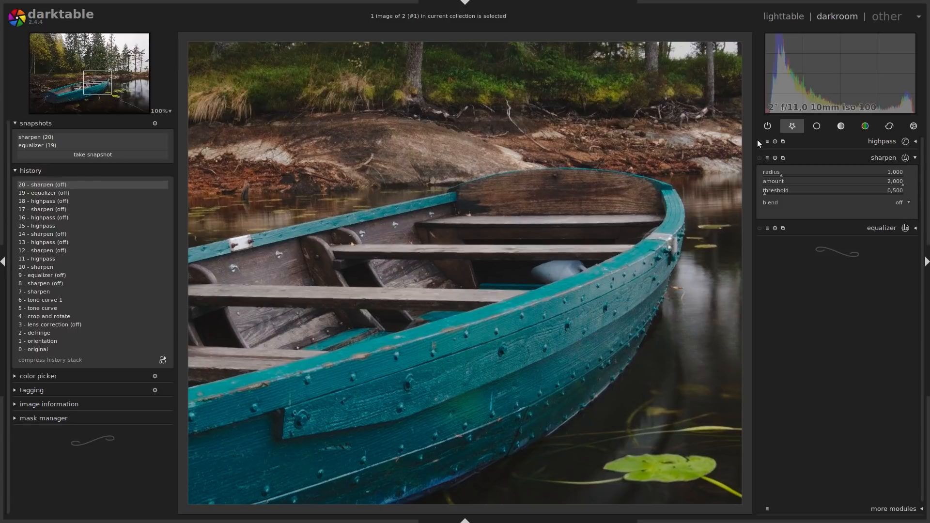
Switch on the highpass module and expand its settings
click(759, 141)
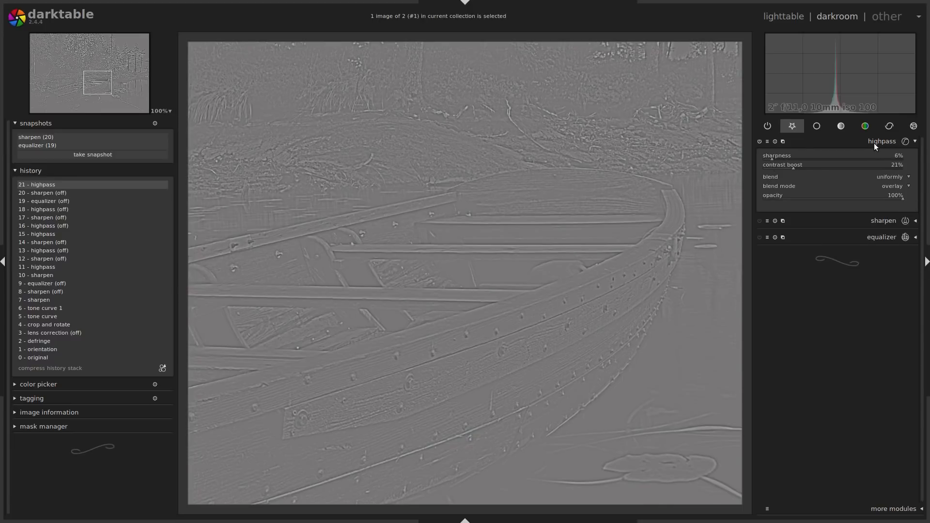
click(881, 141)
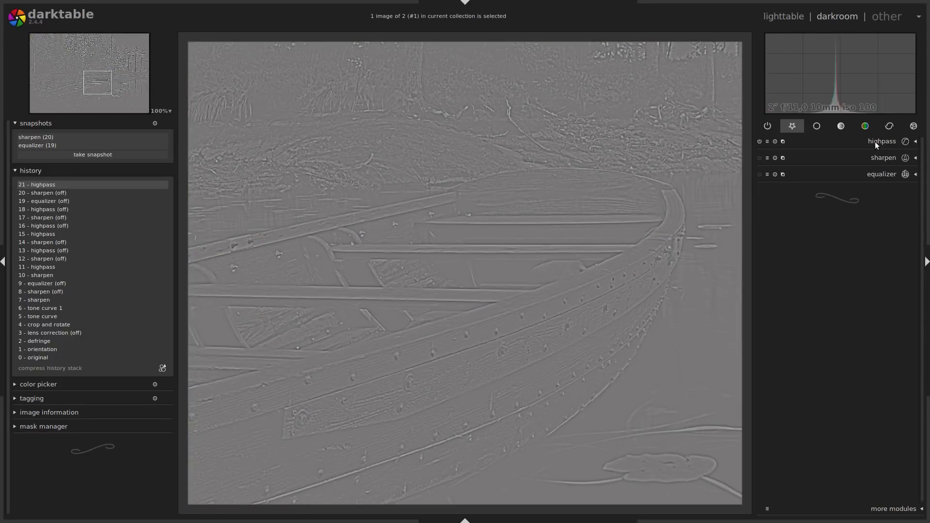
click(882, 141)
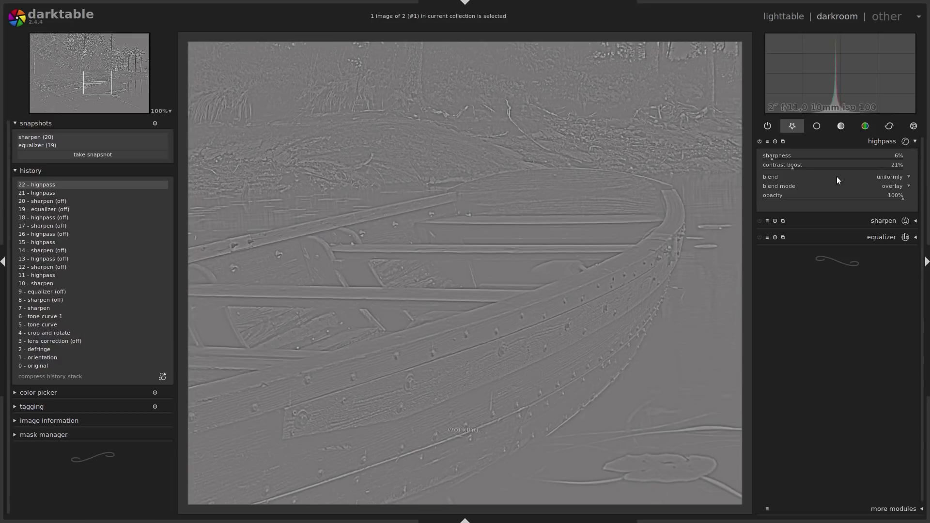
Set highpass blending to uniformly with overlay blend mode
click(892, 185)
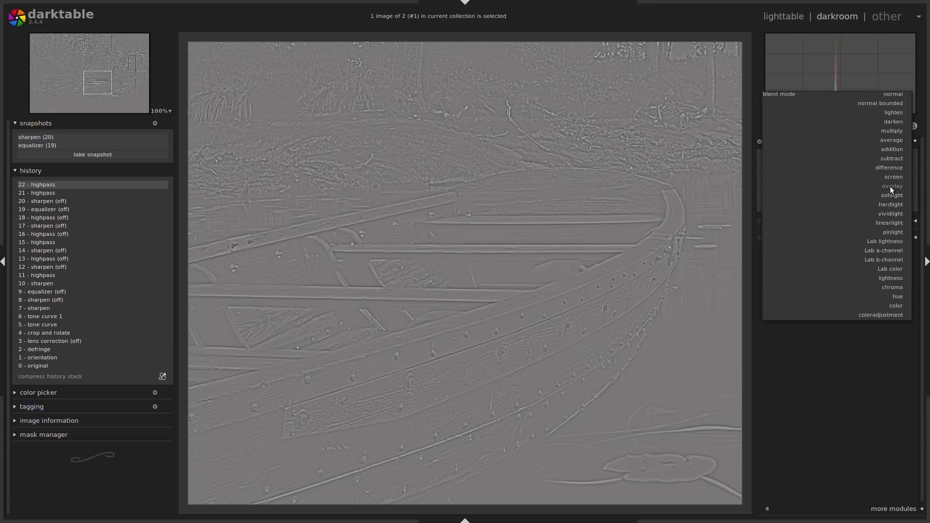
click(892, 186)
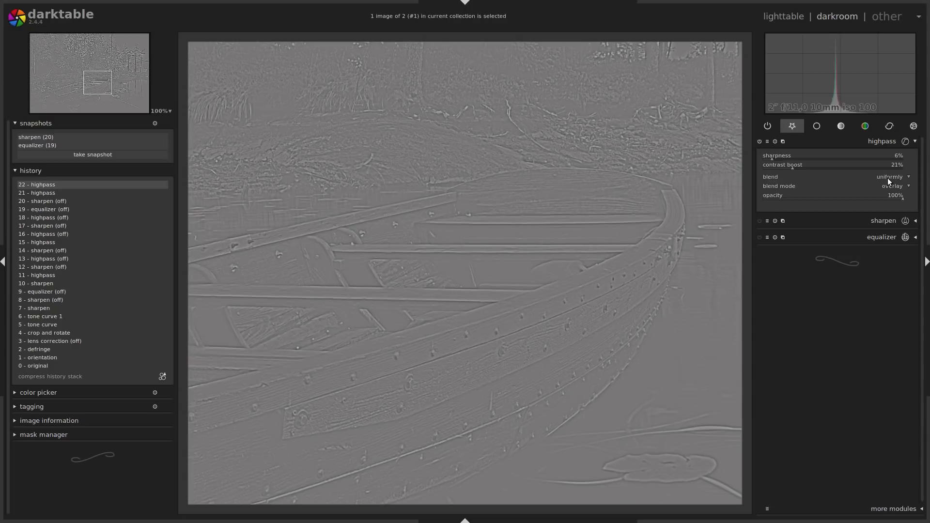
click(890, 176)
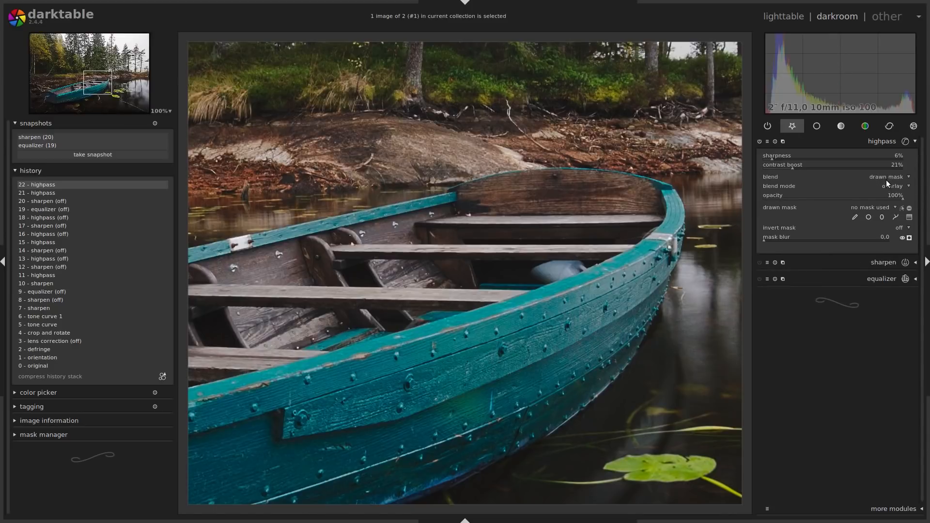
click(885, 176)
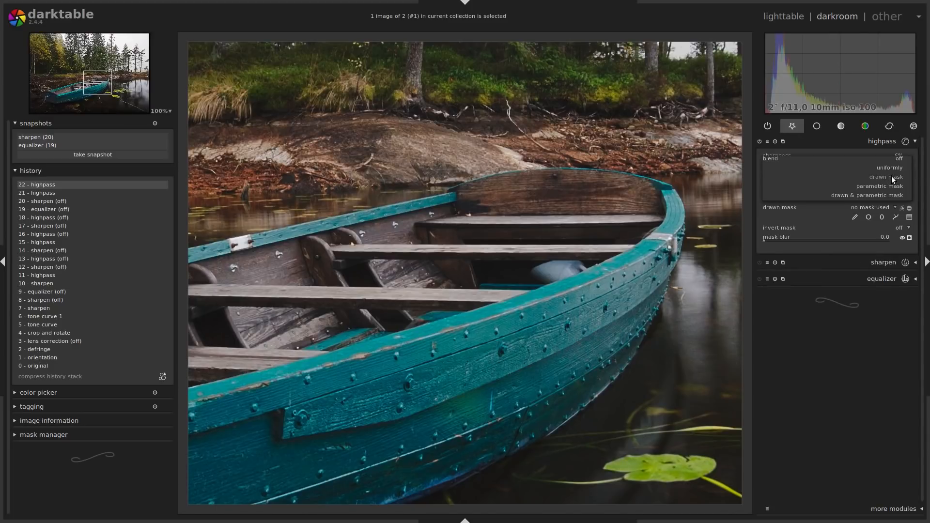
click(889, 168)
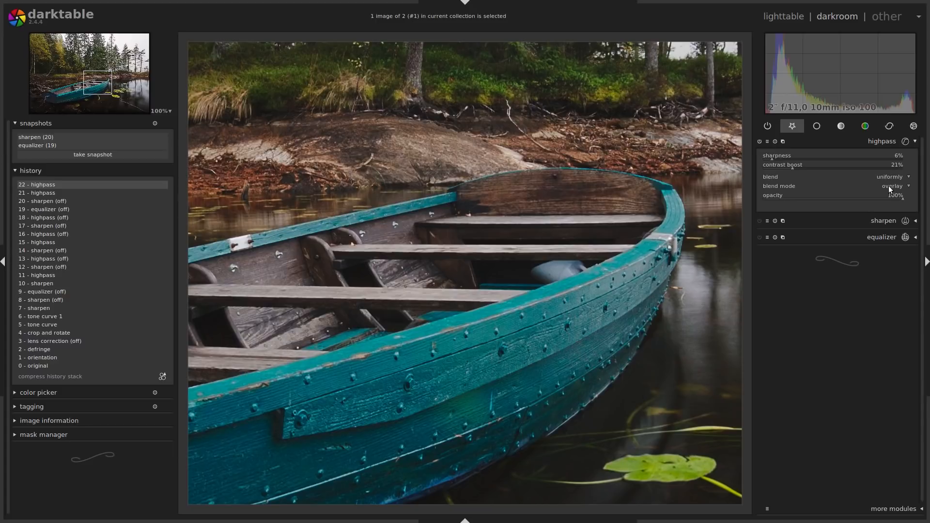
click(759, 142)
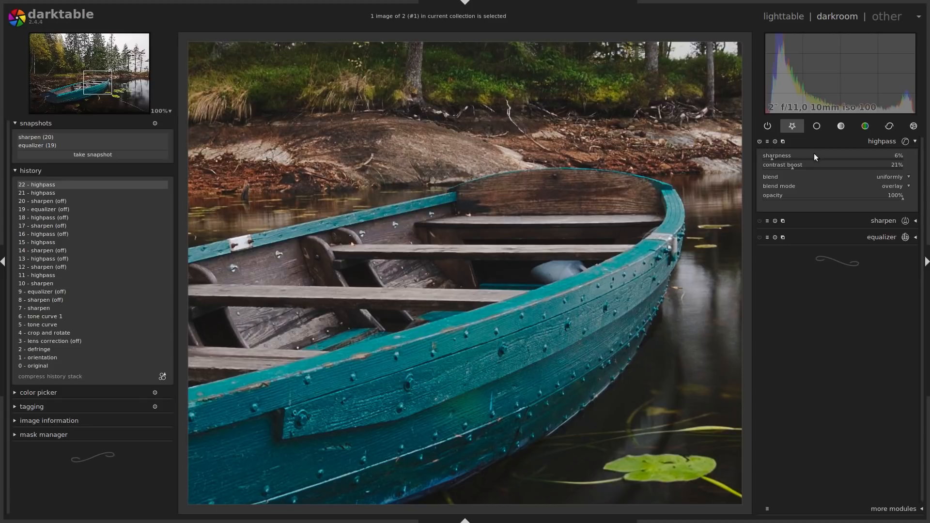
mouse_move(499, 284)
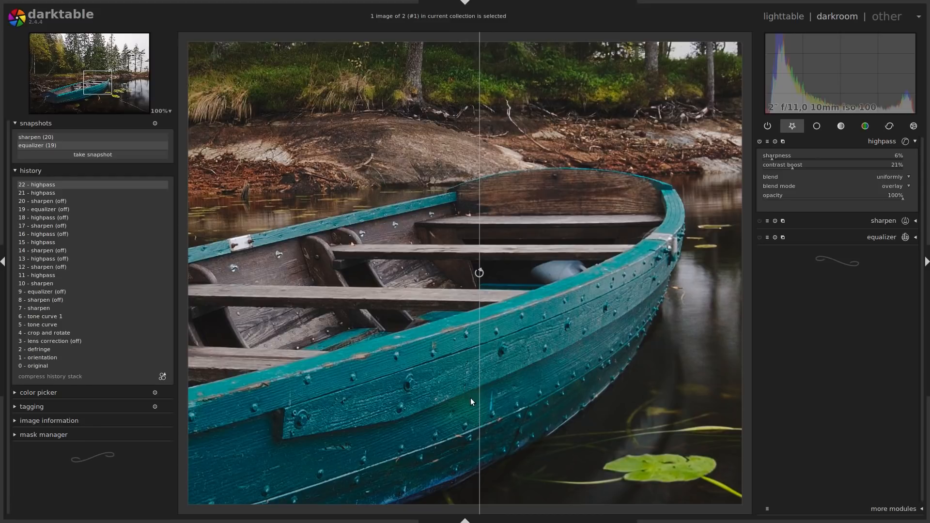
mouse_move(533, 386)
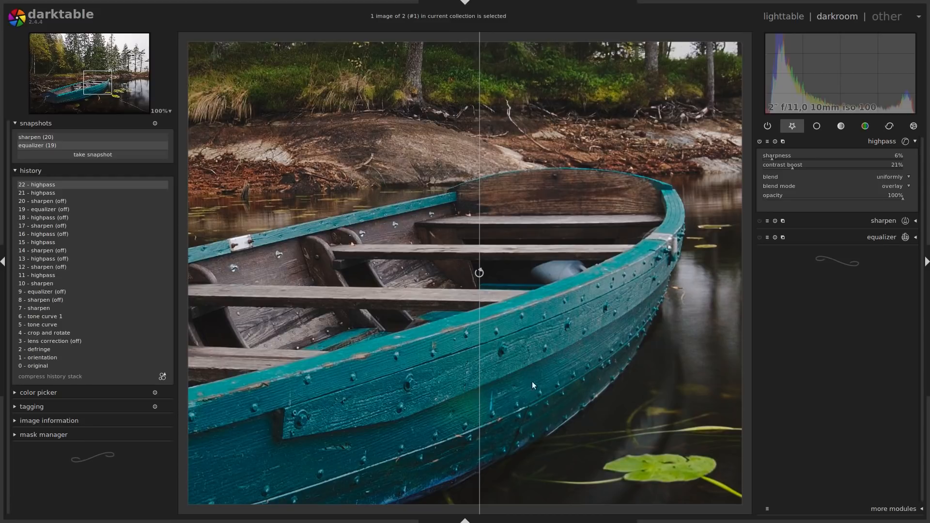
mouse_move(361, 404)
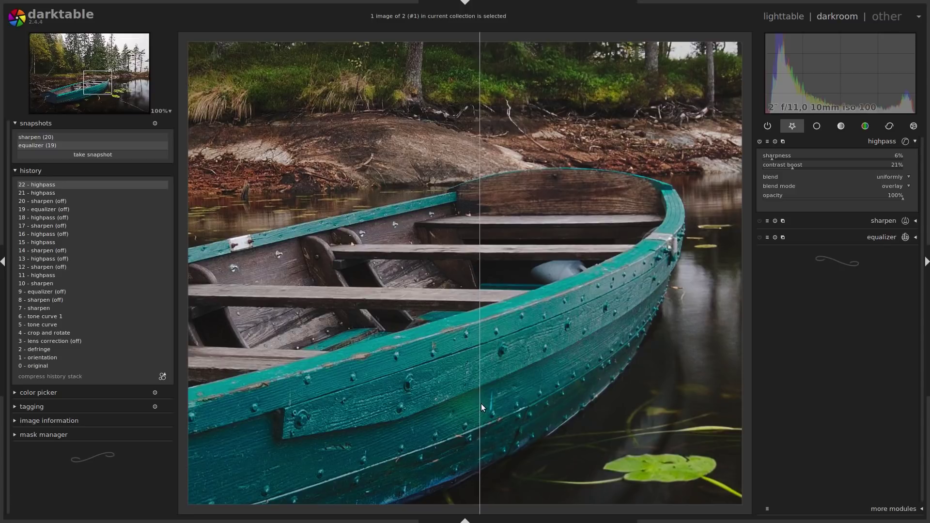
Slide the split line between the equalizer snapshot and the live highpass edit, centring on the boat
drag(481, 406, 573, 405)
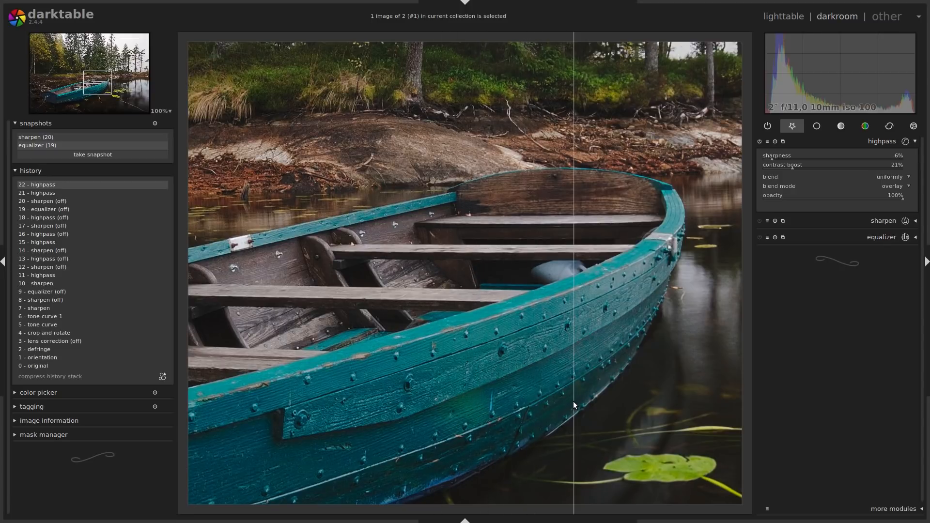
drag(574, 406, 426, 418)
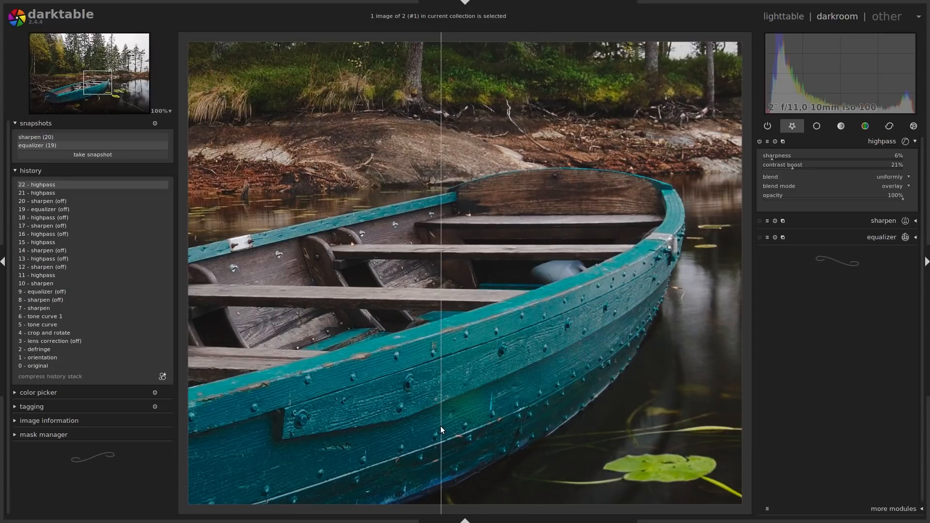
mouse_move(430, 438)
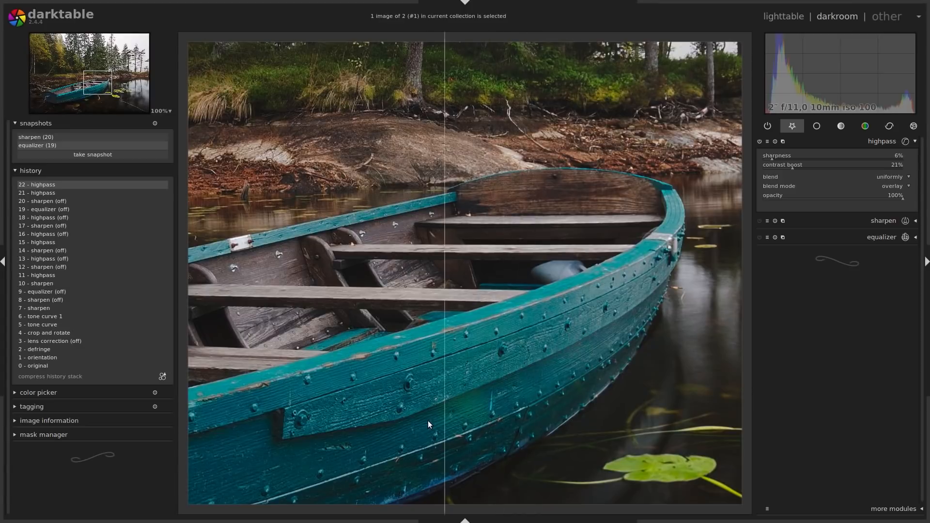
drag(445, 425, 484, 428)
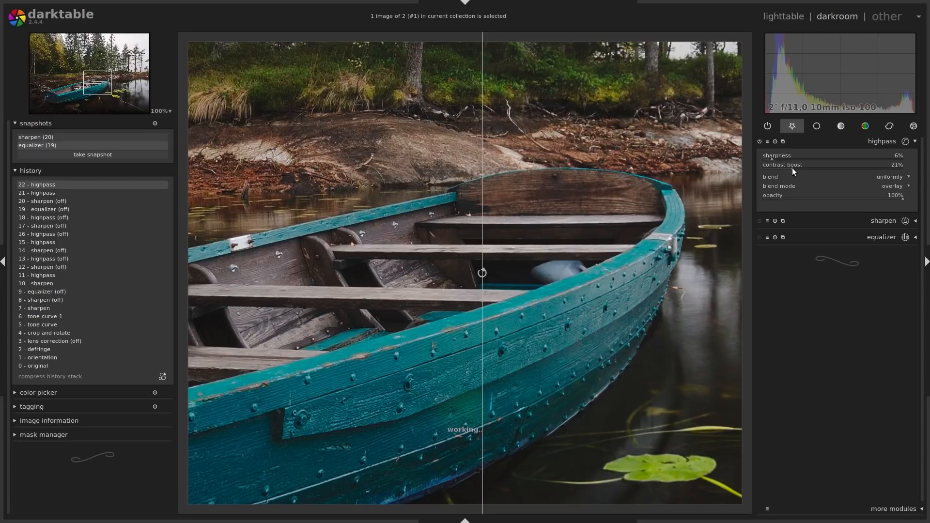
Try highpass contrast boost values up to 55%, then settle on 28%
drag(795, 164, 807, 165)
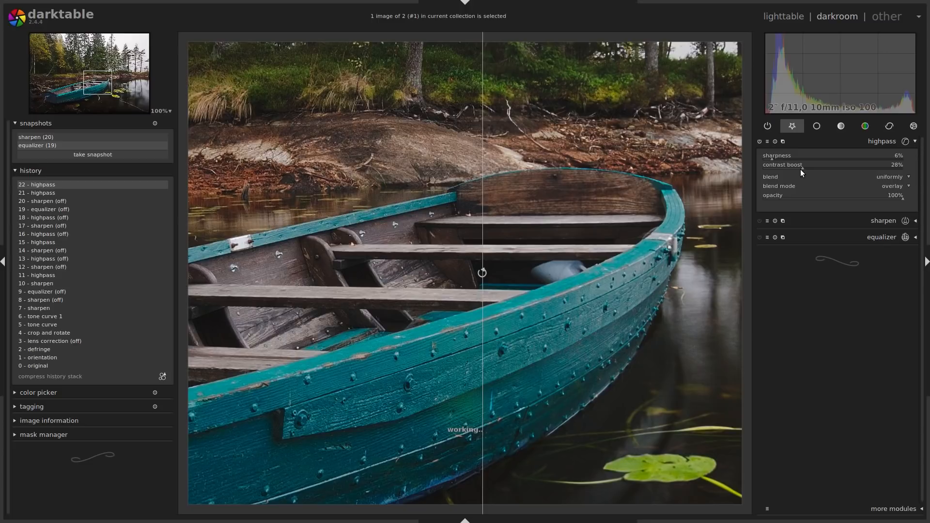
drag(801, 164, 840, 164)
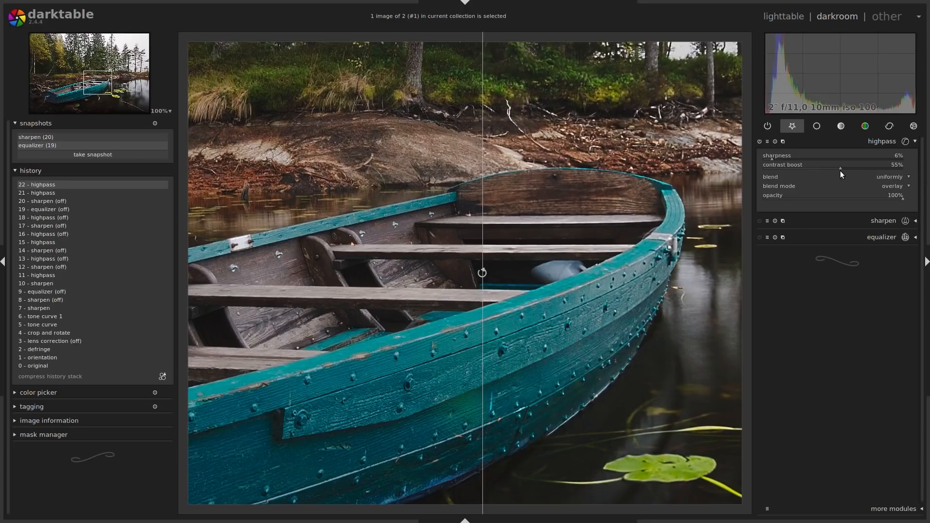
drag(837, 164, 830, 165)
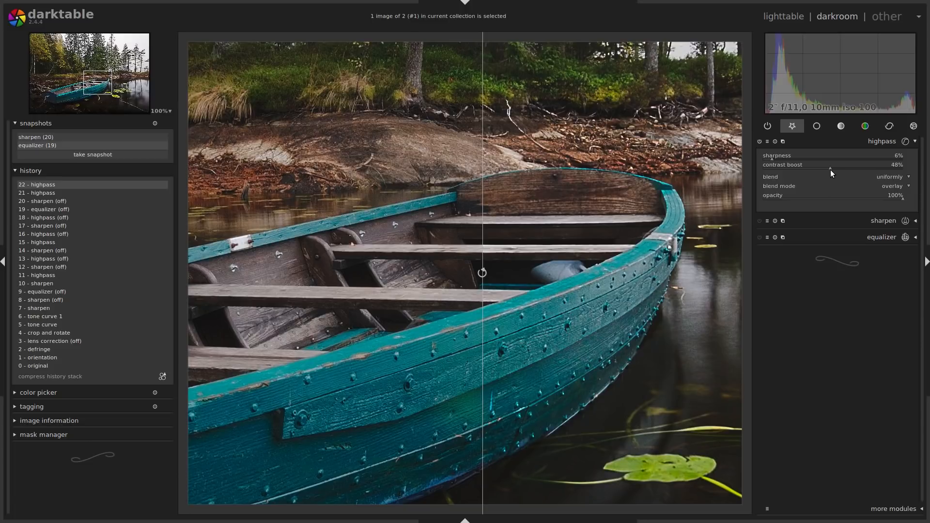
drag(830, 164, 824, 164)
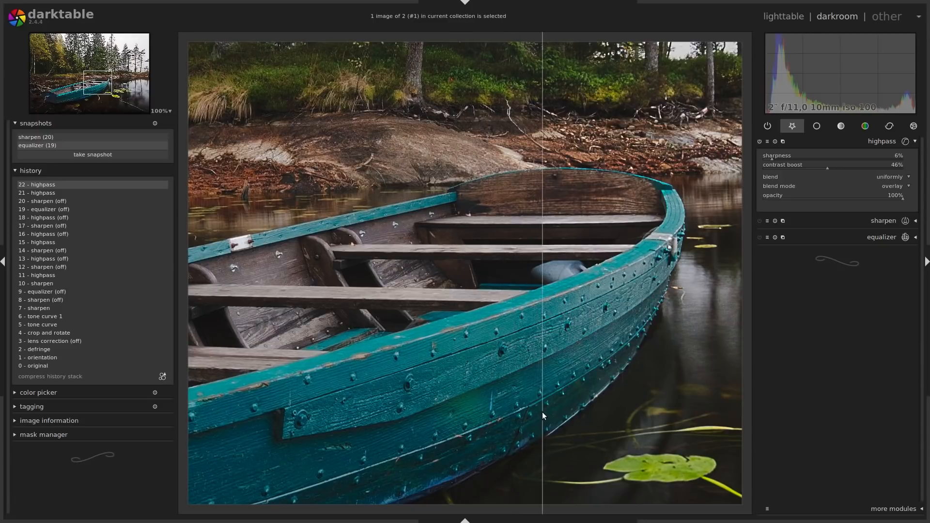
drag(542, 415, 466, 423)
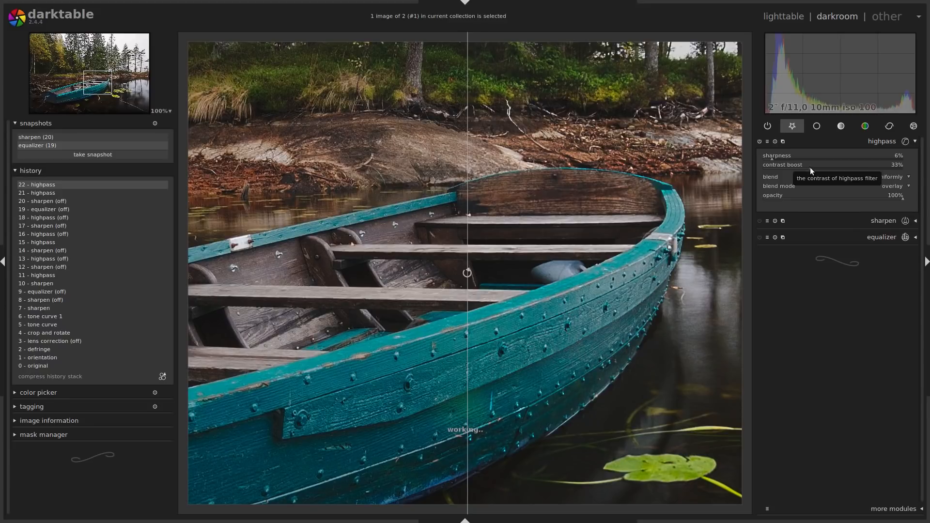
drag(830, 164, 803, 165)
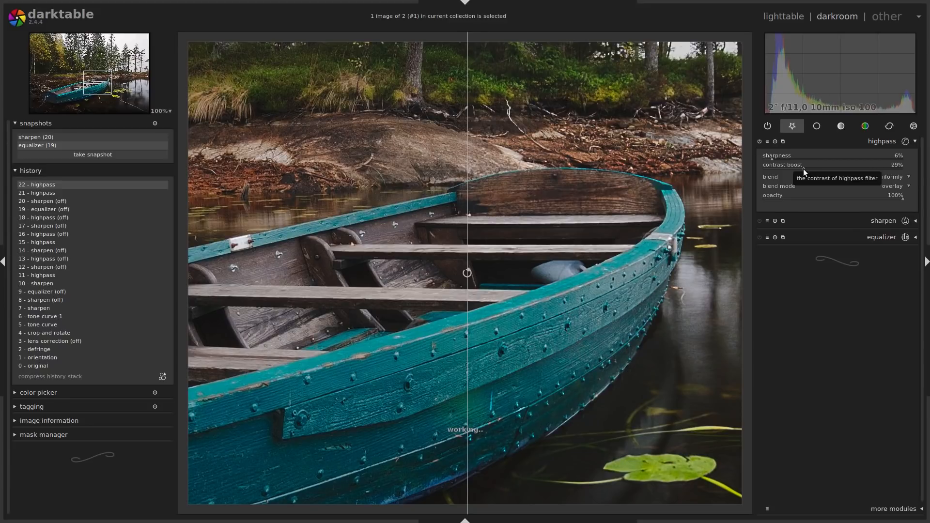
drag(806, 164, 804, 164)
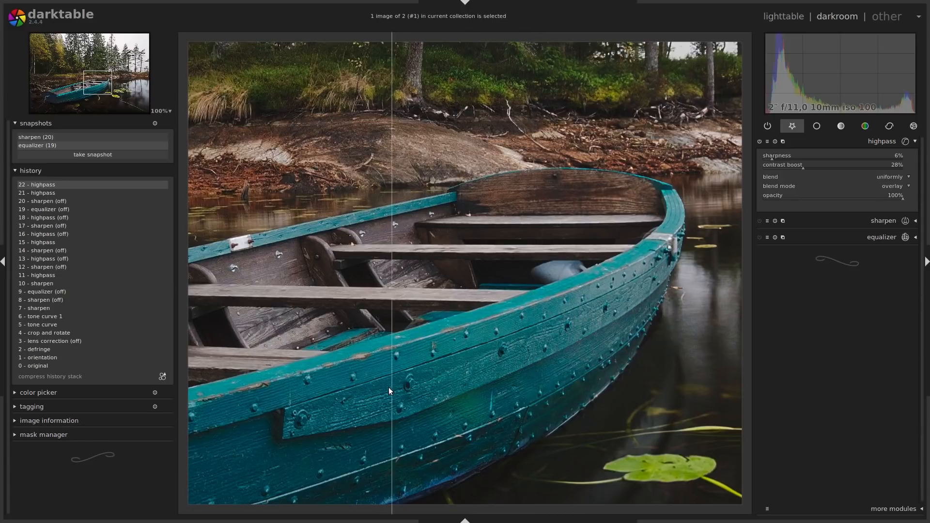
drag(393, 386, 451, 386)
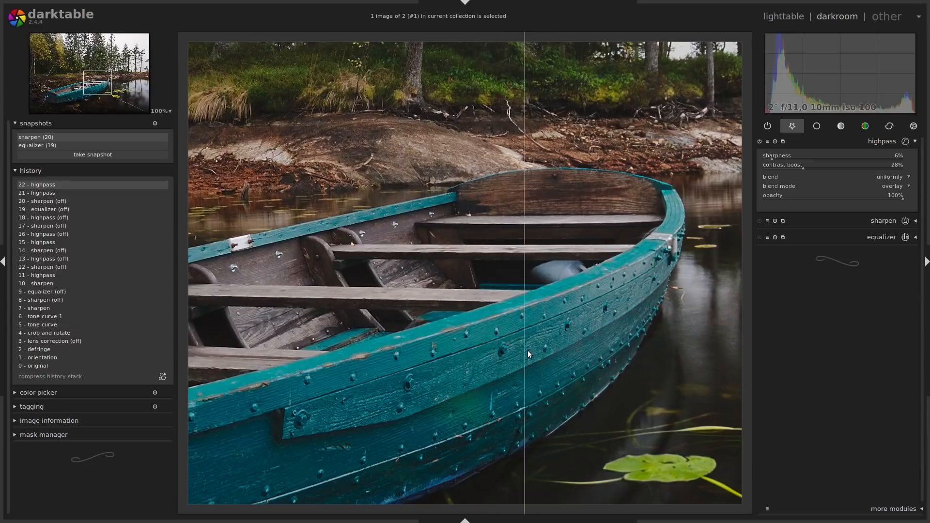
Move the snapshot split over the boat to compare highpass against the equalizer snapshot
drag(528, 354, 408, 357)
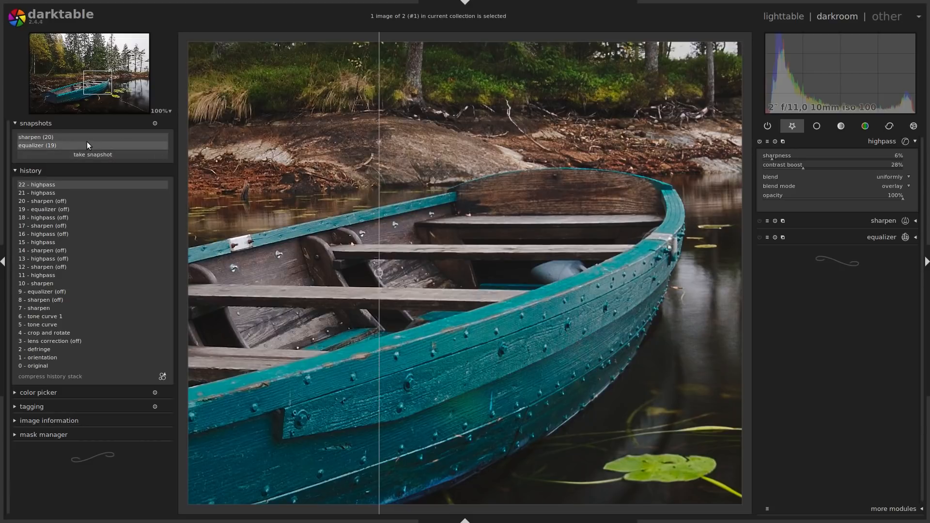
mouse_move(86, 151)
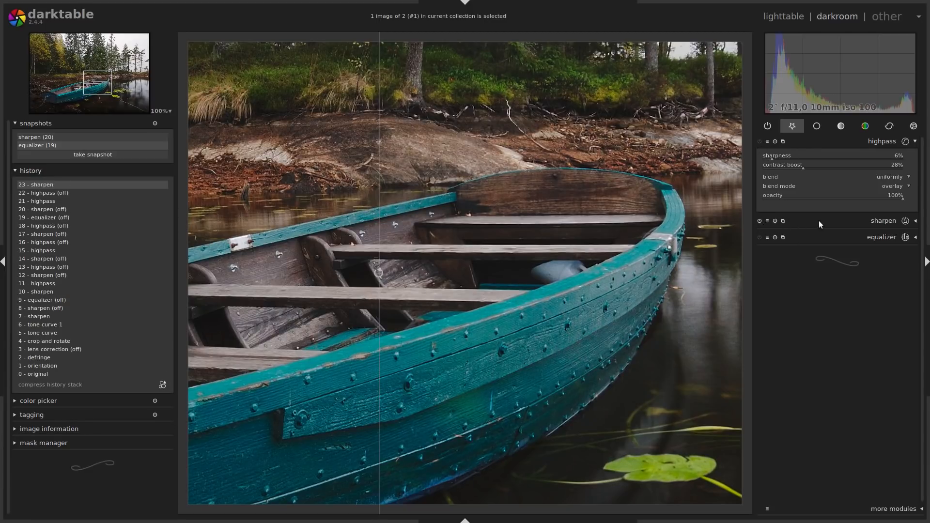
mouse_move(847, 227)
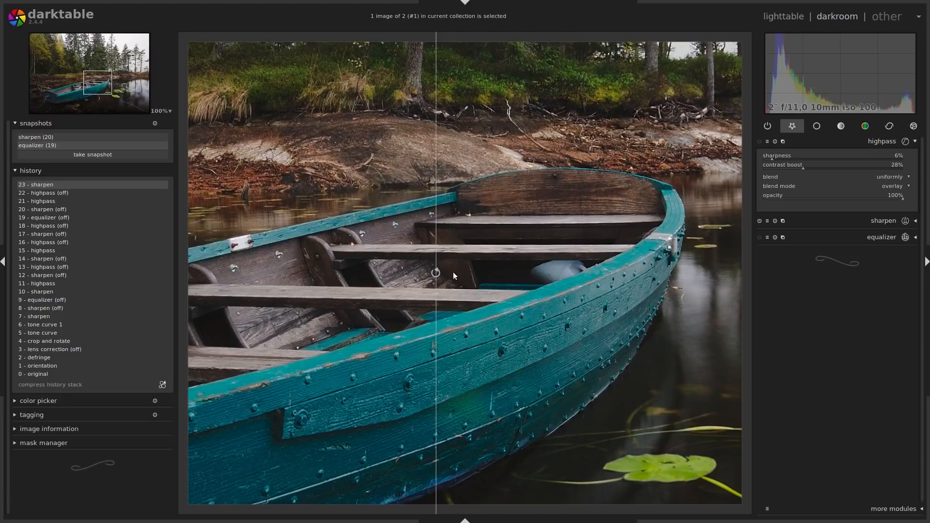
mouse_move(488, 175)
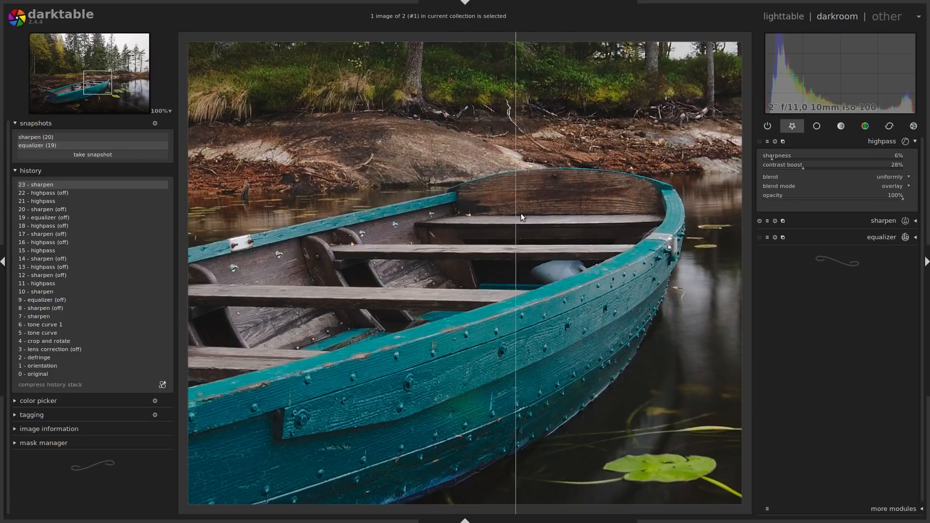
Drag the comparison split across the boat, then toward the left edge
drag(521, 217, 622, 219)
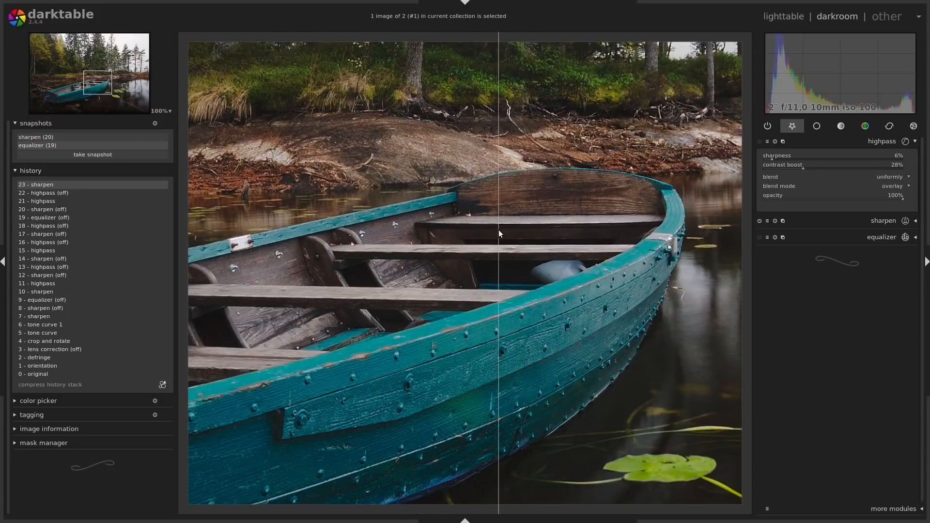
drag(482, 234, 552, 245)
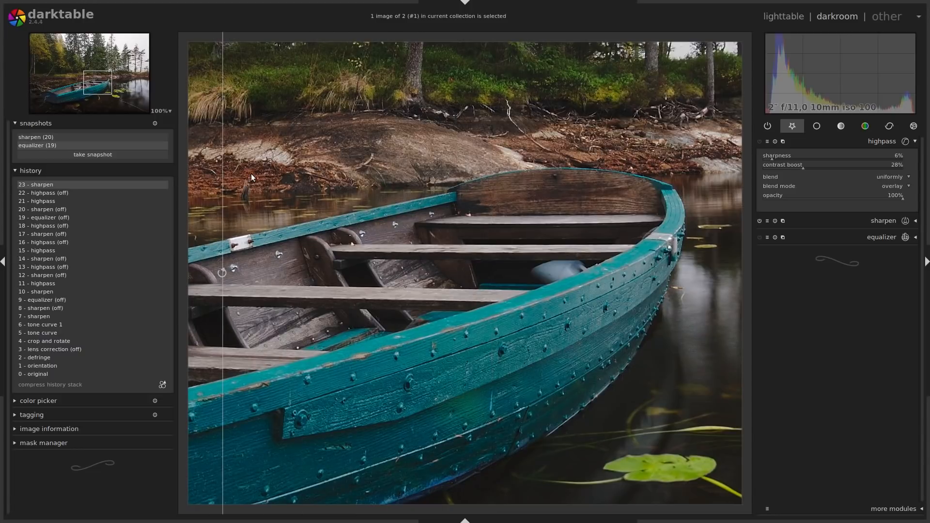
mouse_move(575, 218)
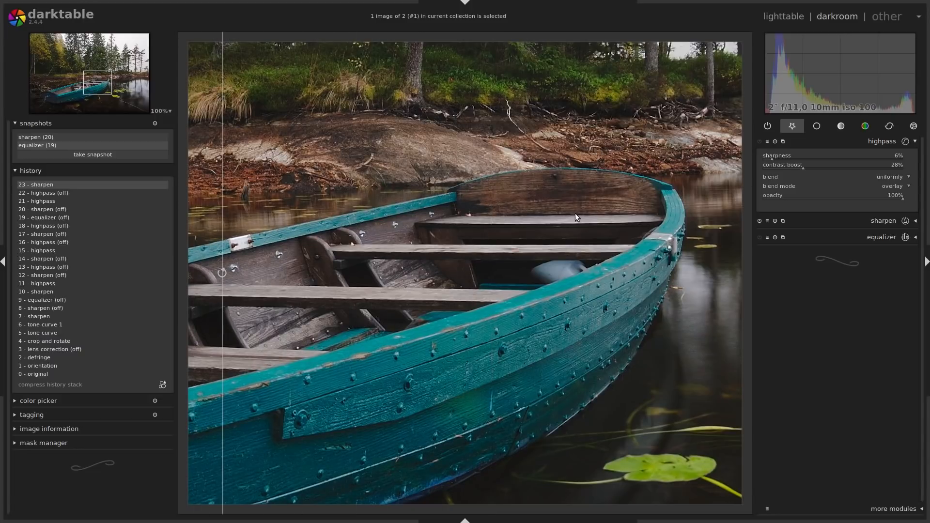
mouse_move(286, 178)
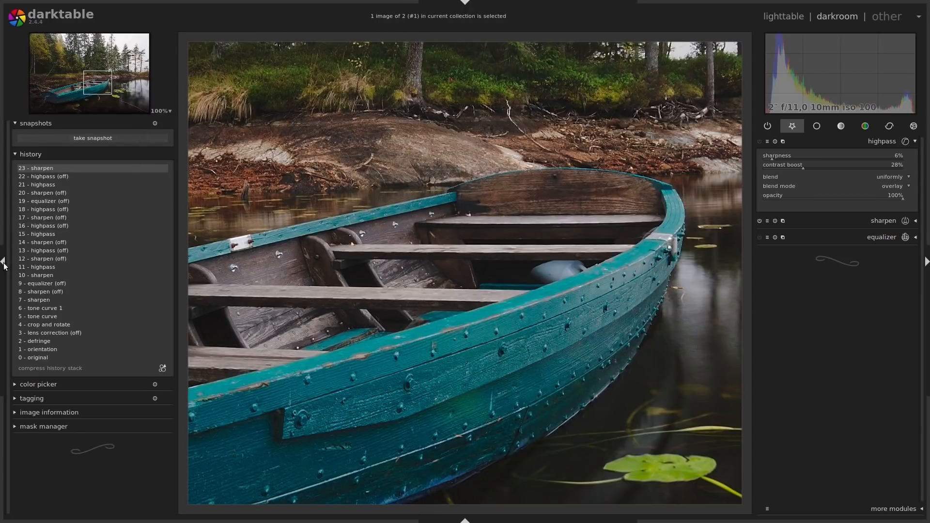
Collapse the left panel and expand the sharpen module to show radius, amount and threshold
click(3, 261)
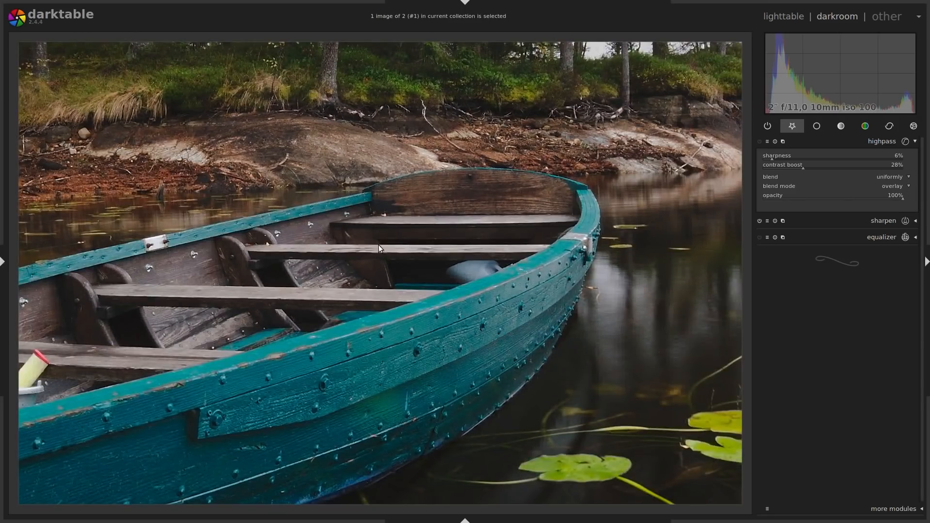
mouse_move(687, 228)
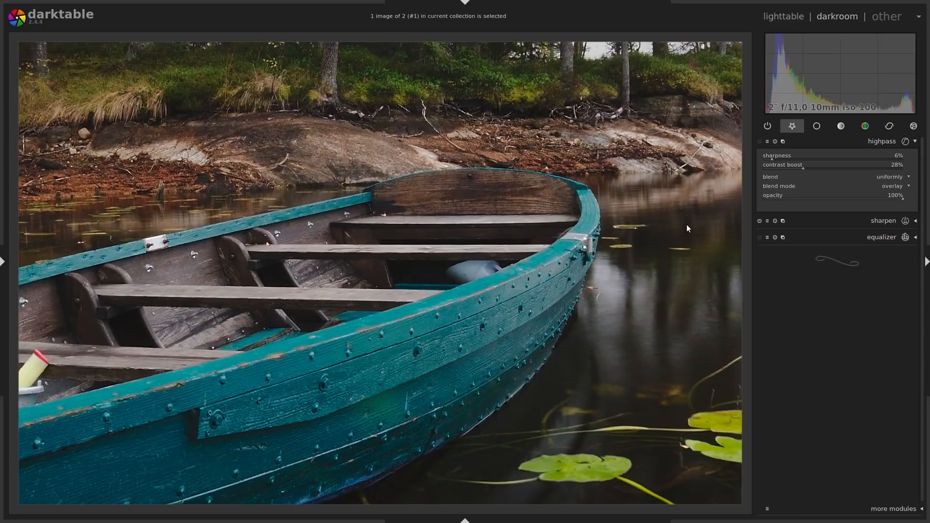
mouse_move(880, 222)
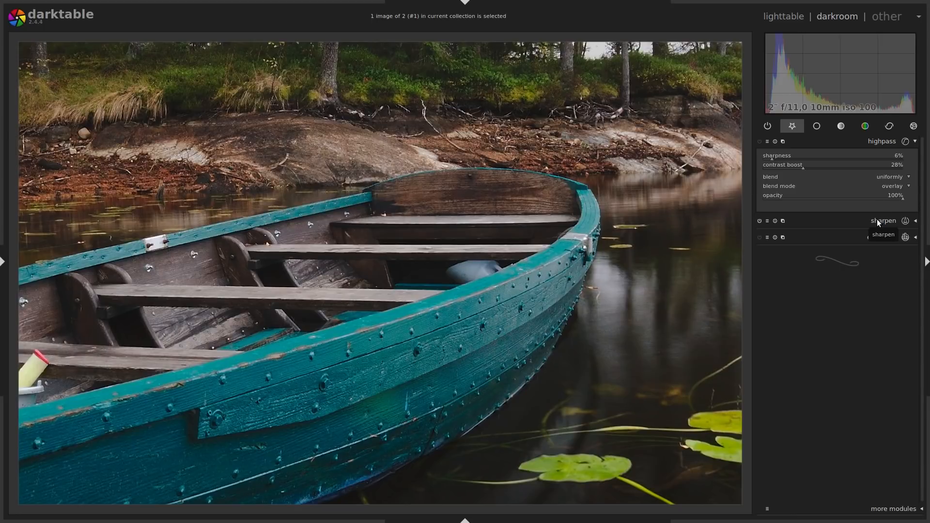
click(883, 220)
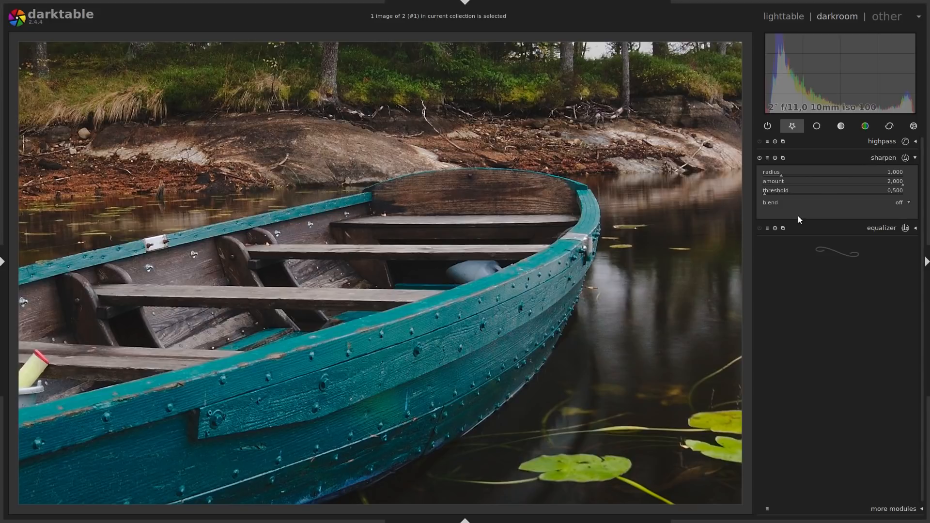
mouse_move(765, 198)
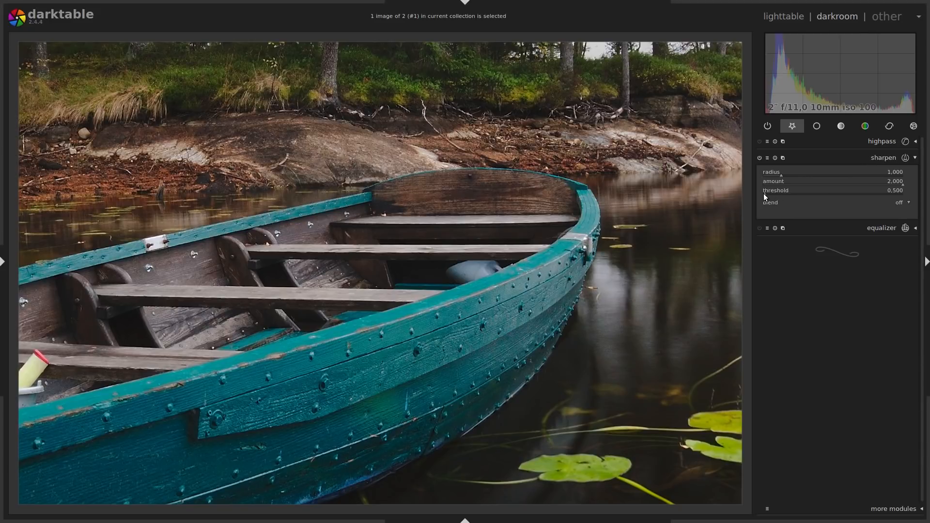
mouse_move(776, 190)
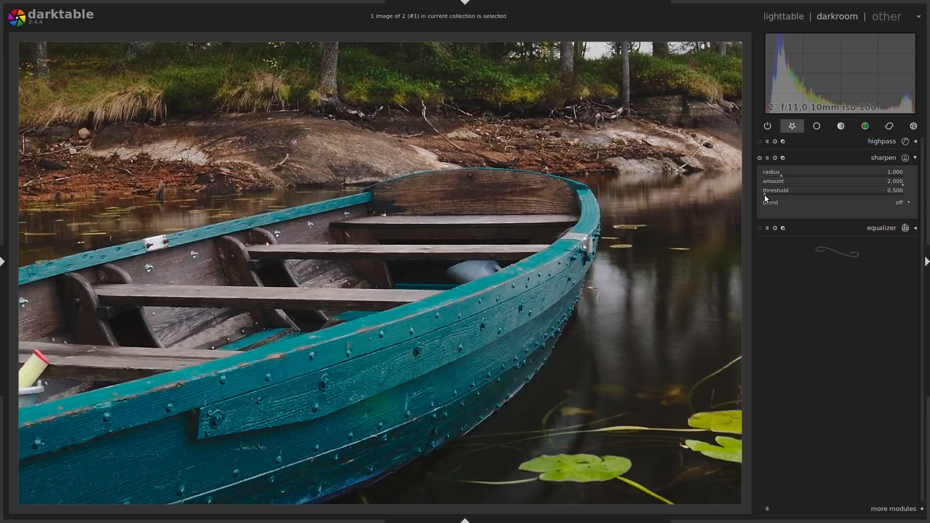
mouse_move(623, 380)
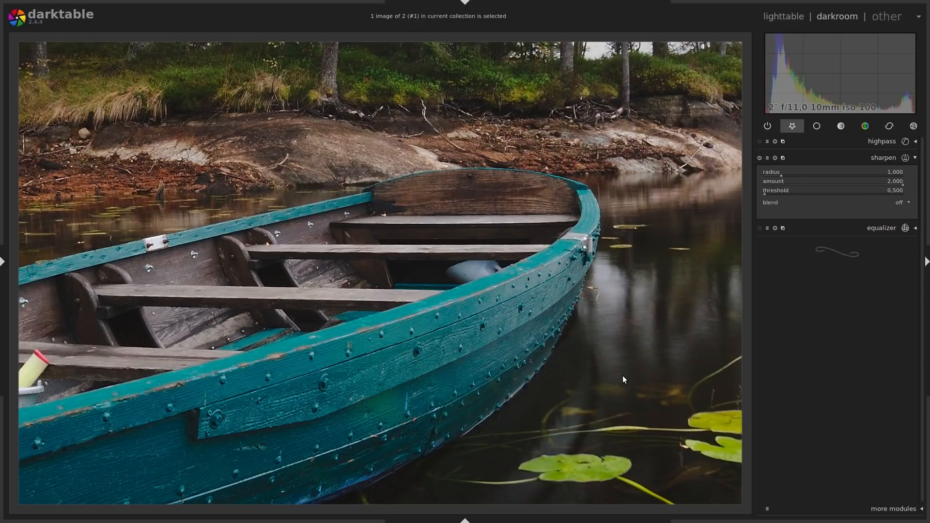
mouse_move(616, 362)
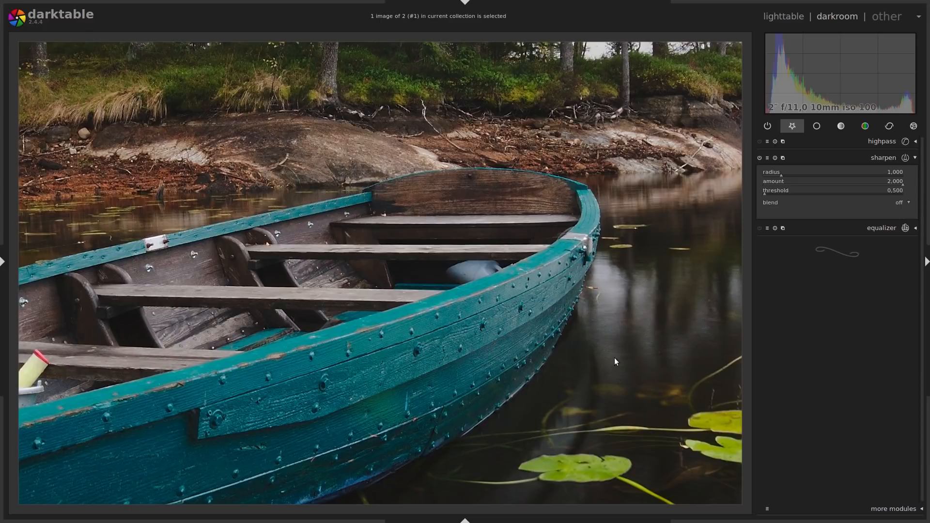
mouse_move(612, 330)
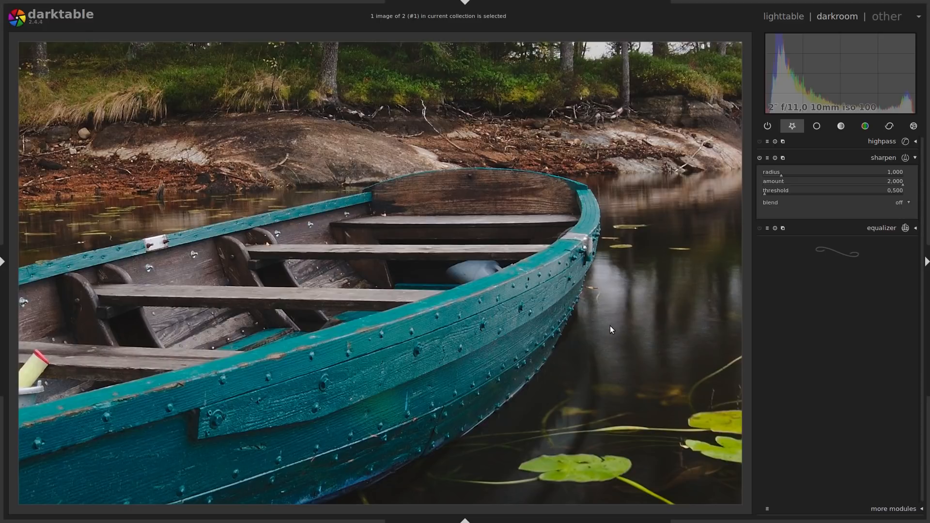
mouse_move(677, 279)
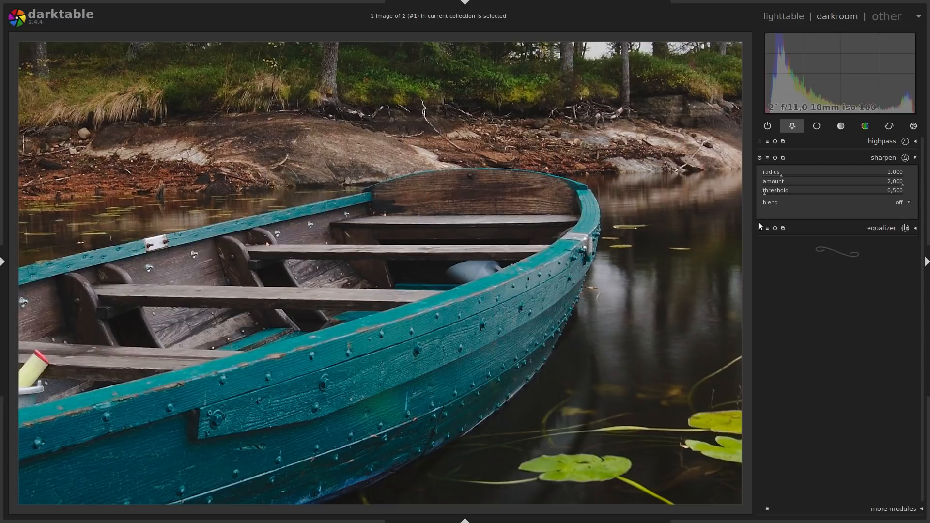
mouse_move(765, 200)
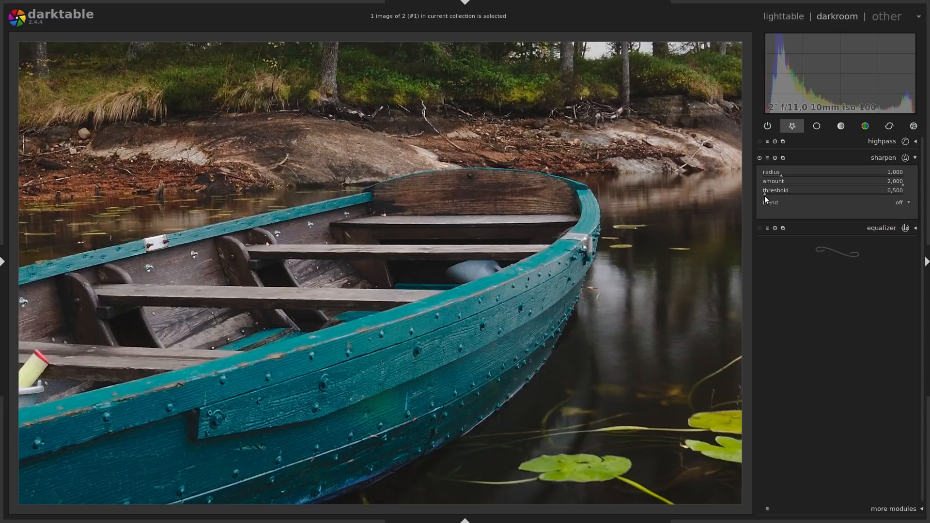
drag(830, 190, 883, 190)
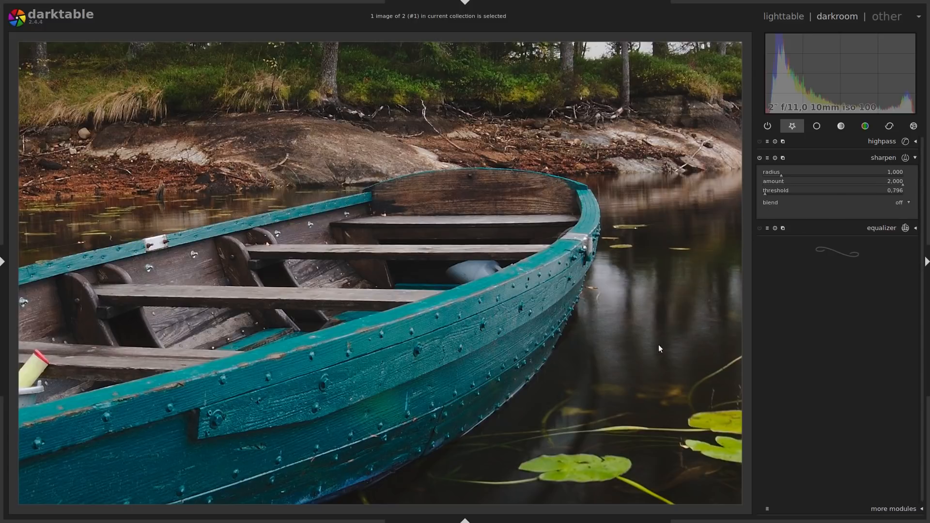
mouse_move(603, 343)
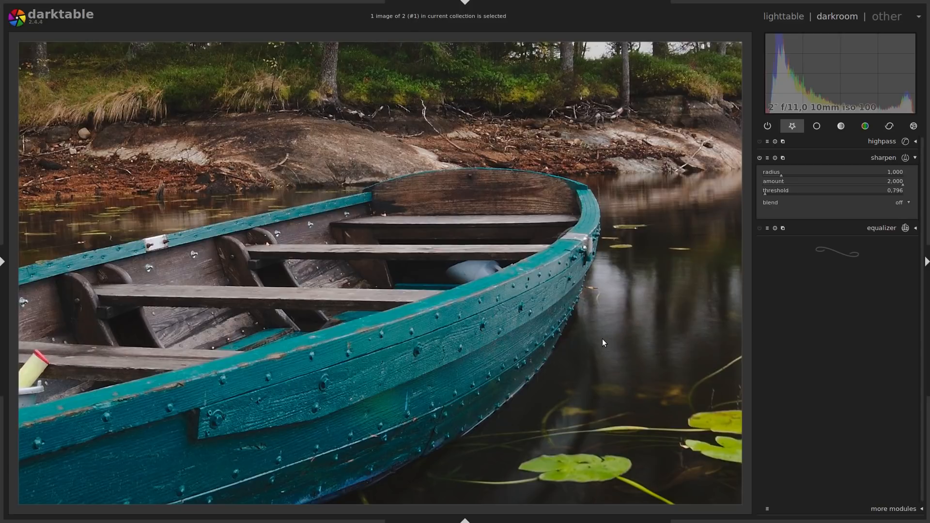
mouse_move(616, 337)
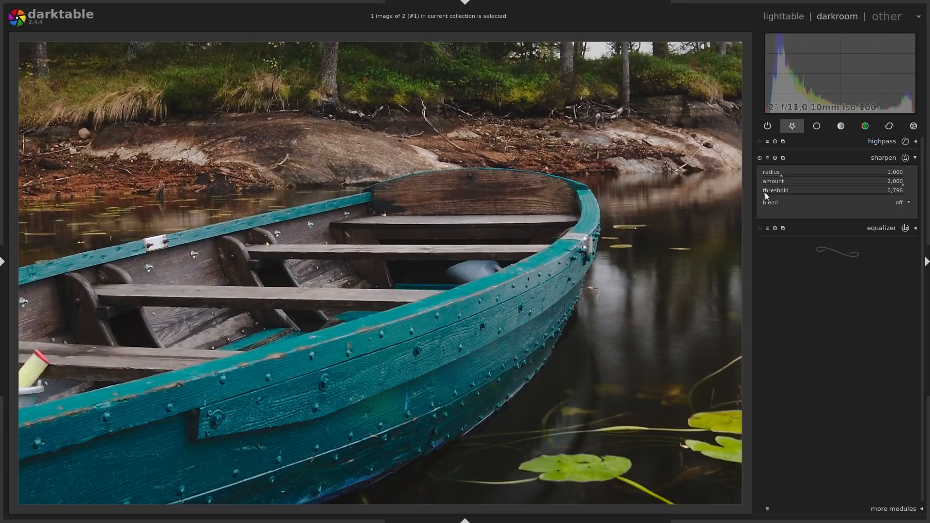
click(790, 190)
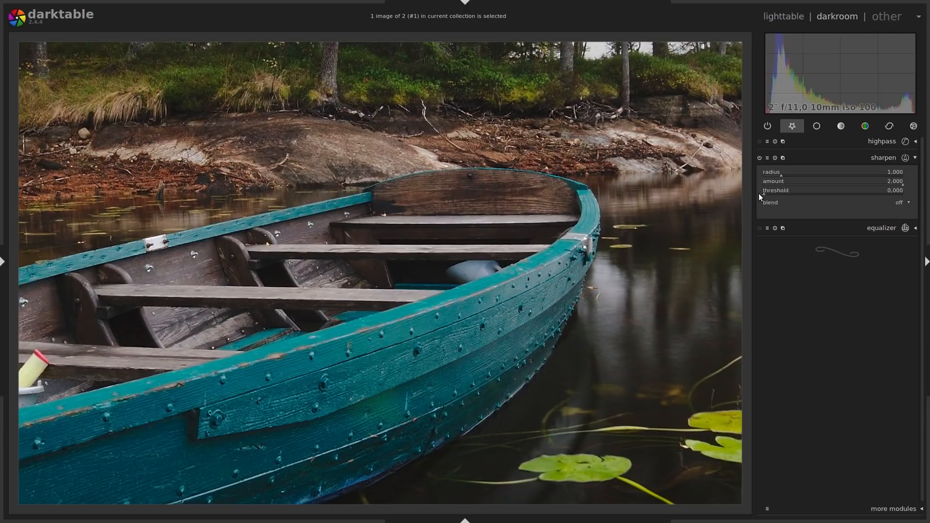
mouse_move(635, 346)
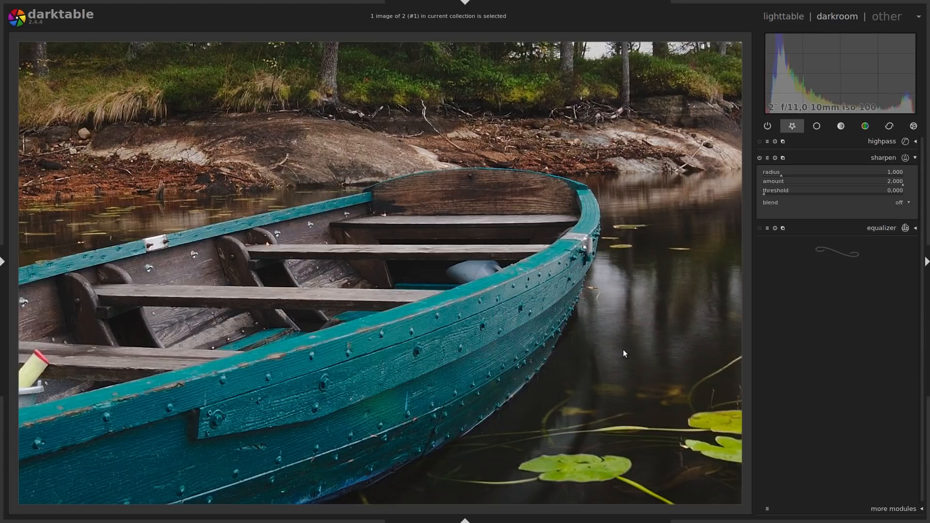
mouse_move(753, 223)
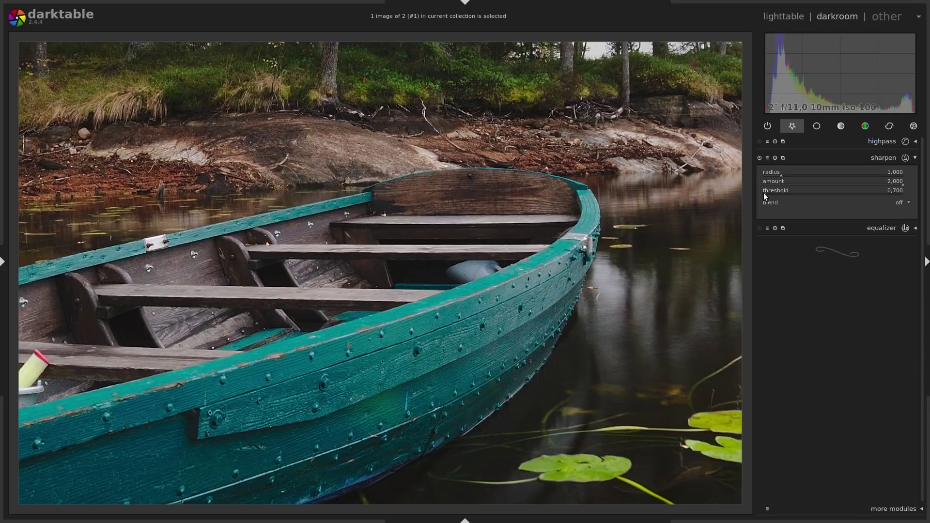
mouse_move(644, 327)
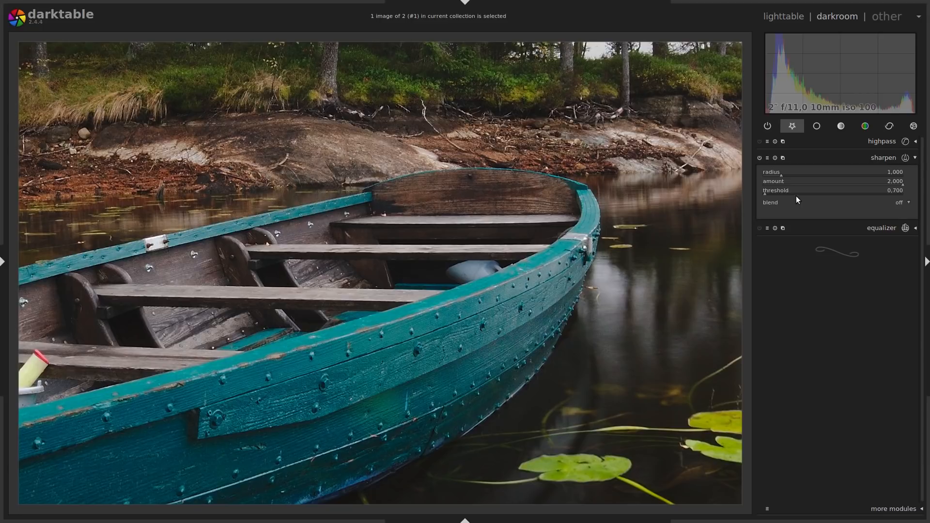
mouse_move(765, 197)
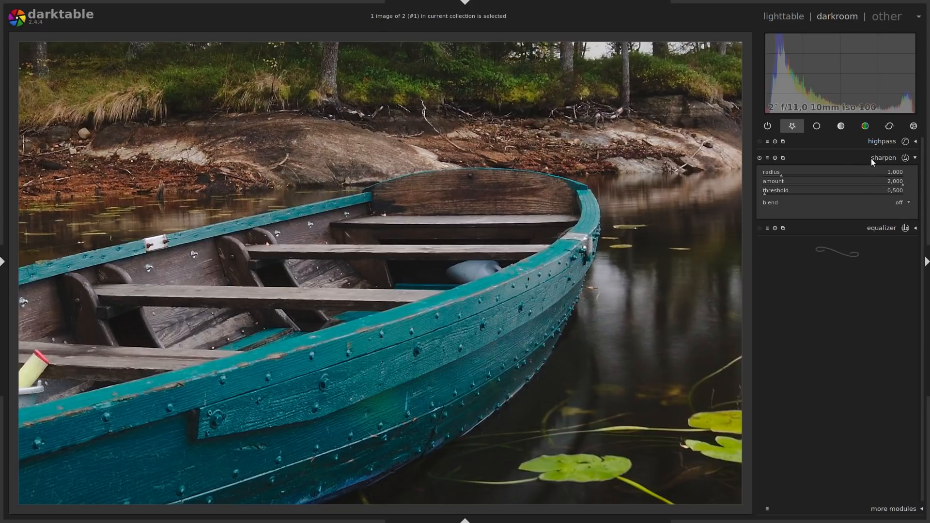
mouse_move(864, 160)
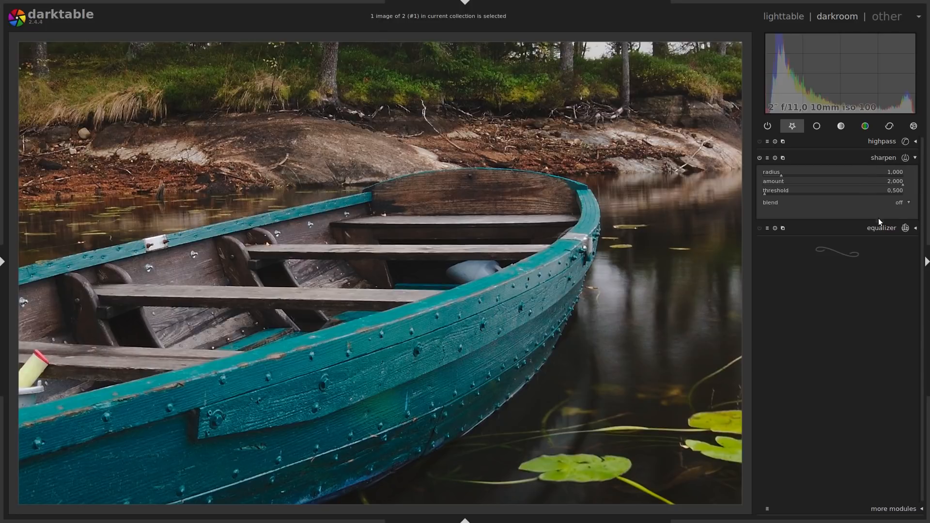
mouse_move(882, 229)
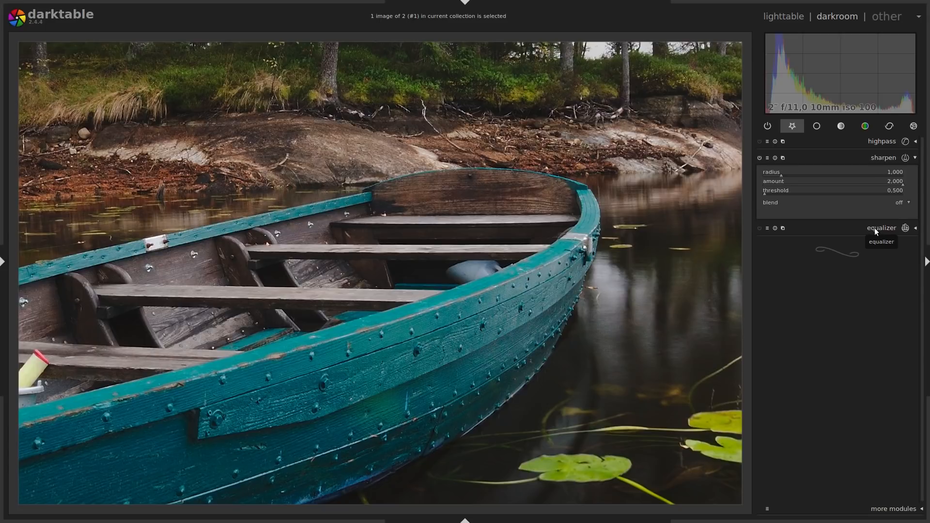
mouse_move(875, 202)
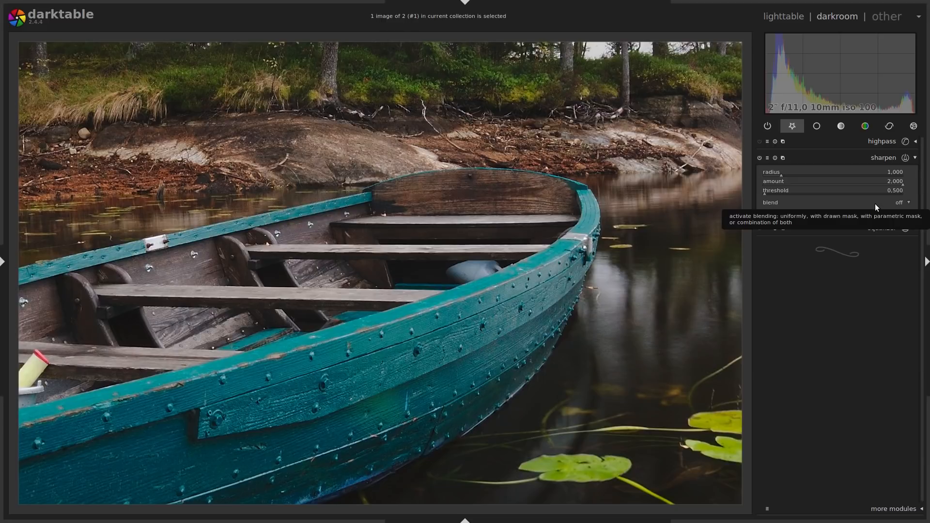